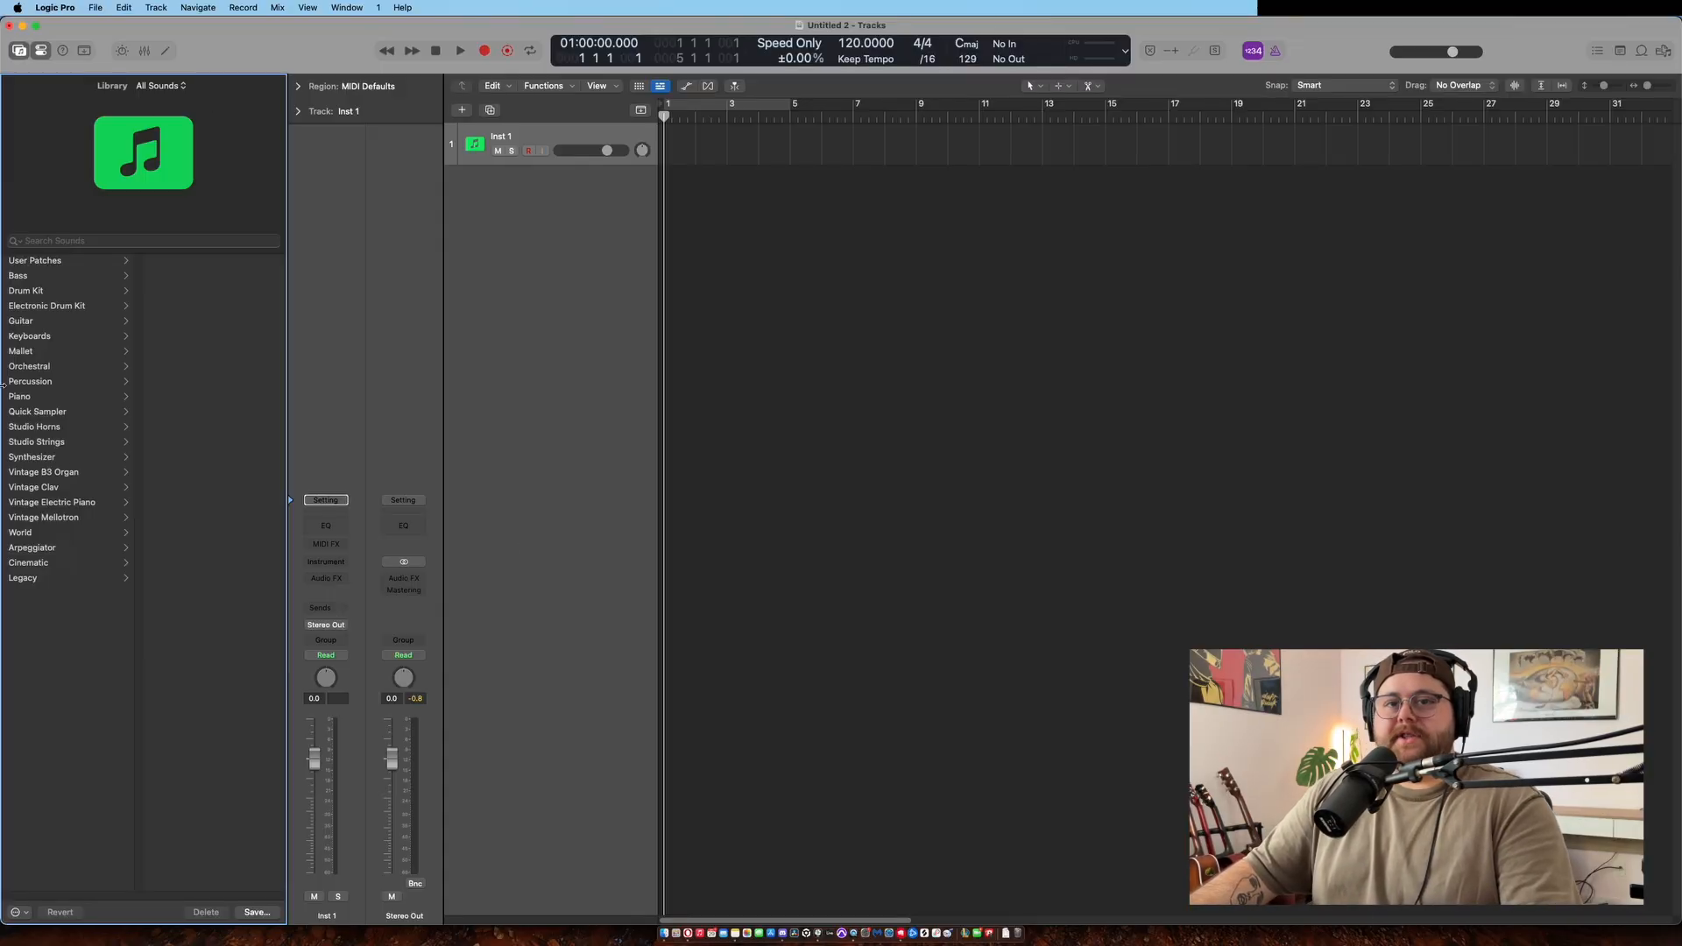
mouse_move(21, 499)
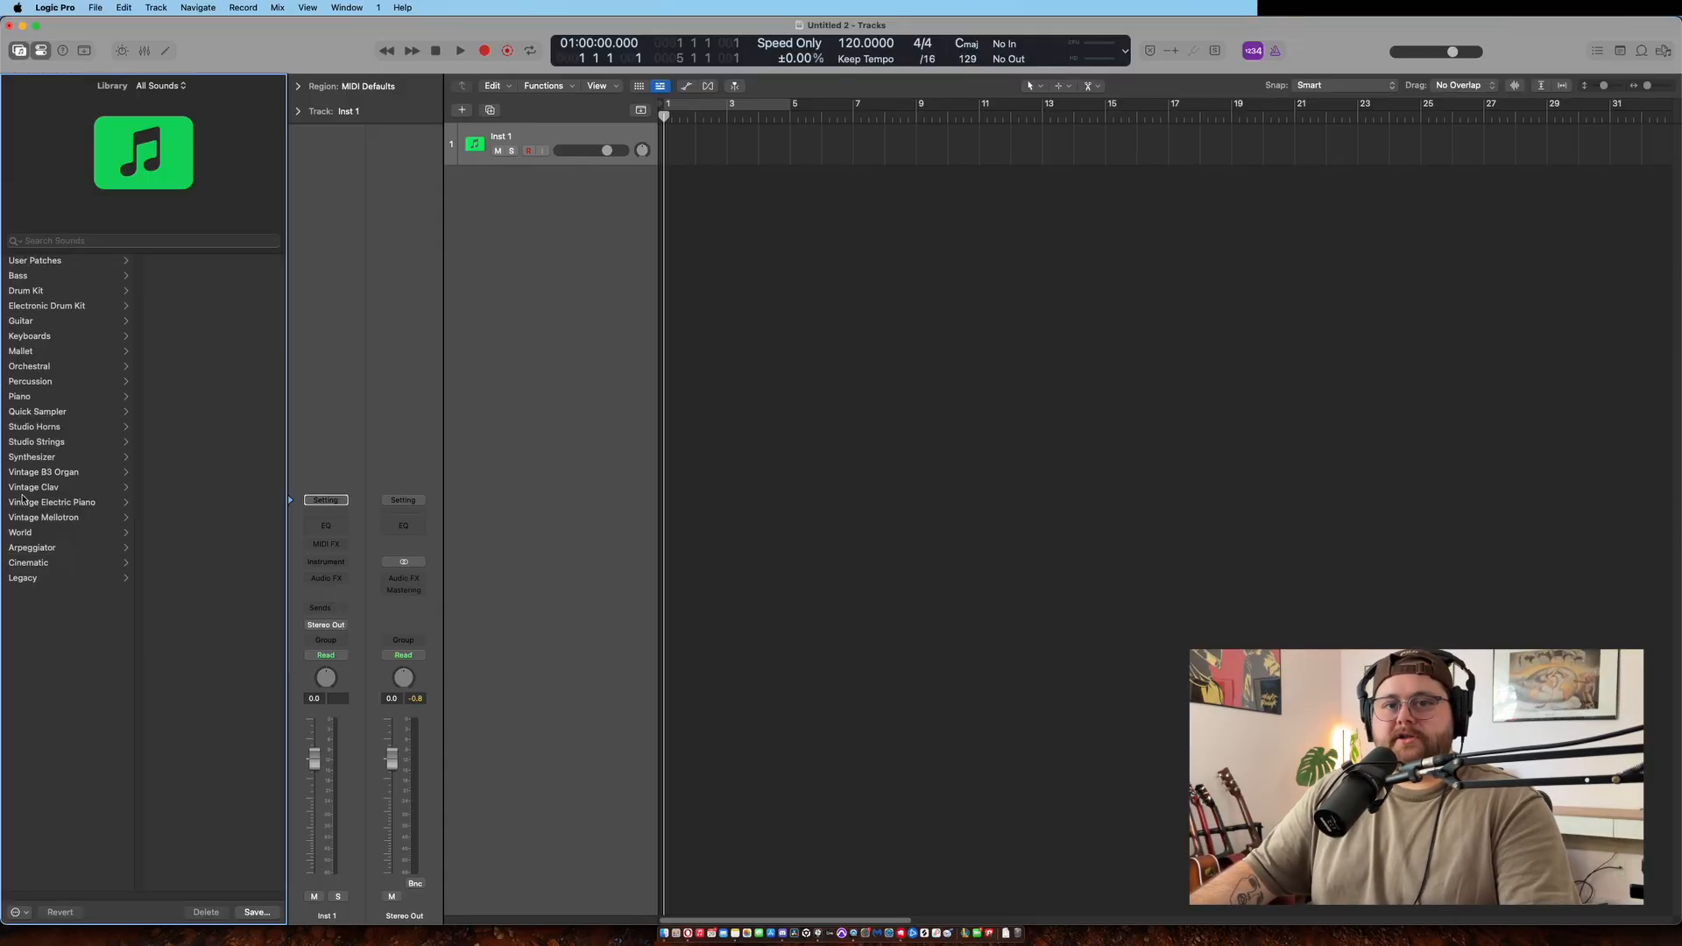
mouse_move(19, 533)
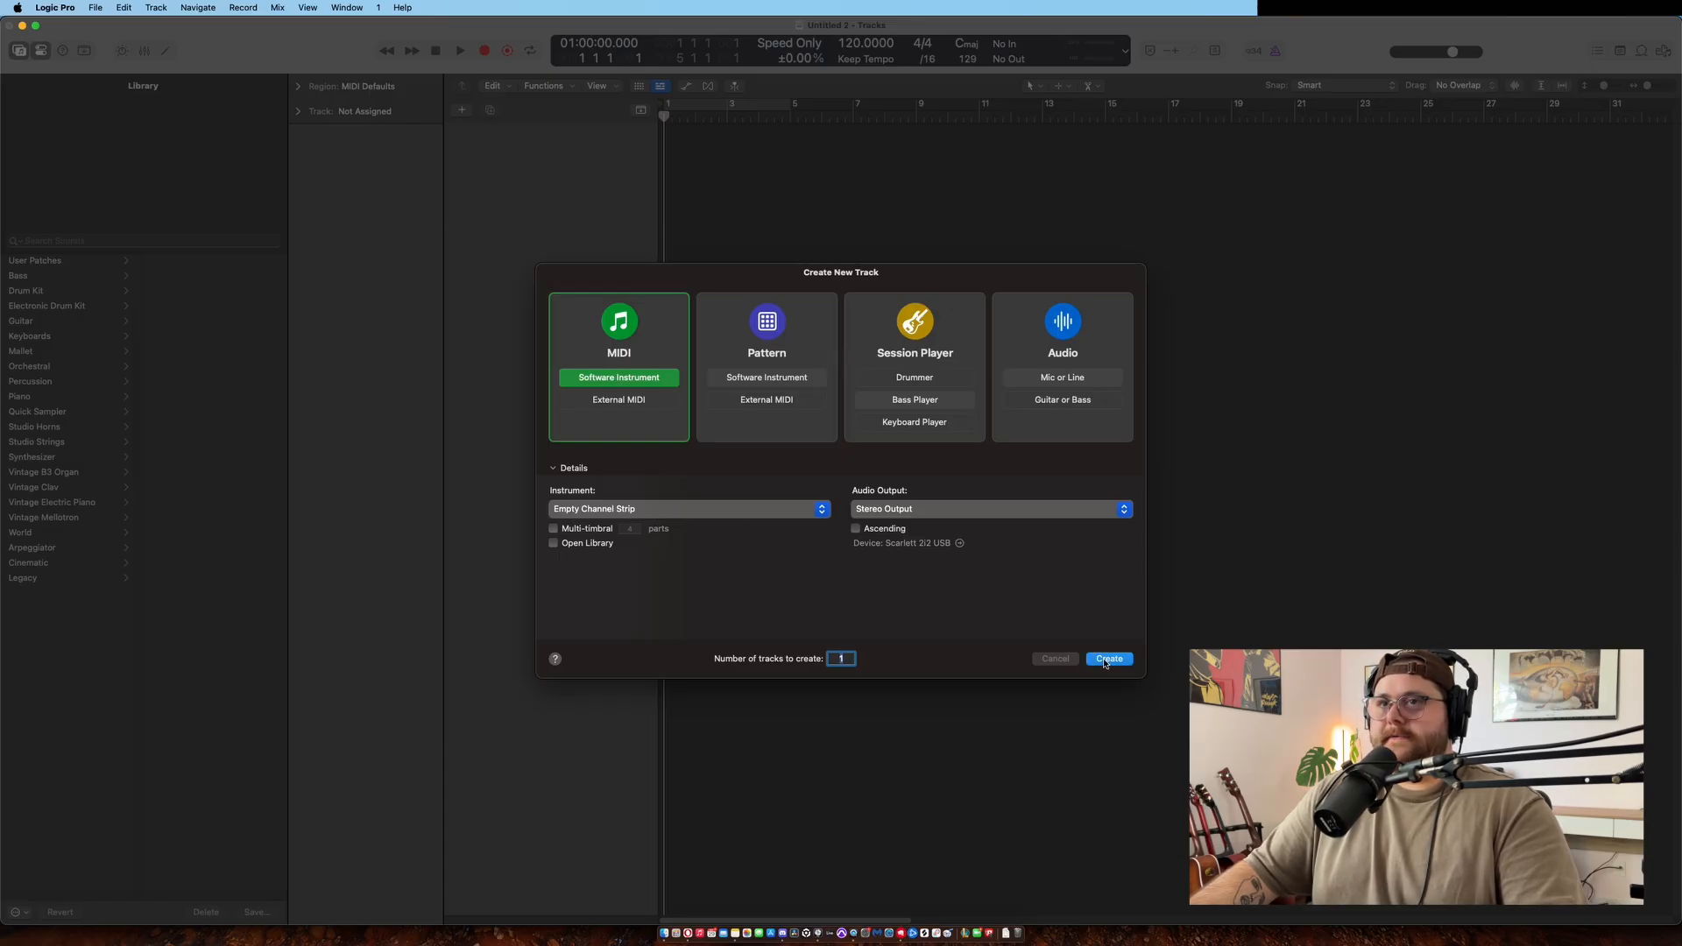
Step: Create the instrument track and enable Library patch merging limited to Instruments only
click(1108, 659)
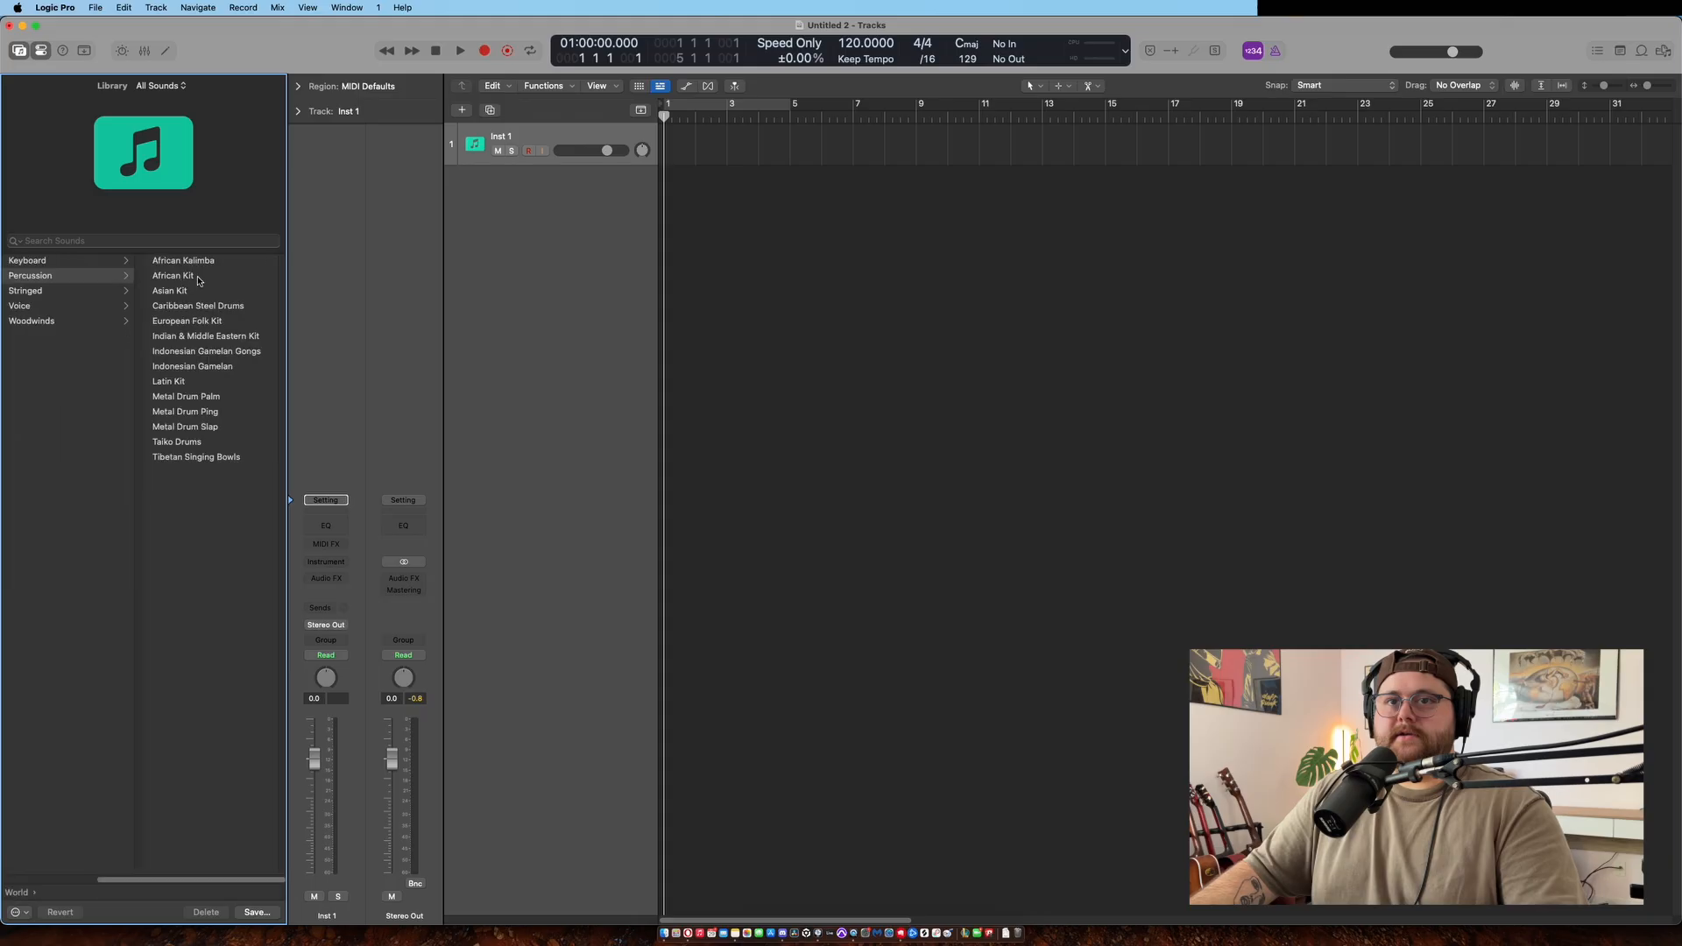
mouse_move(51, 781)
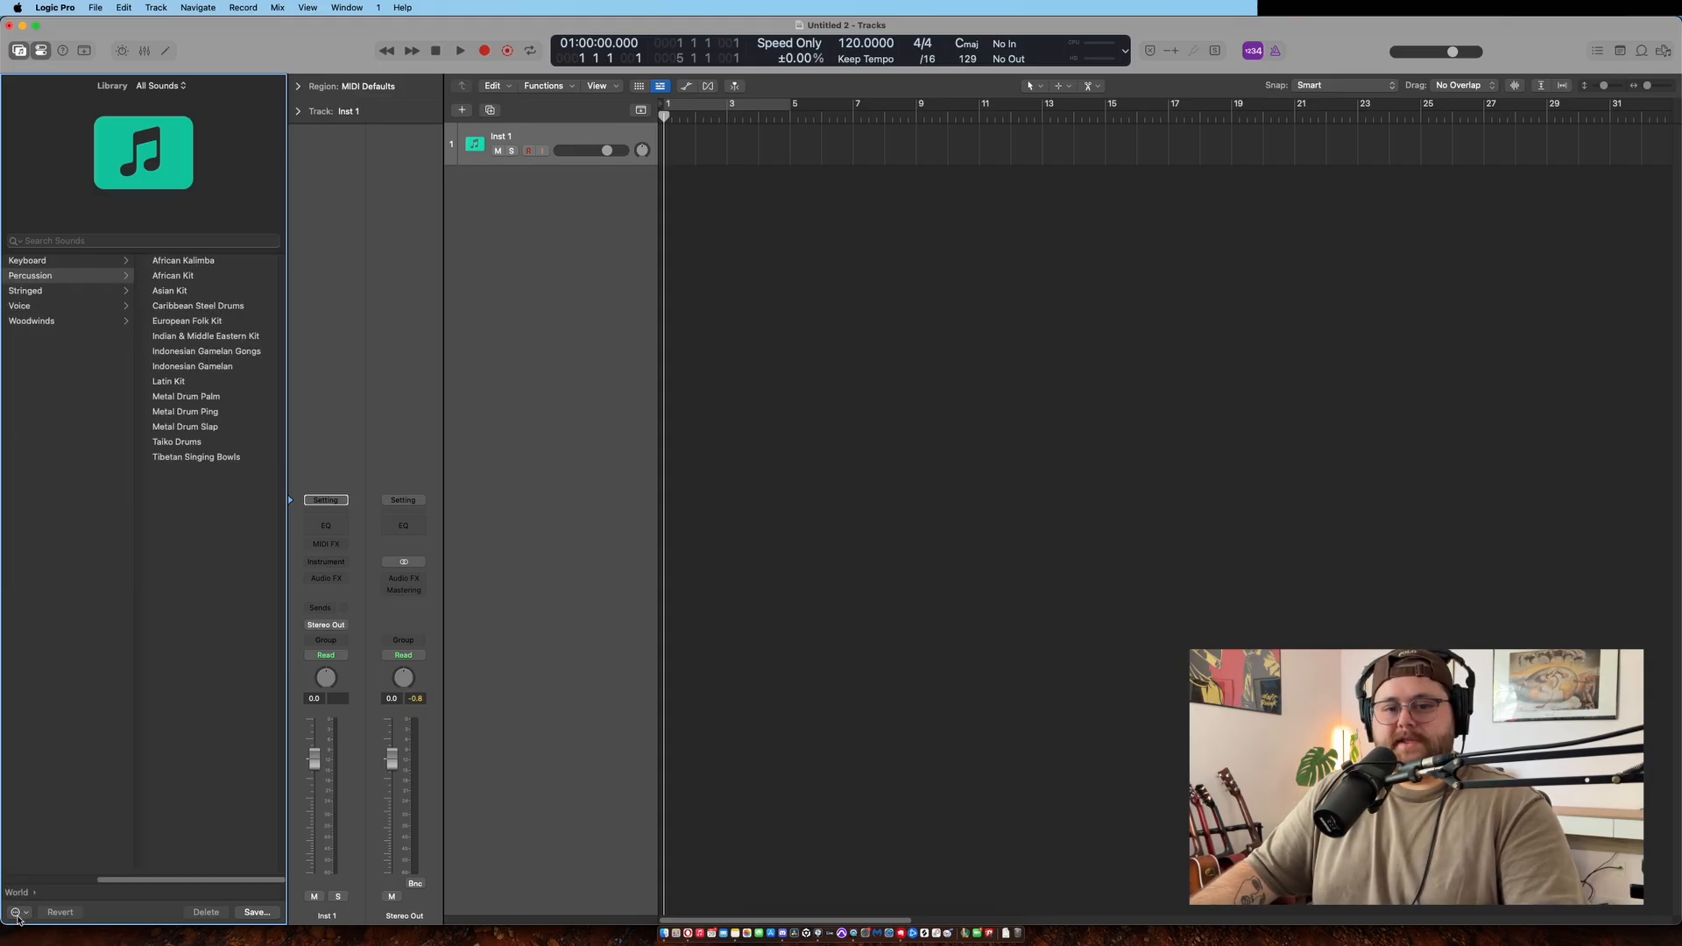
click(16, 913)
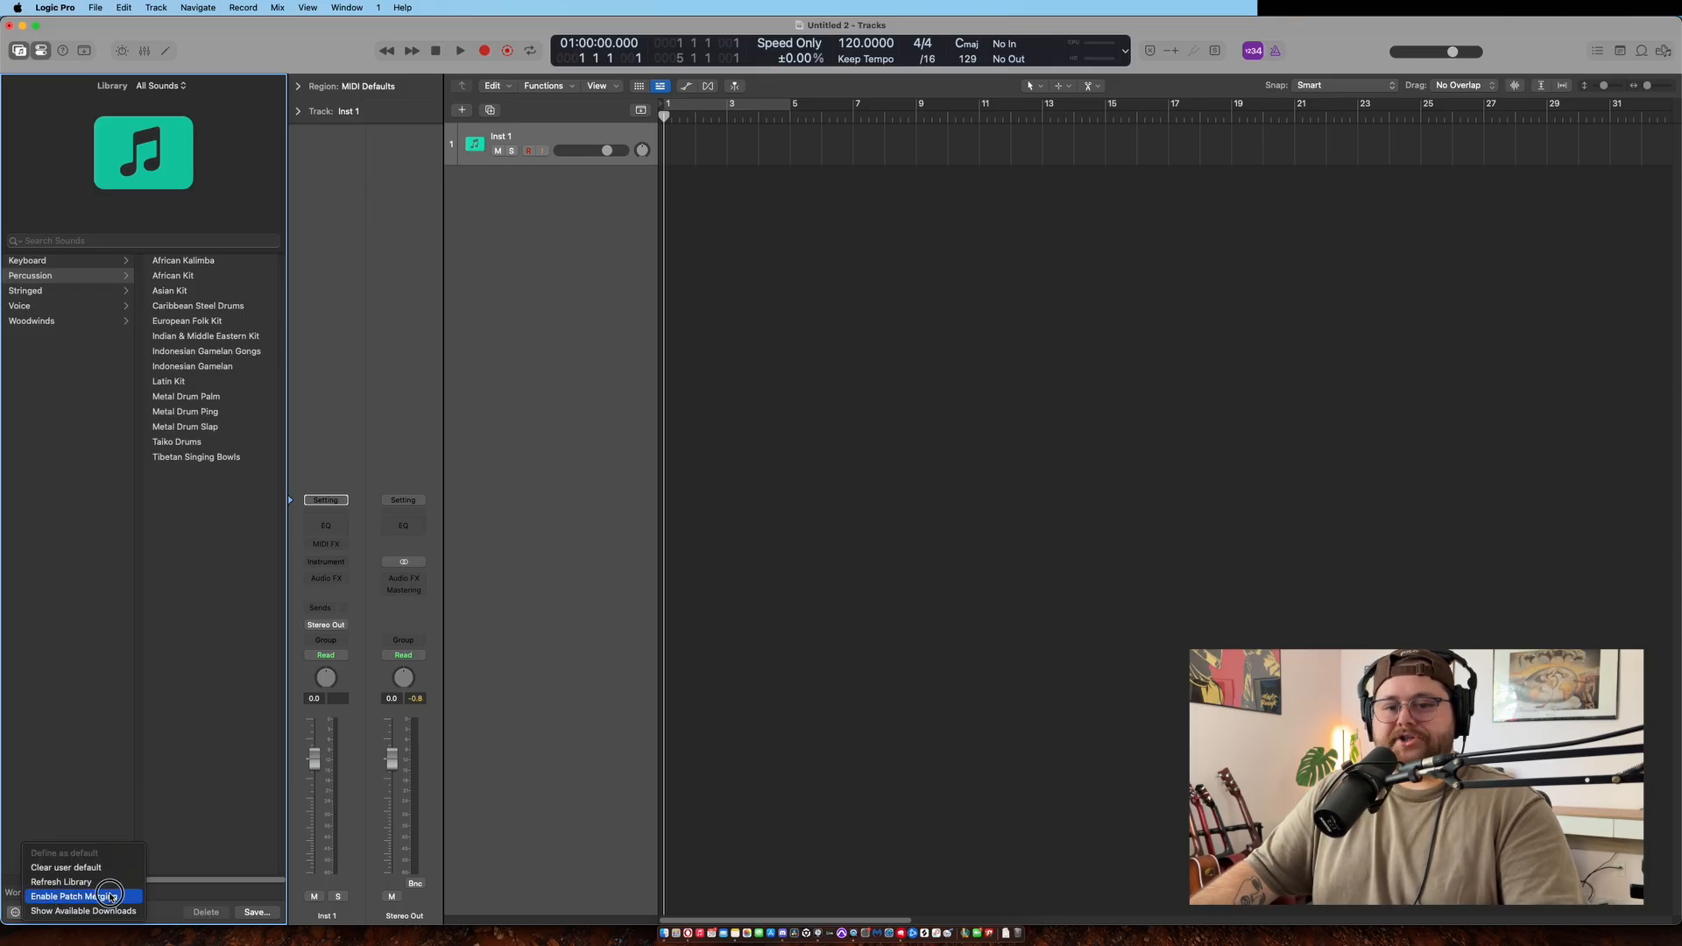
click(85, 895)
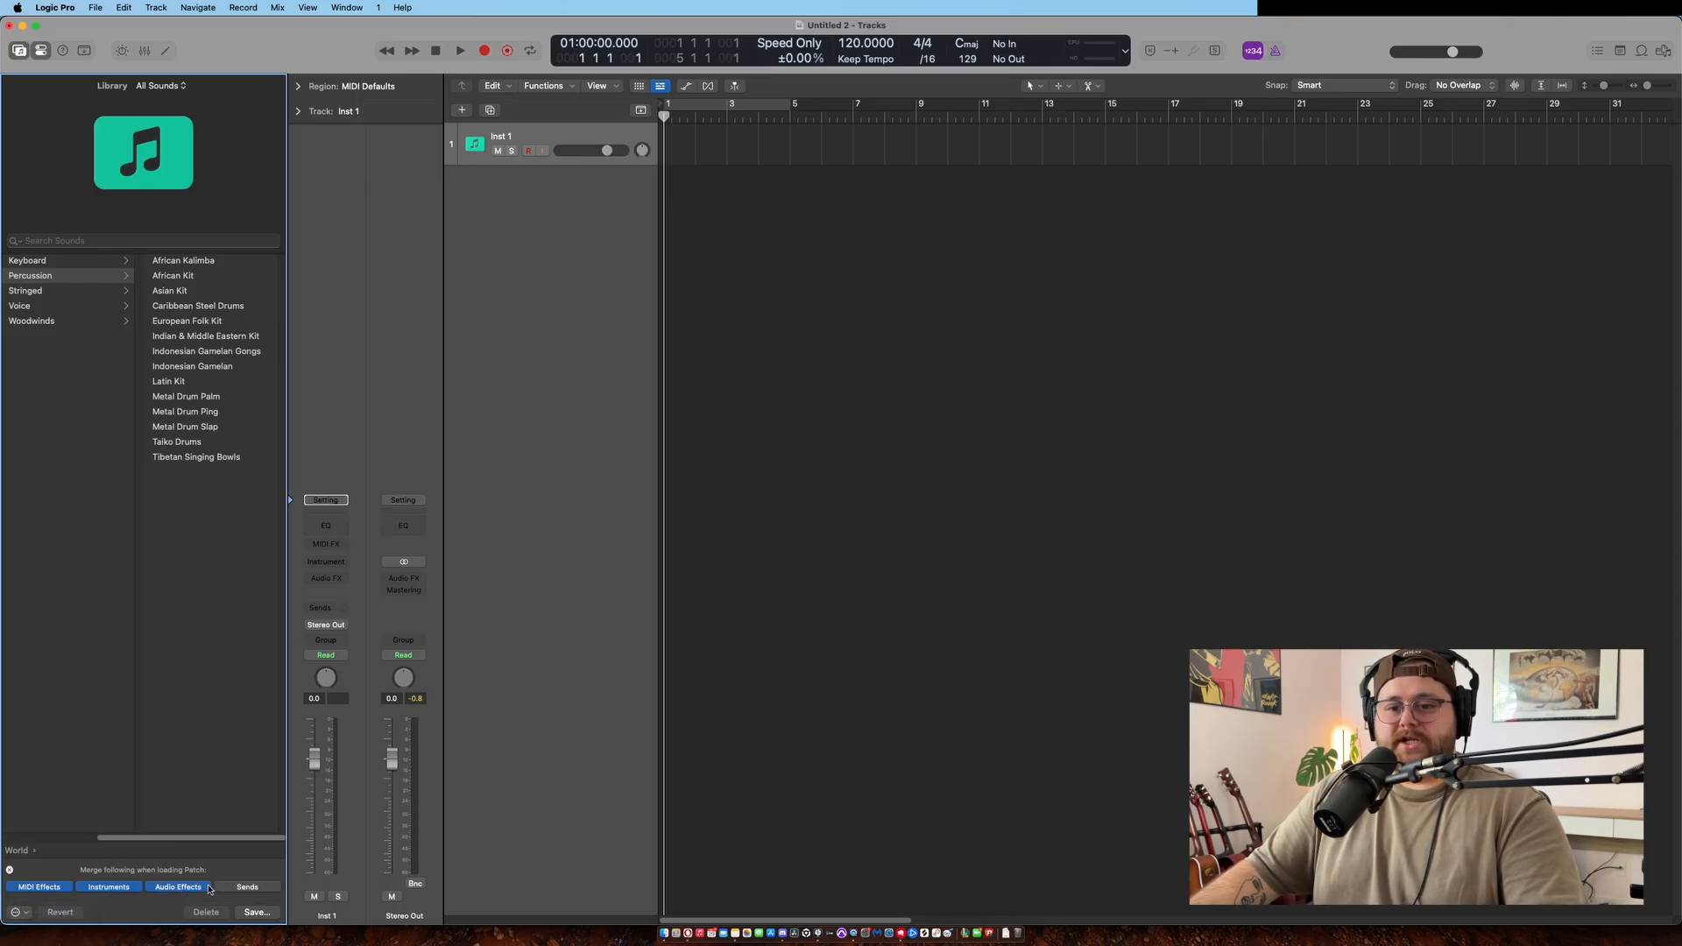
click(247, 887)
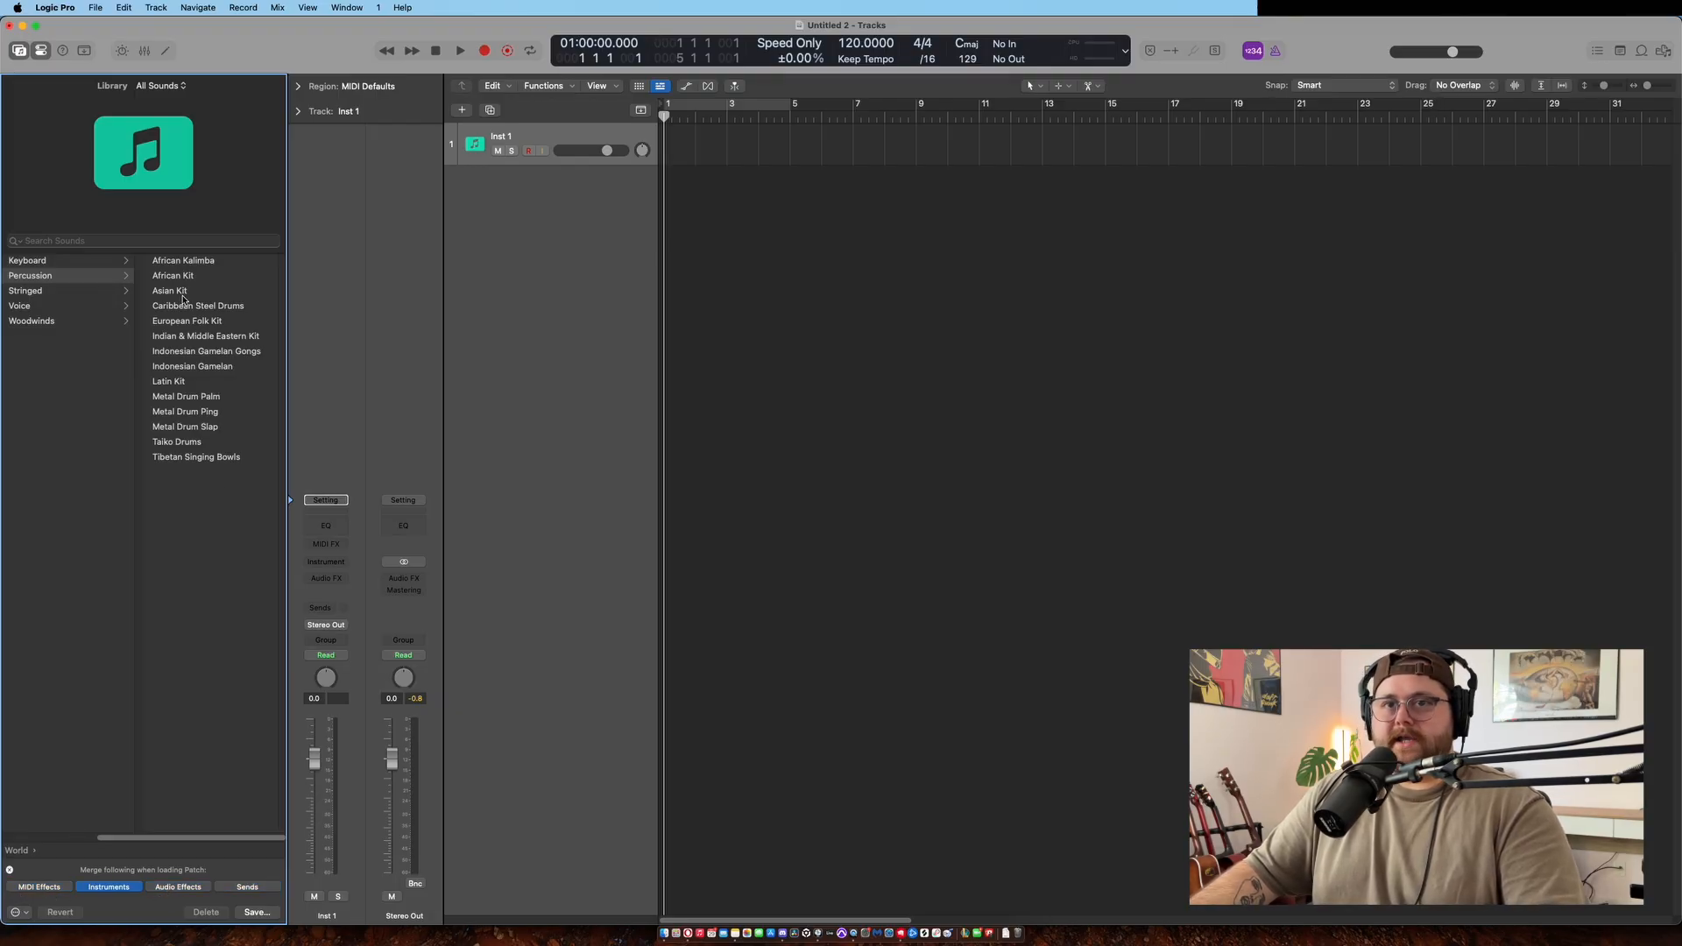
mouse_move(173, 275)
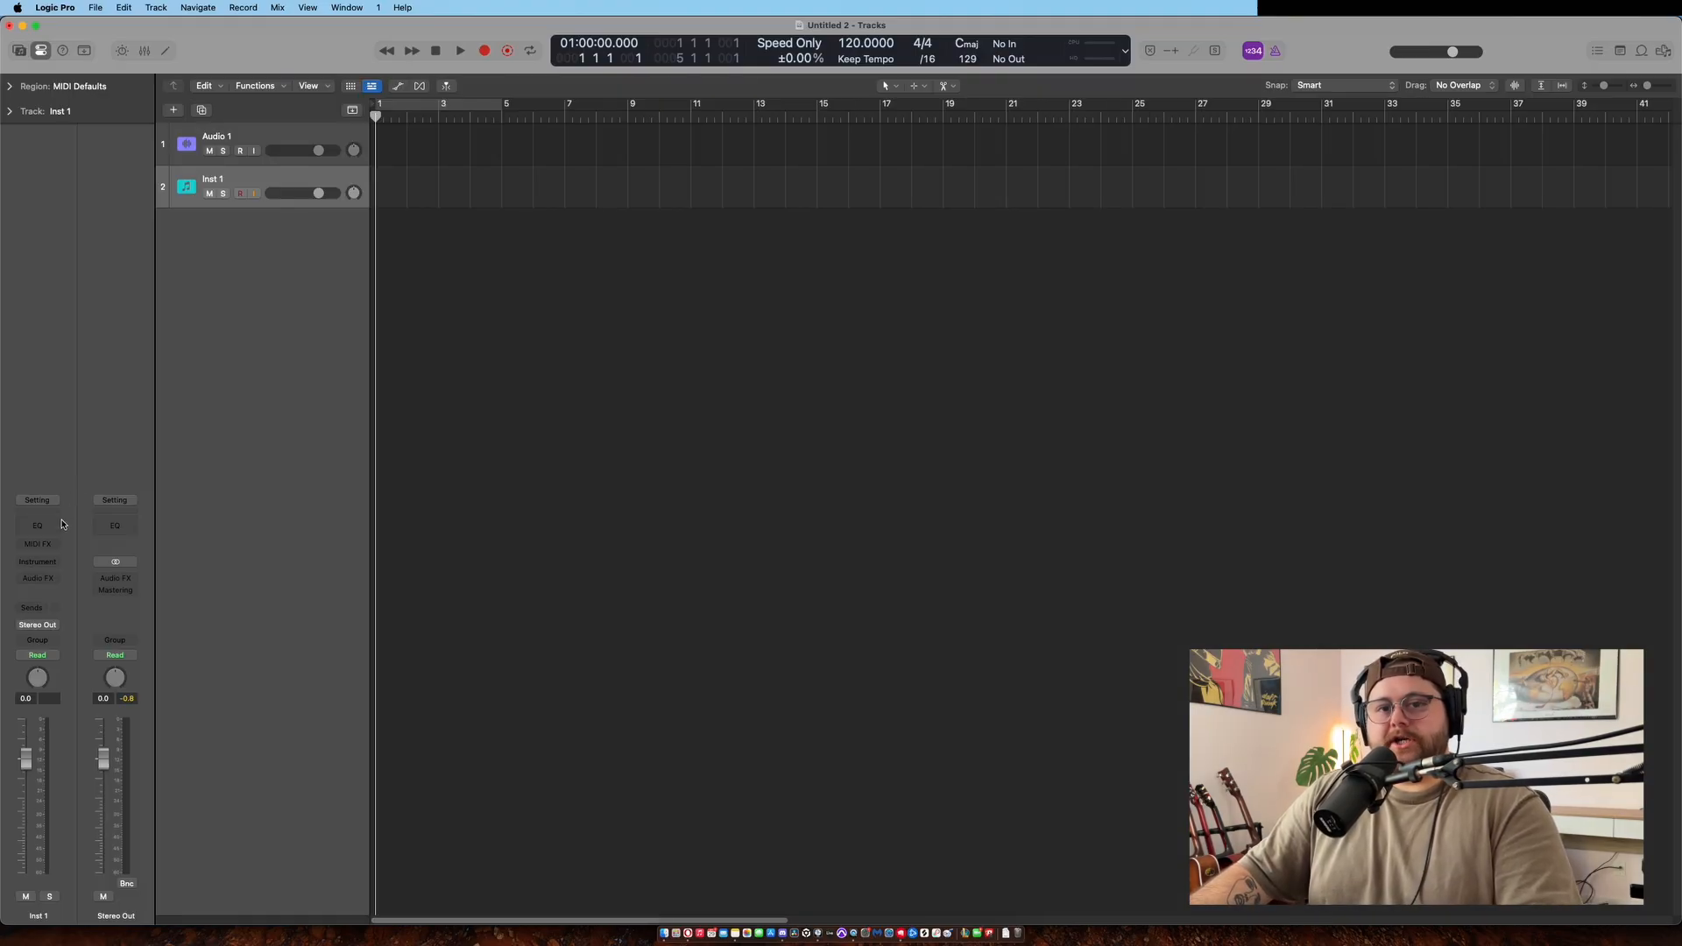
Step: Bring up the MIDI effects list on the Inst 1 track
click(37, 544)
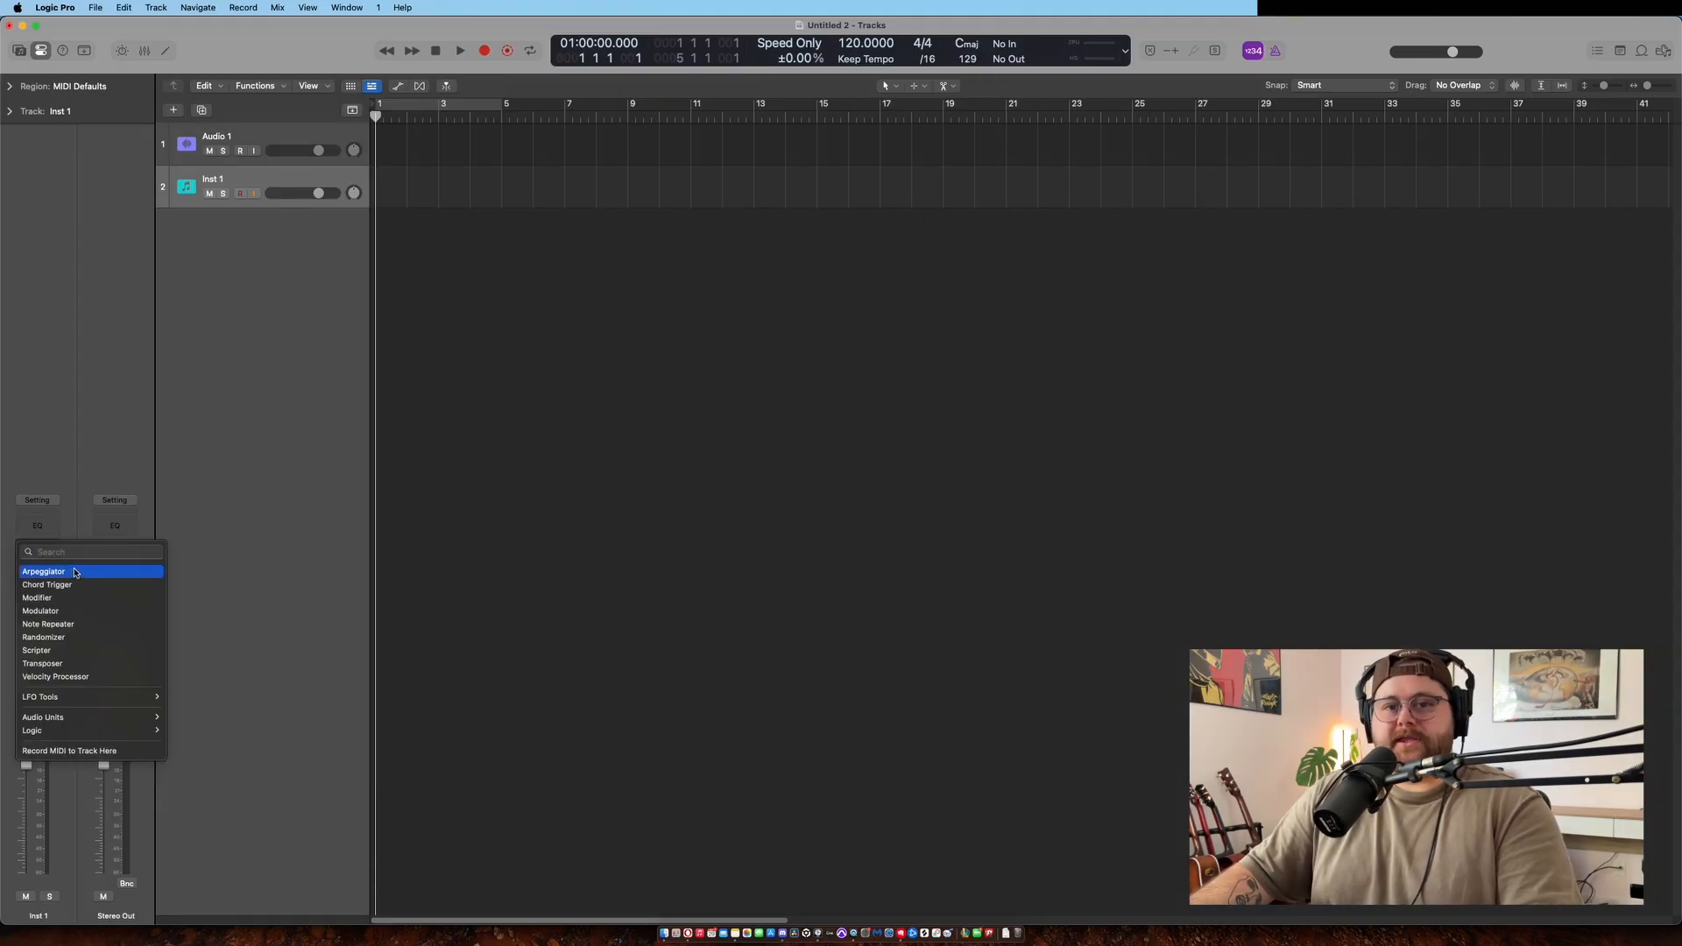
mouse_move(37, 598)
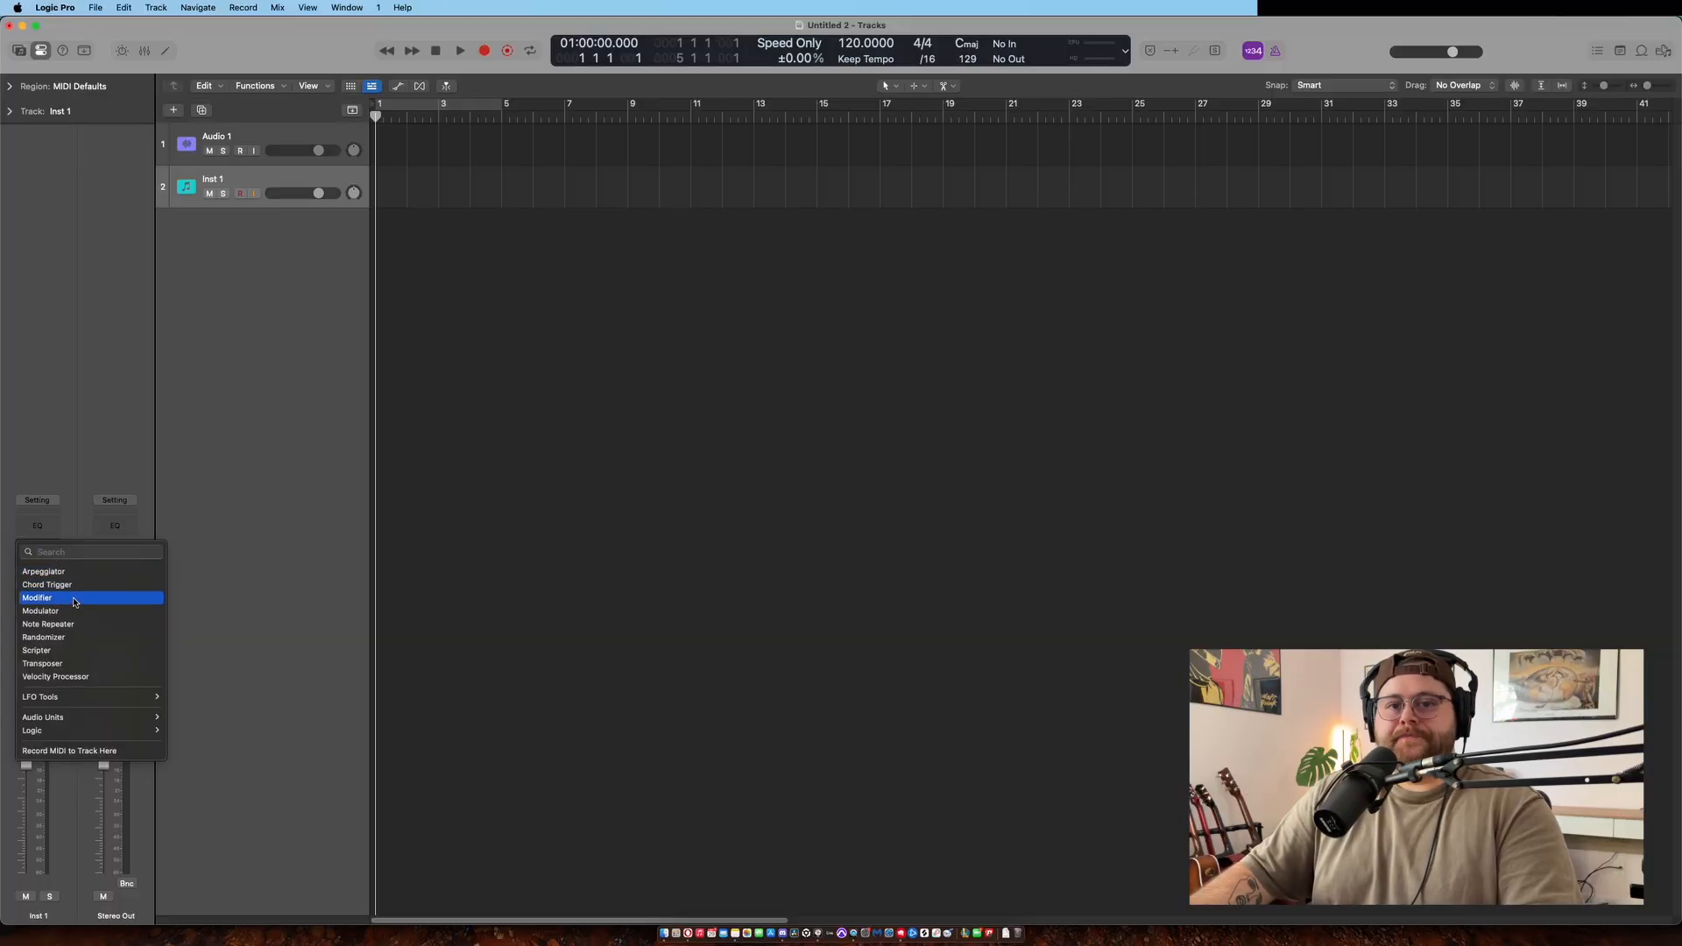
mouse_move(80, 638)
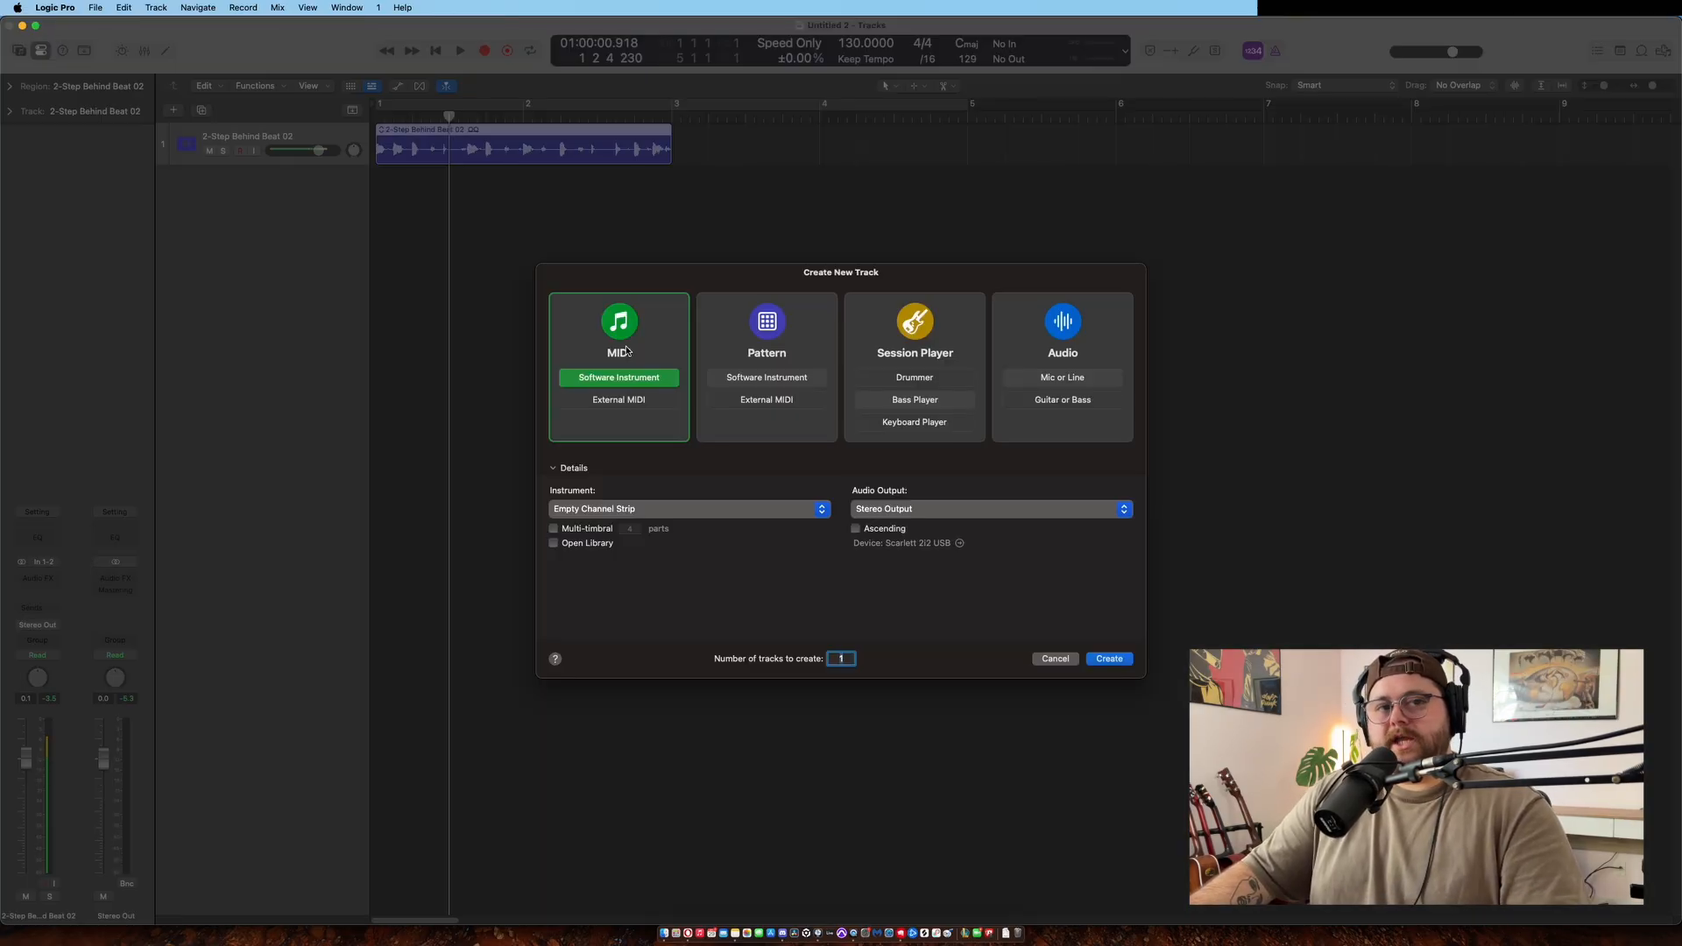
Step: Create a Quick Sampler instrument track and switch the sampler to Recorder mode
click(687, 508)
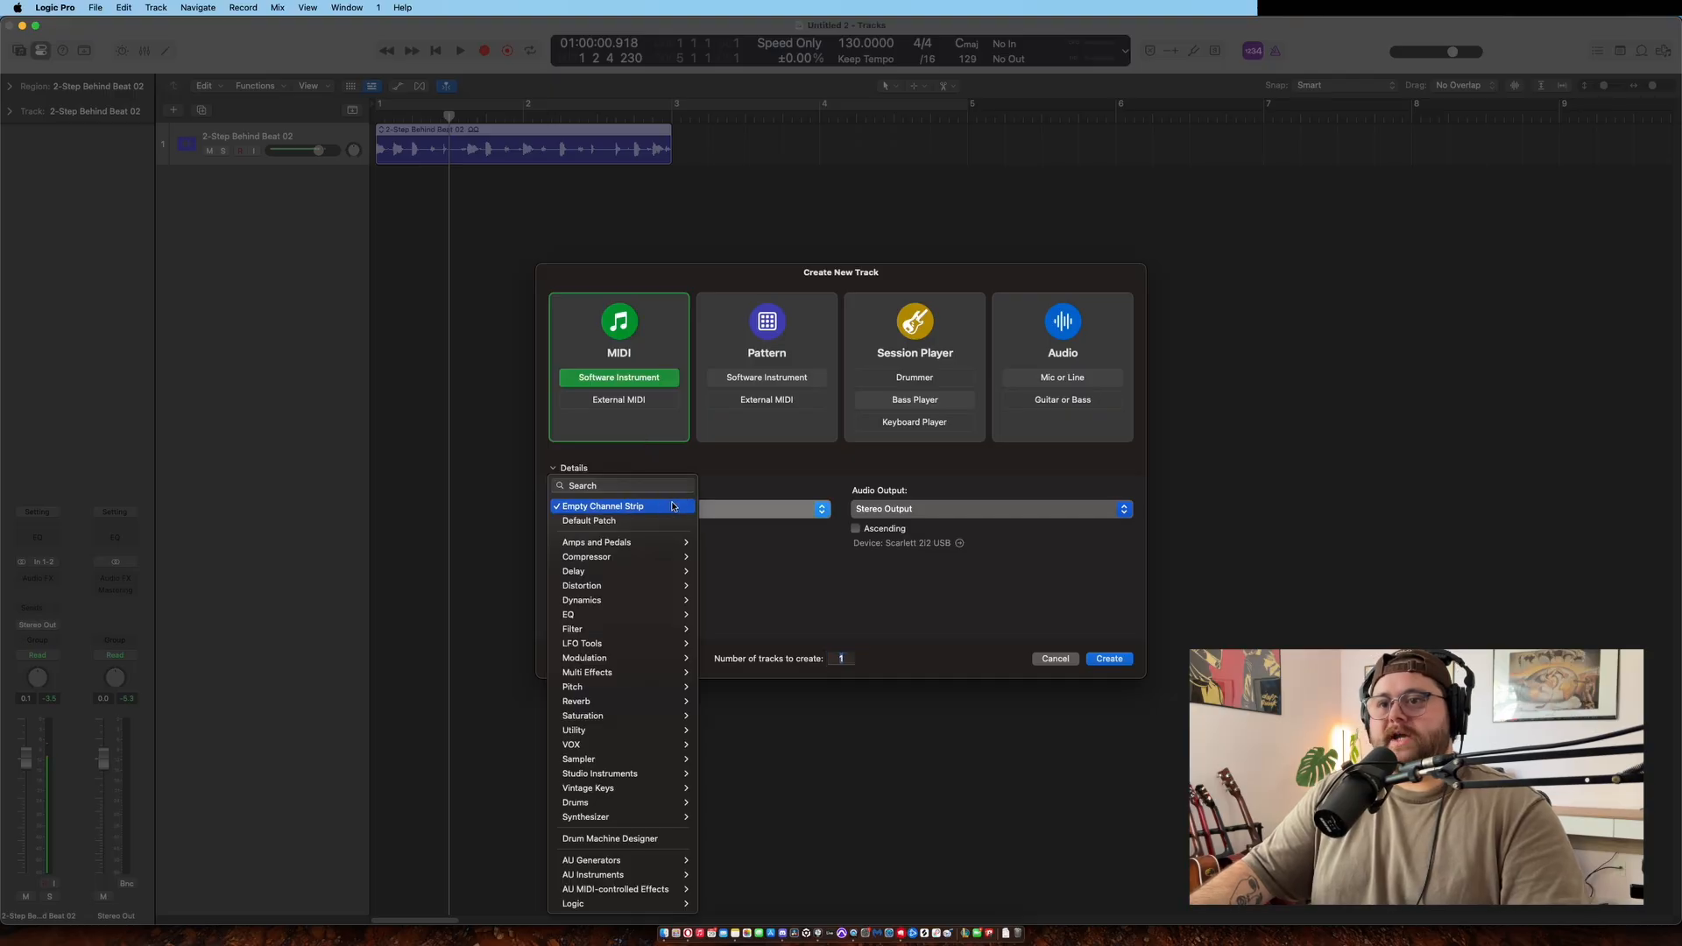
text(quick)
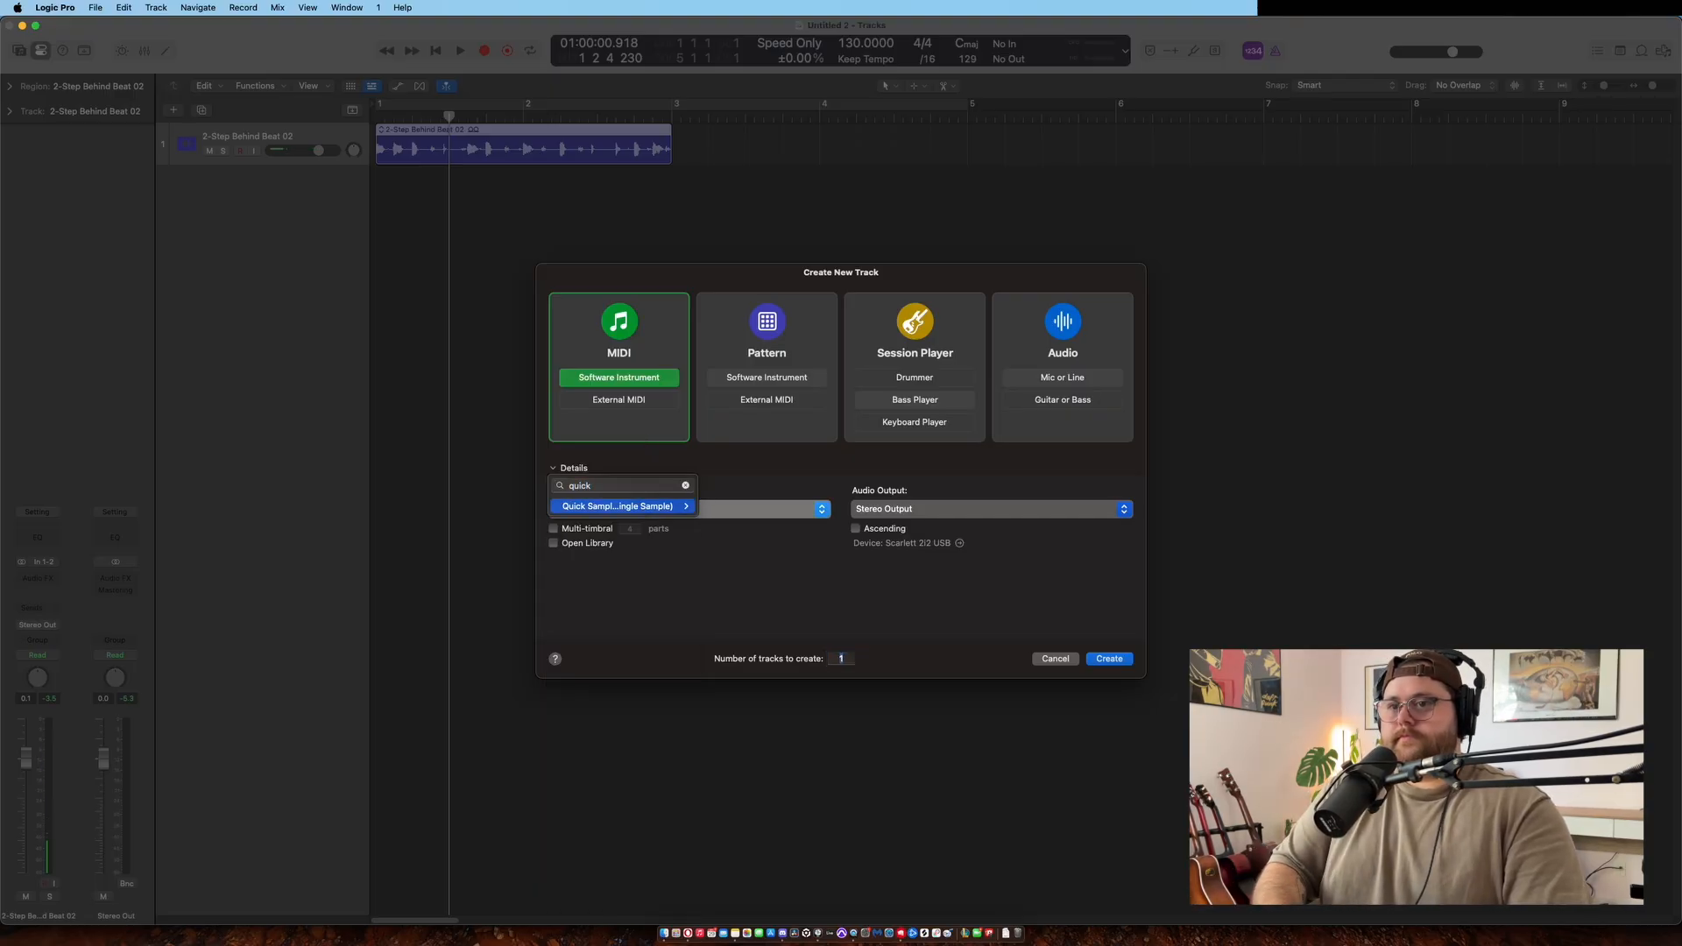
click(1108, 658)
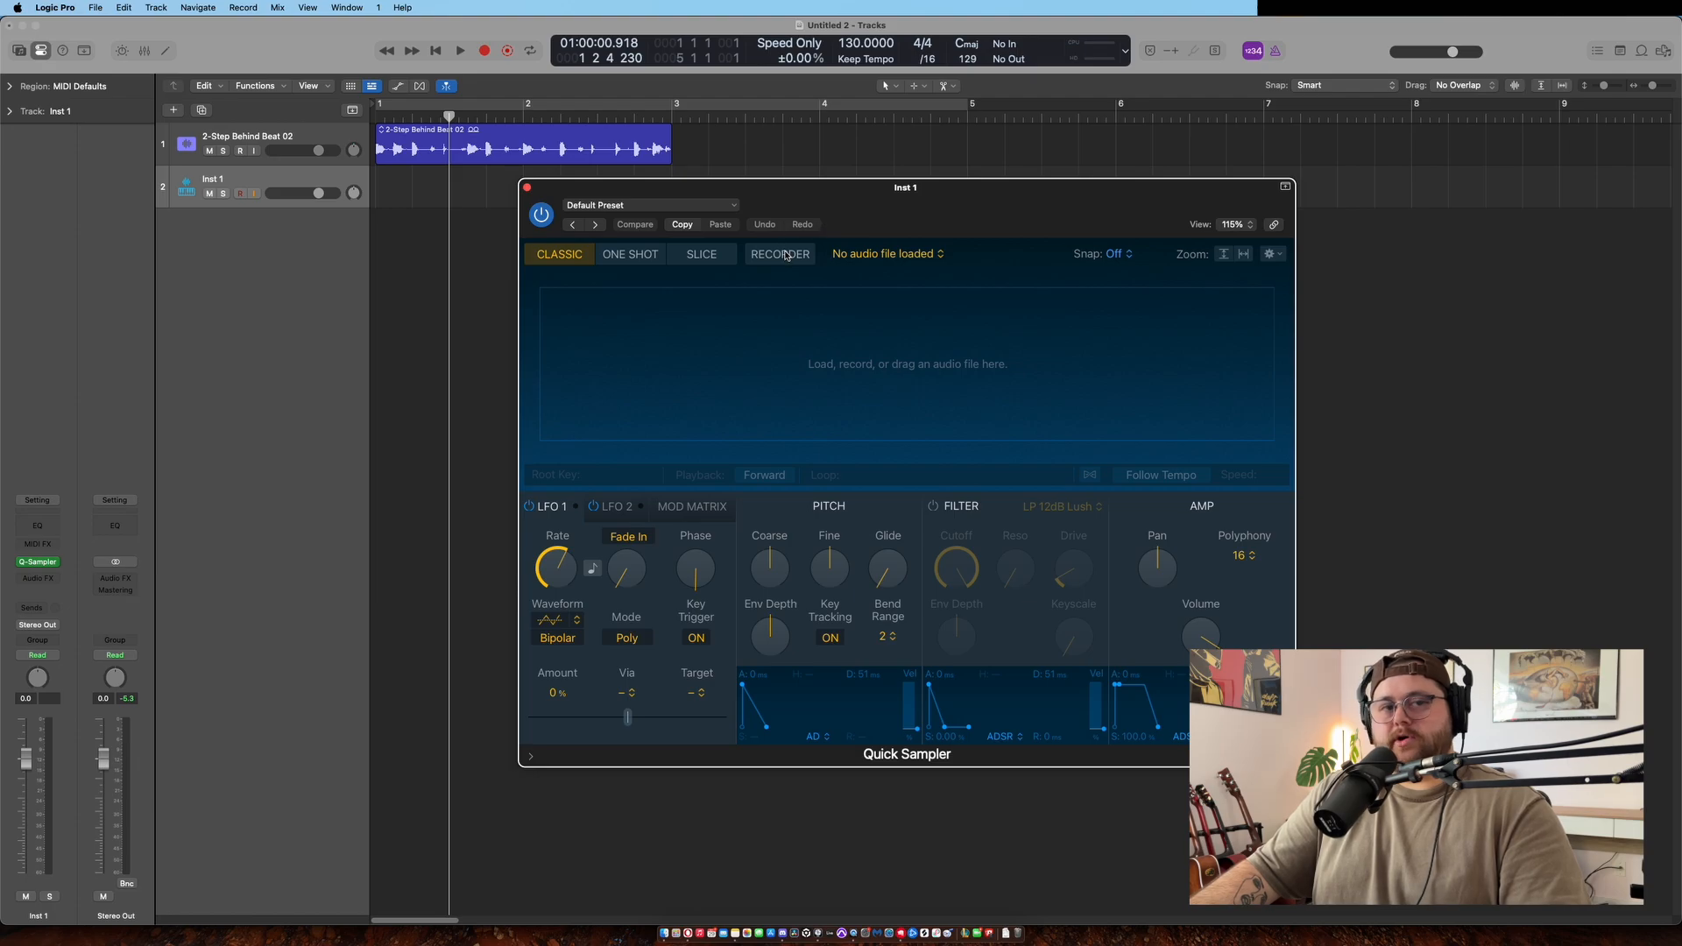
click(780, 254)
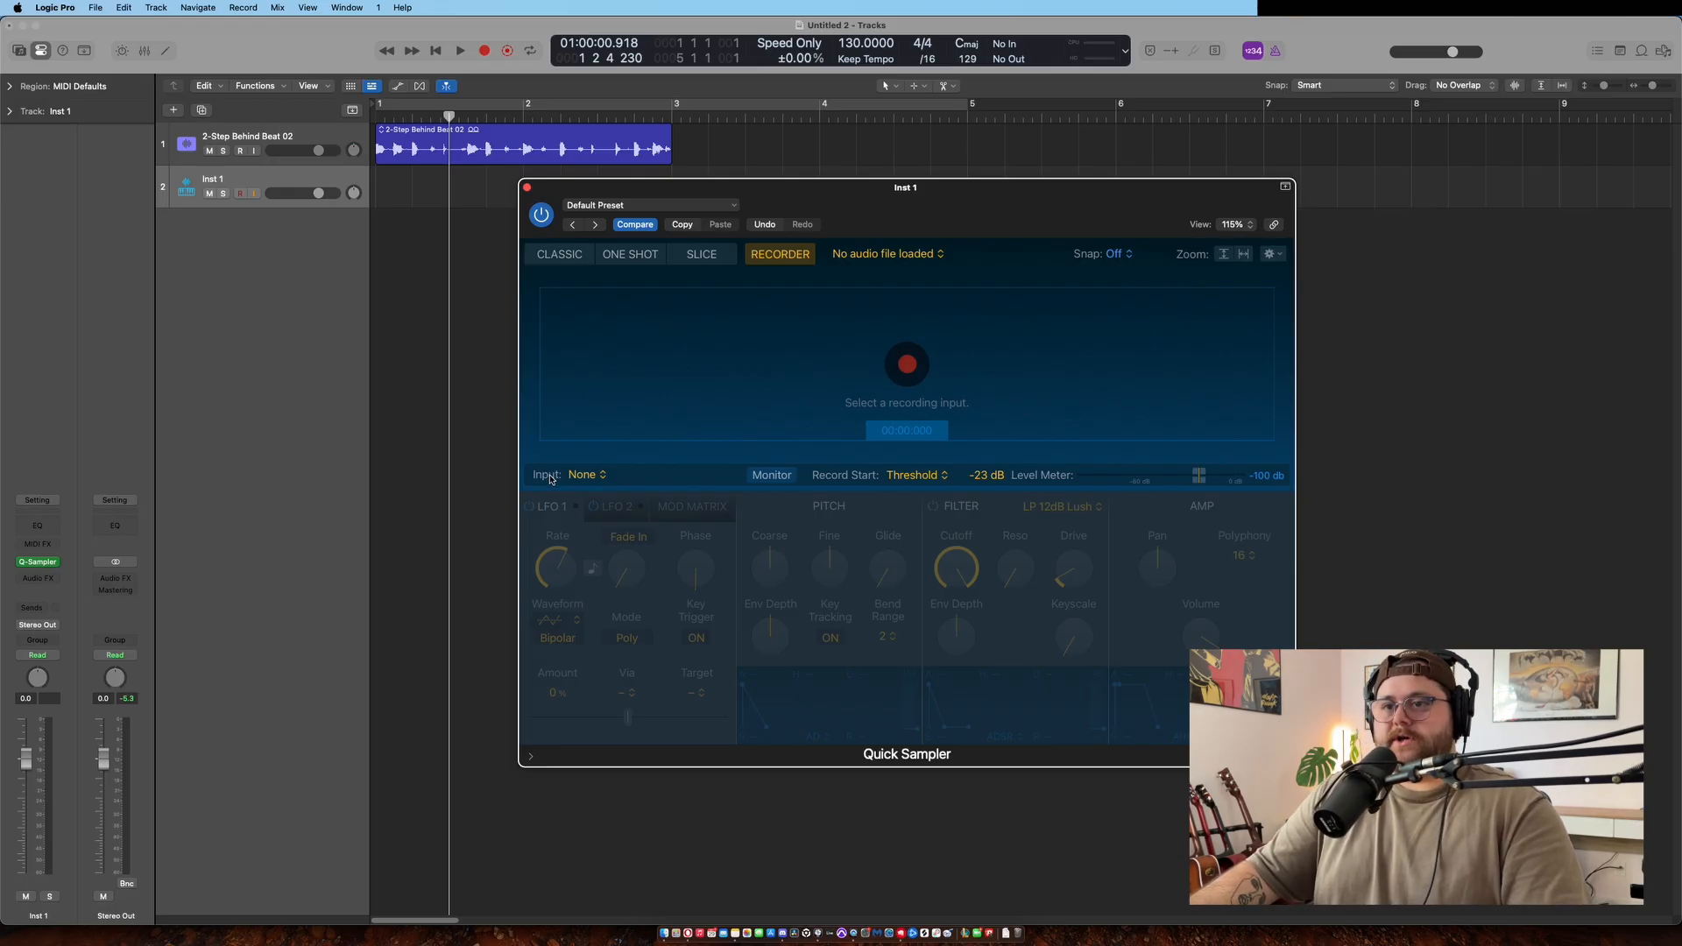
Step: Set Quick Sampler's recording input to the beat track, enable Monitor and start playback
click(587, 475)
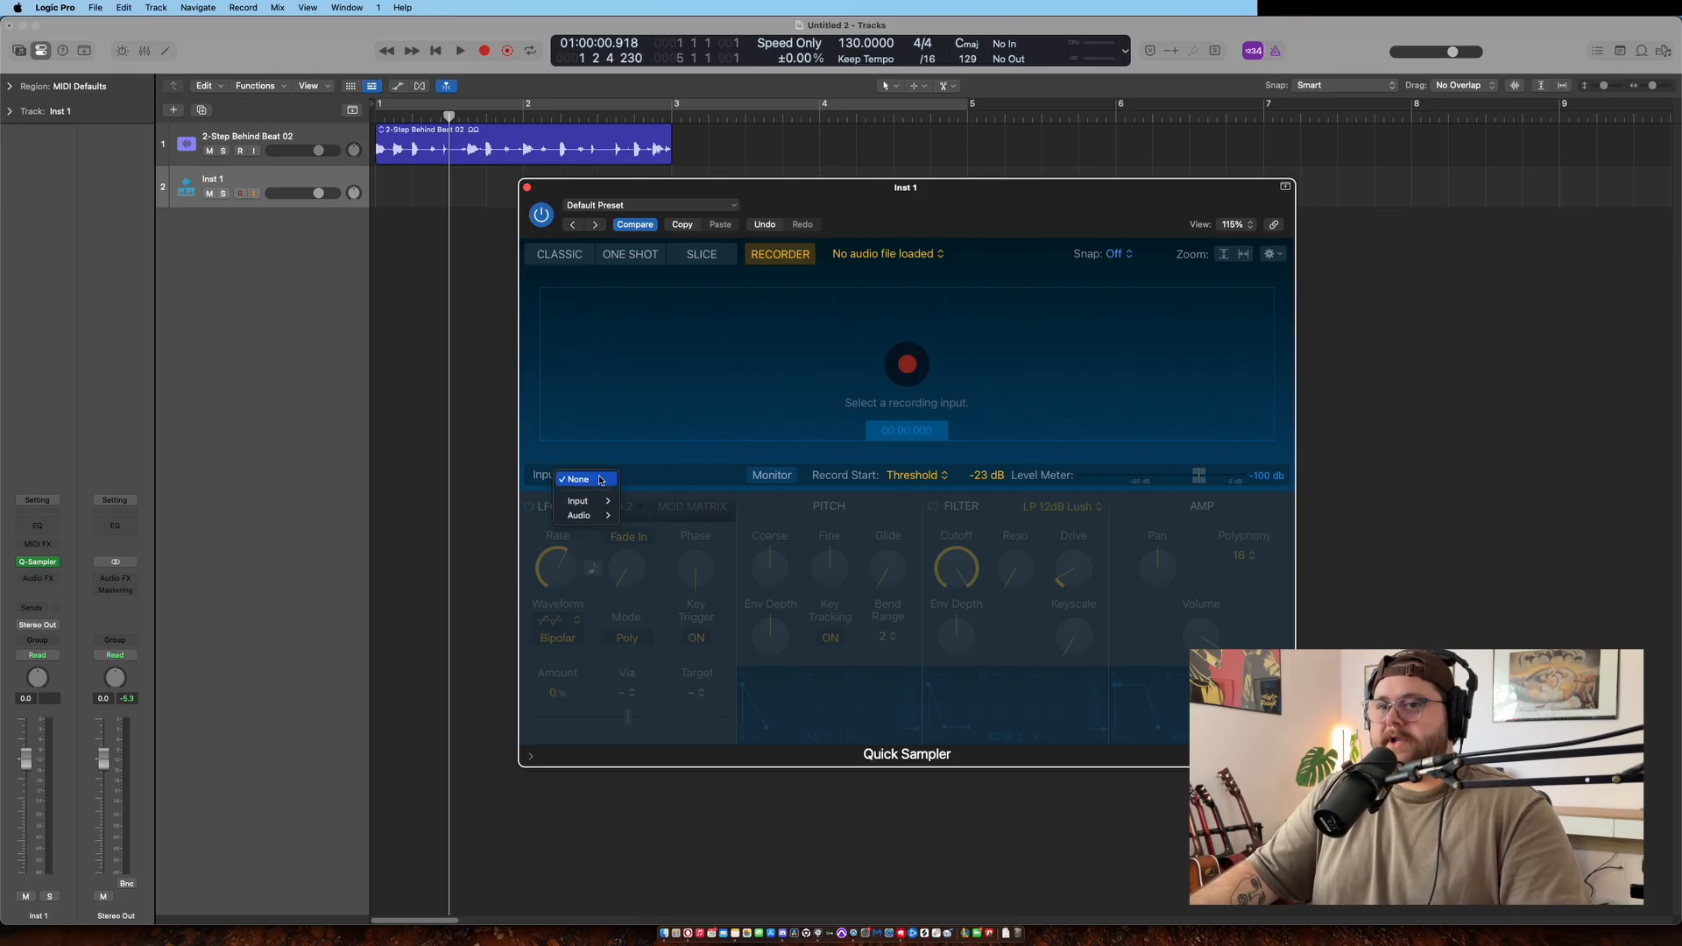
mouse_move(580, 515)
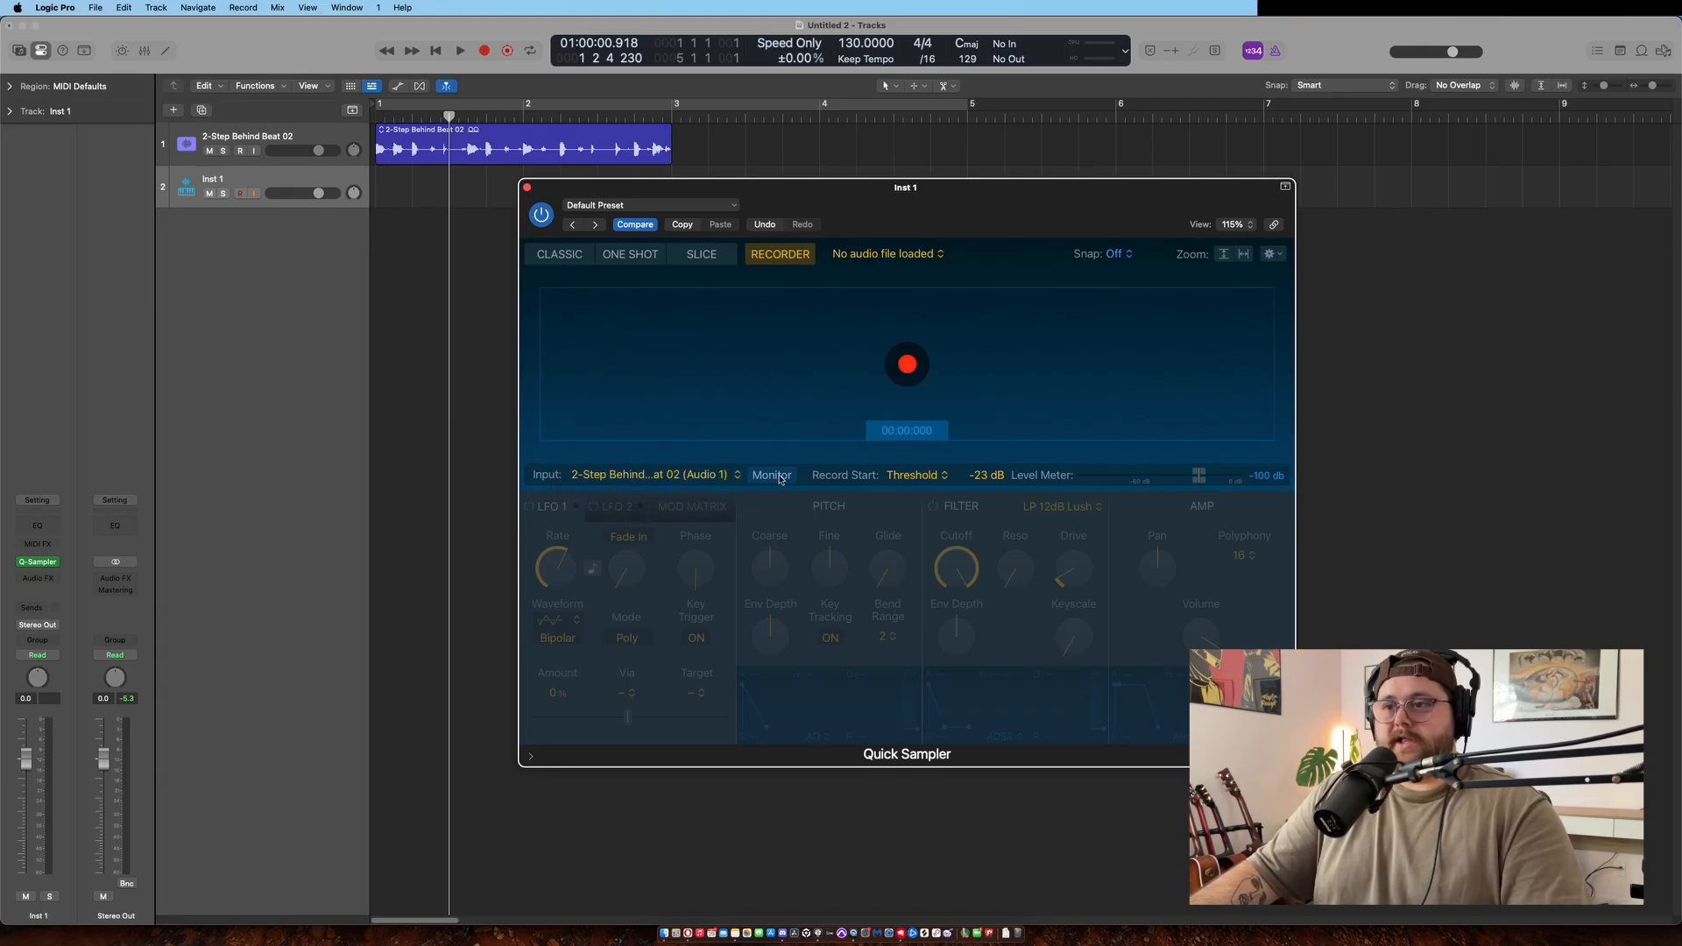
click(771, 475)
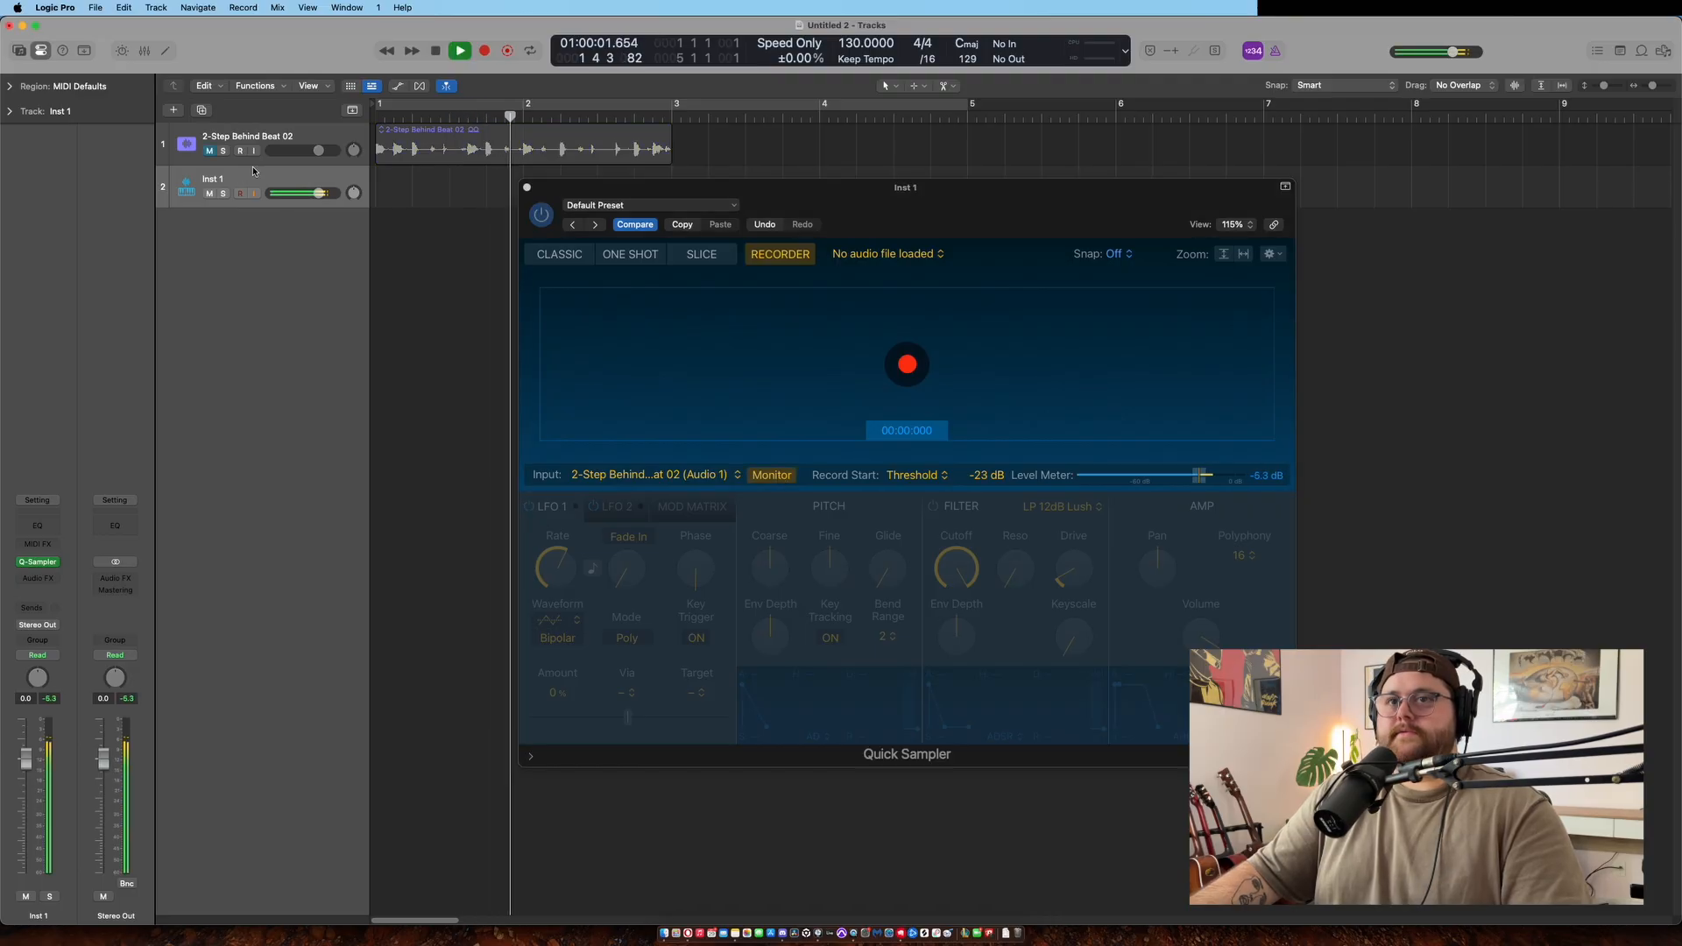
click(459, 51)
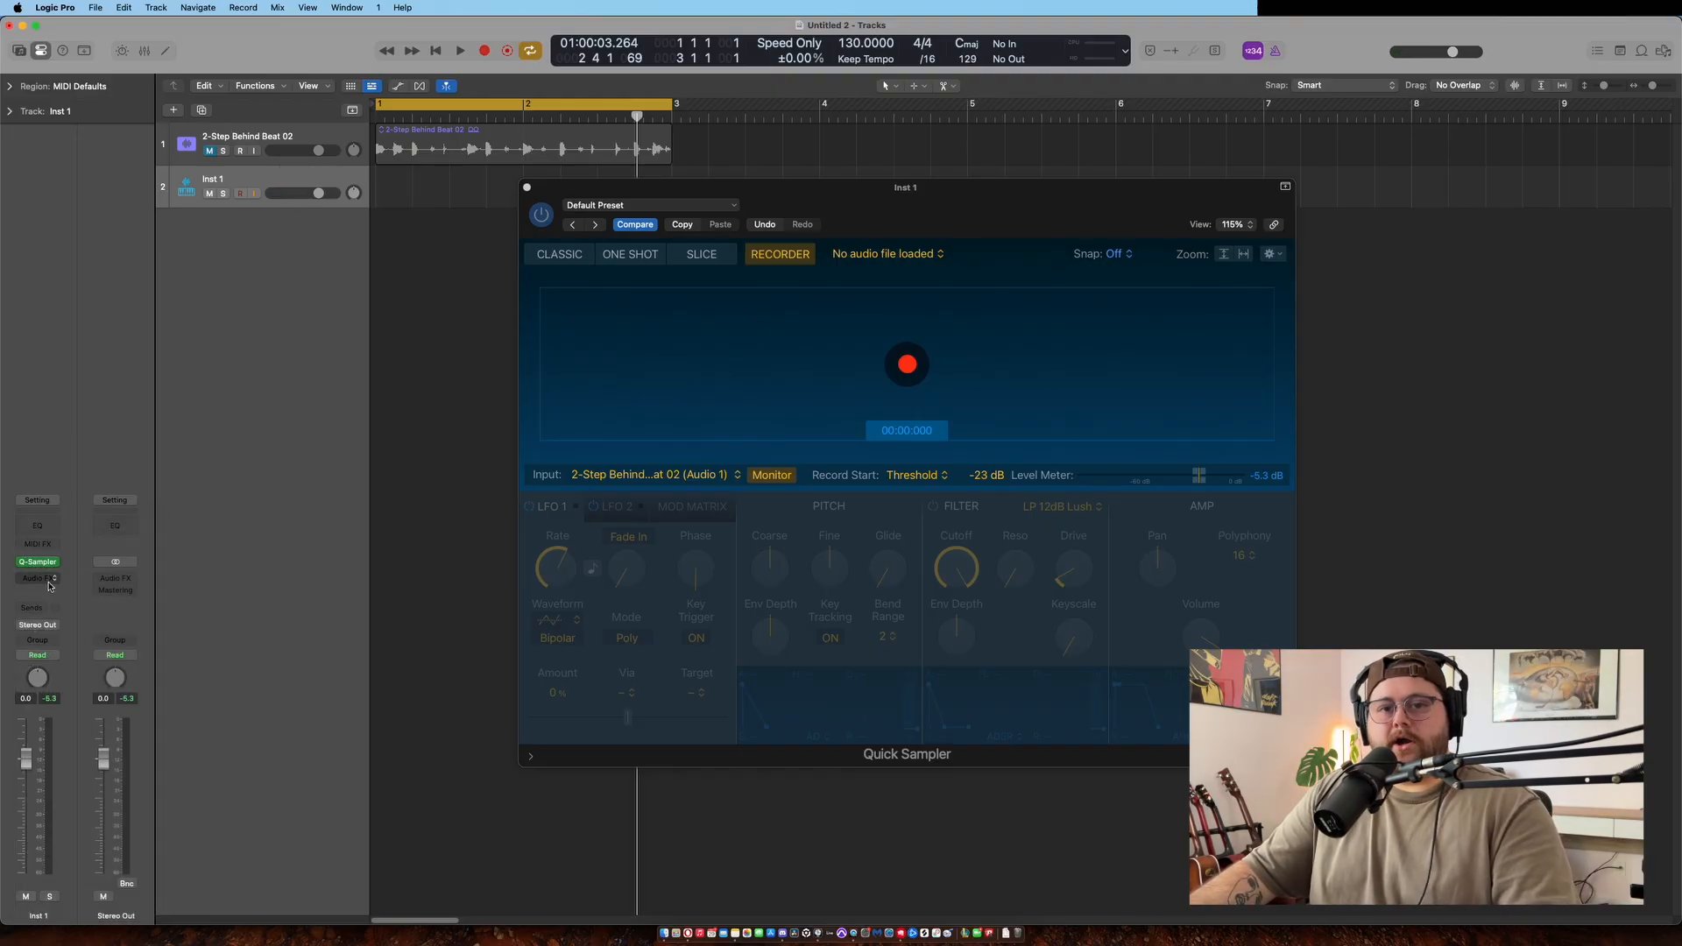
Step: Insert a Phaser audio effect from Modulation on the Inst 1 track
click(36, 578)
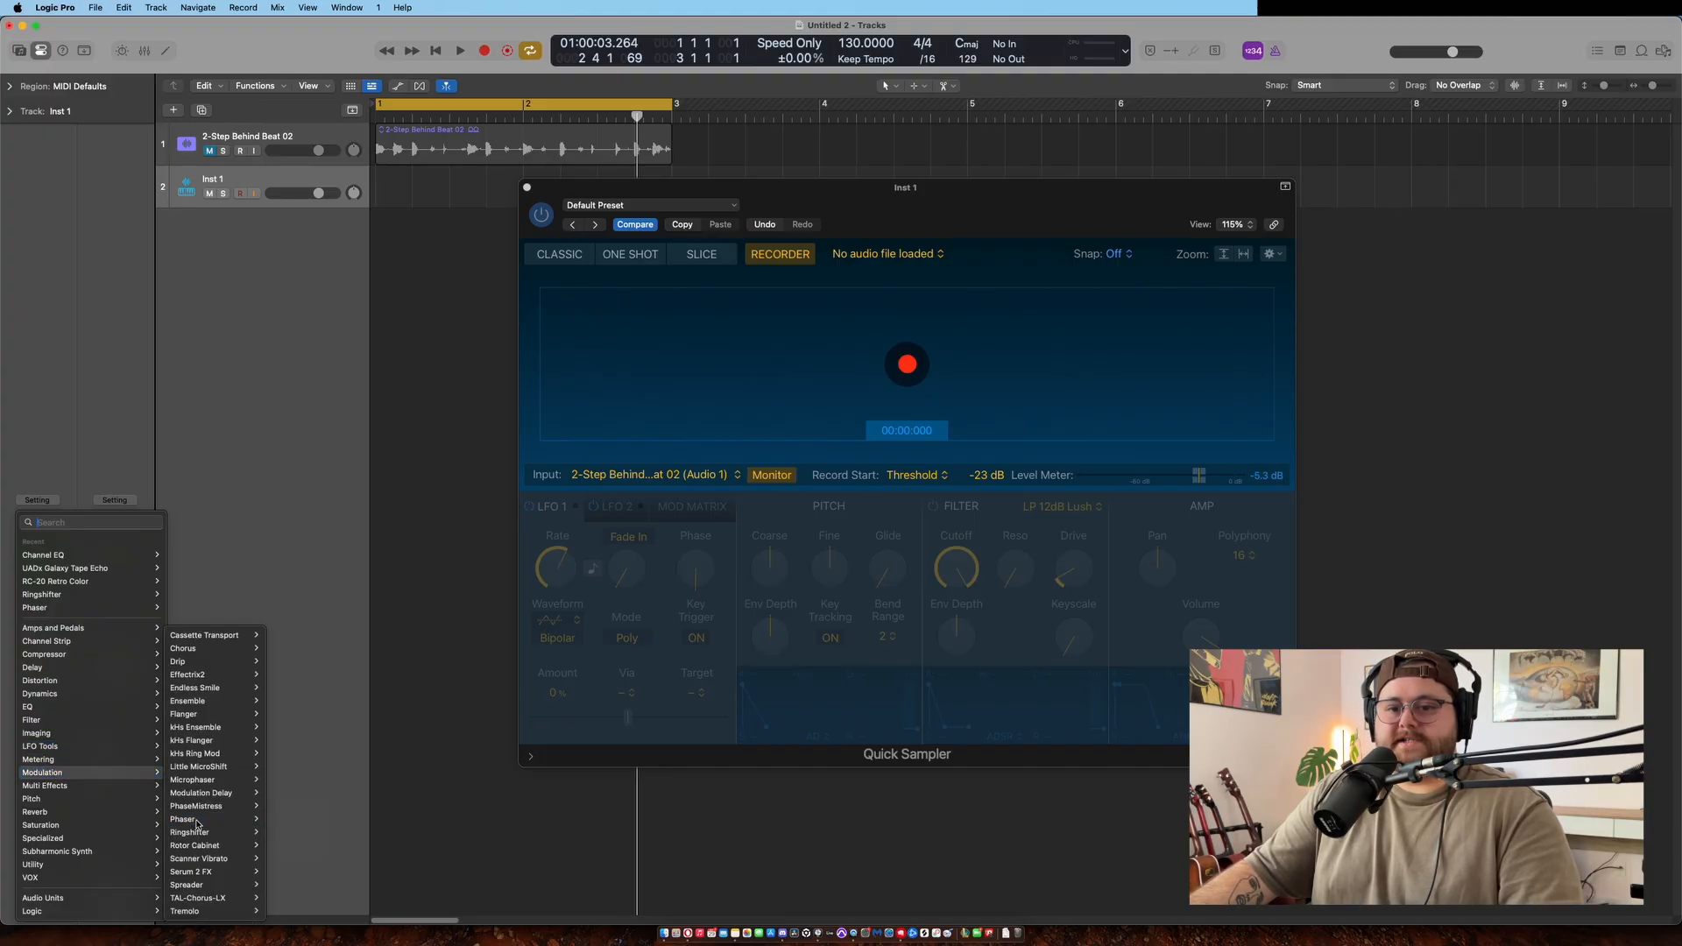
click(180, 819)
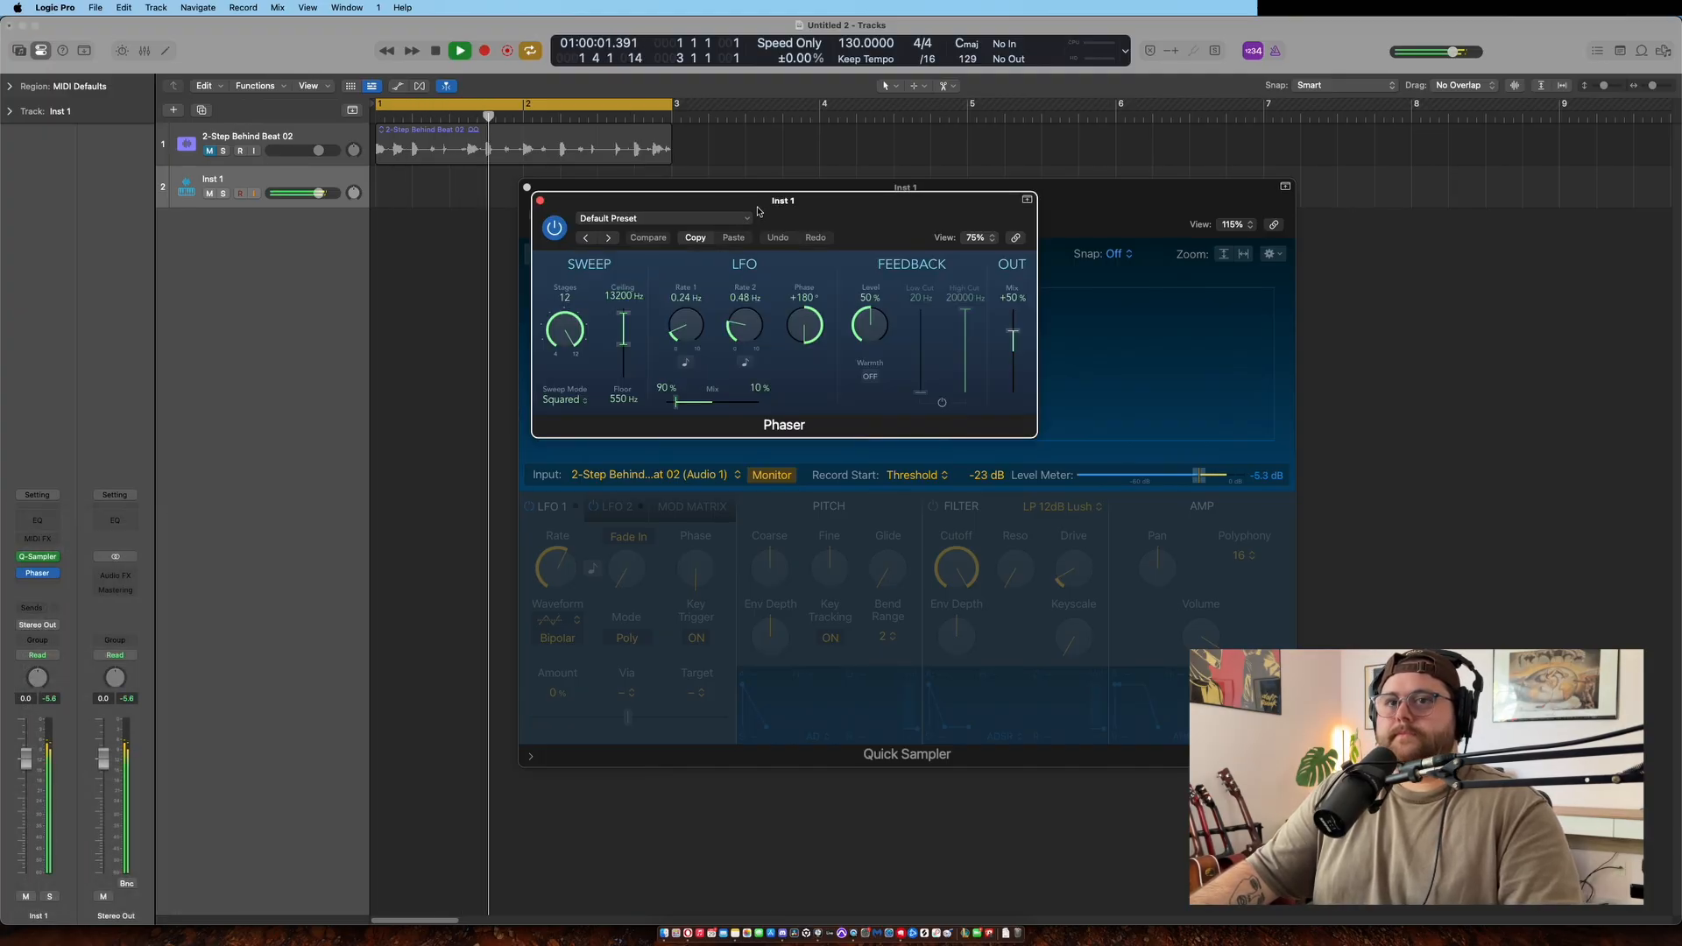
click(435, 50)
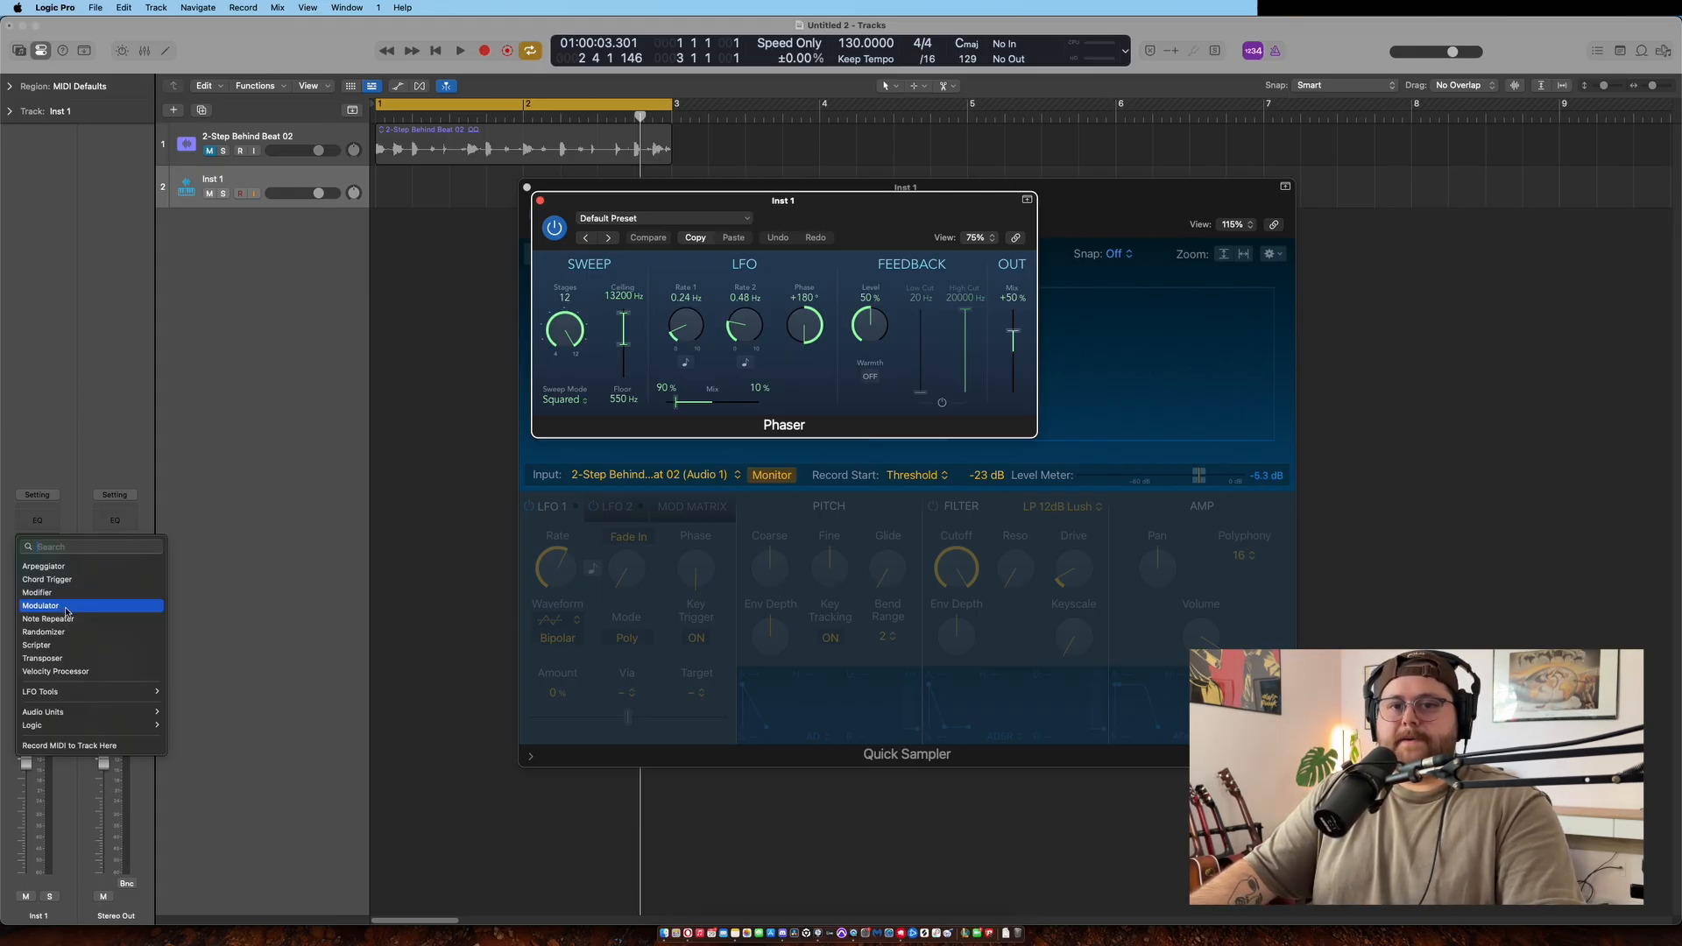
Step: Insert a Modulator MIDI effect with its LFO learning the Phaser's Mix parameter at a 4-bar rate
click(41, 605)
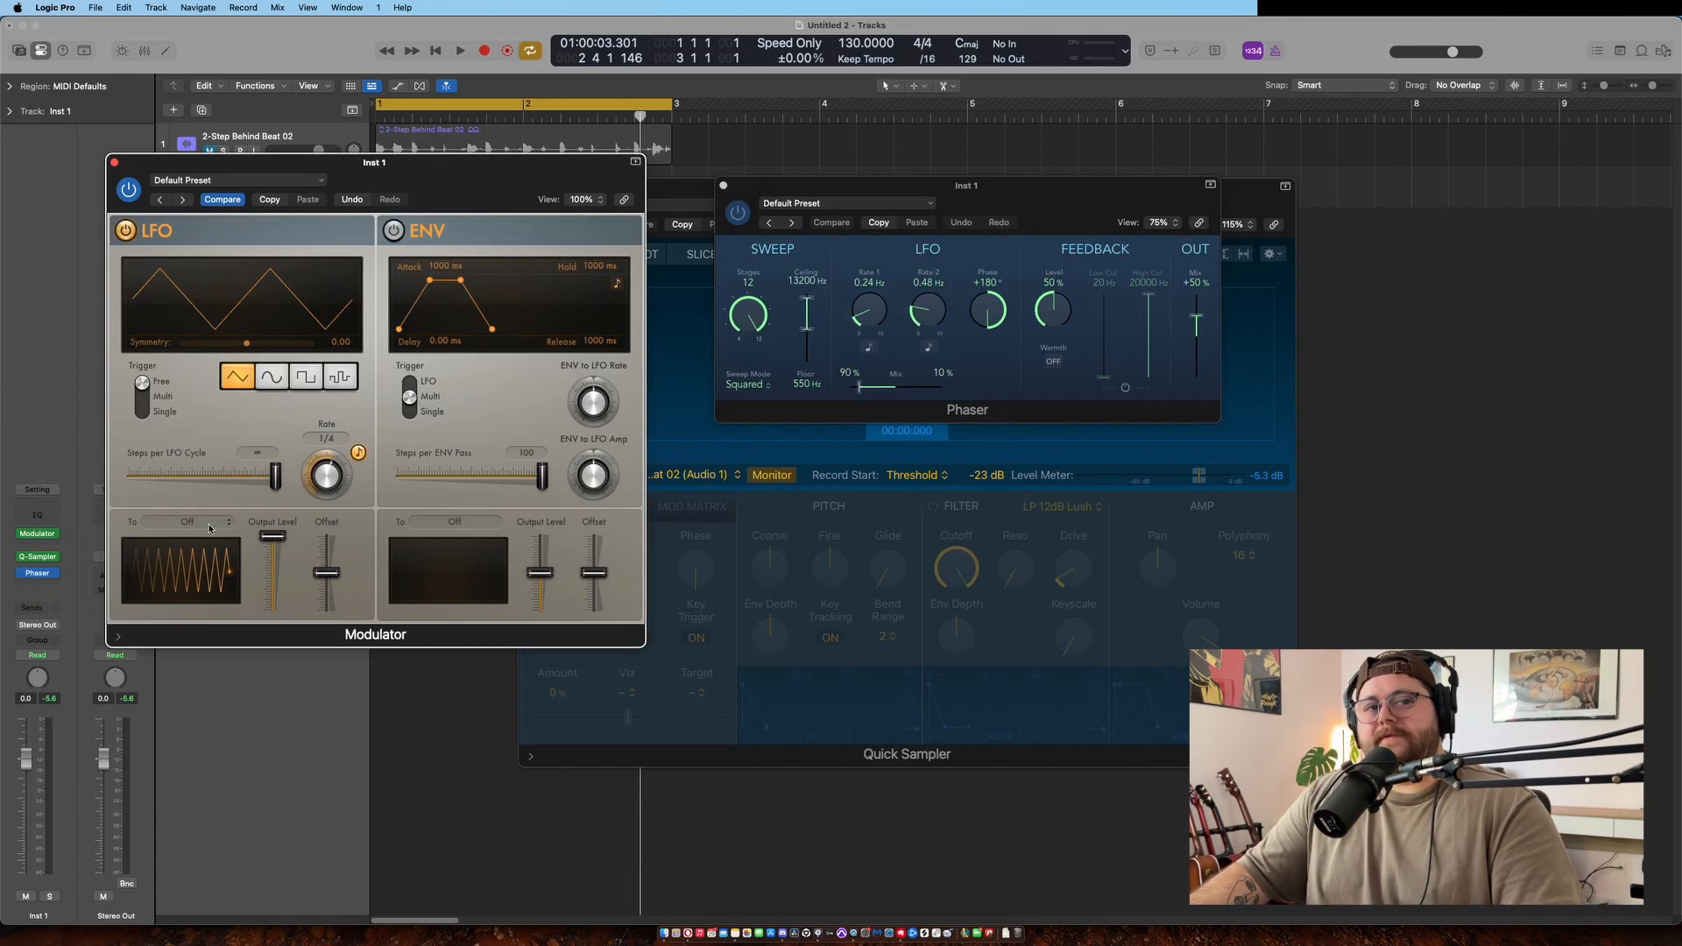
click(188, 522)
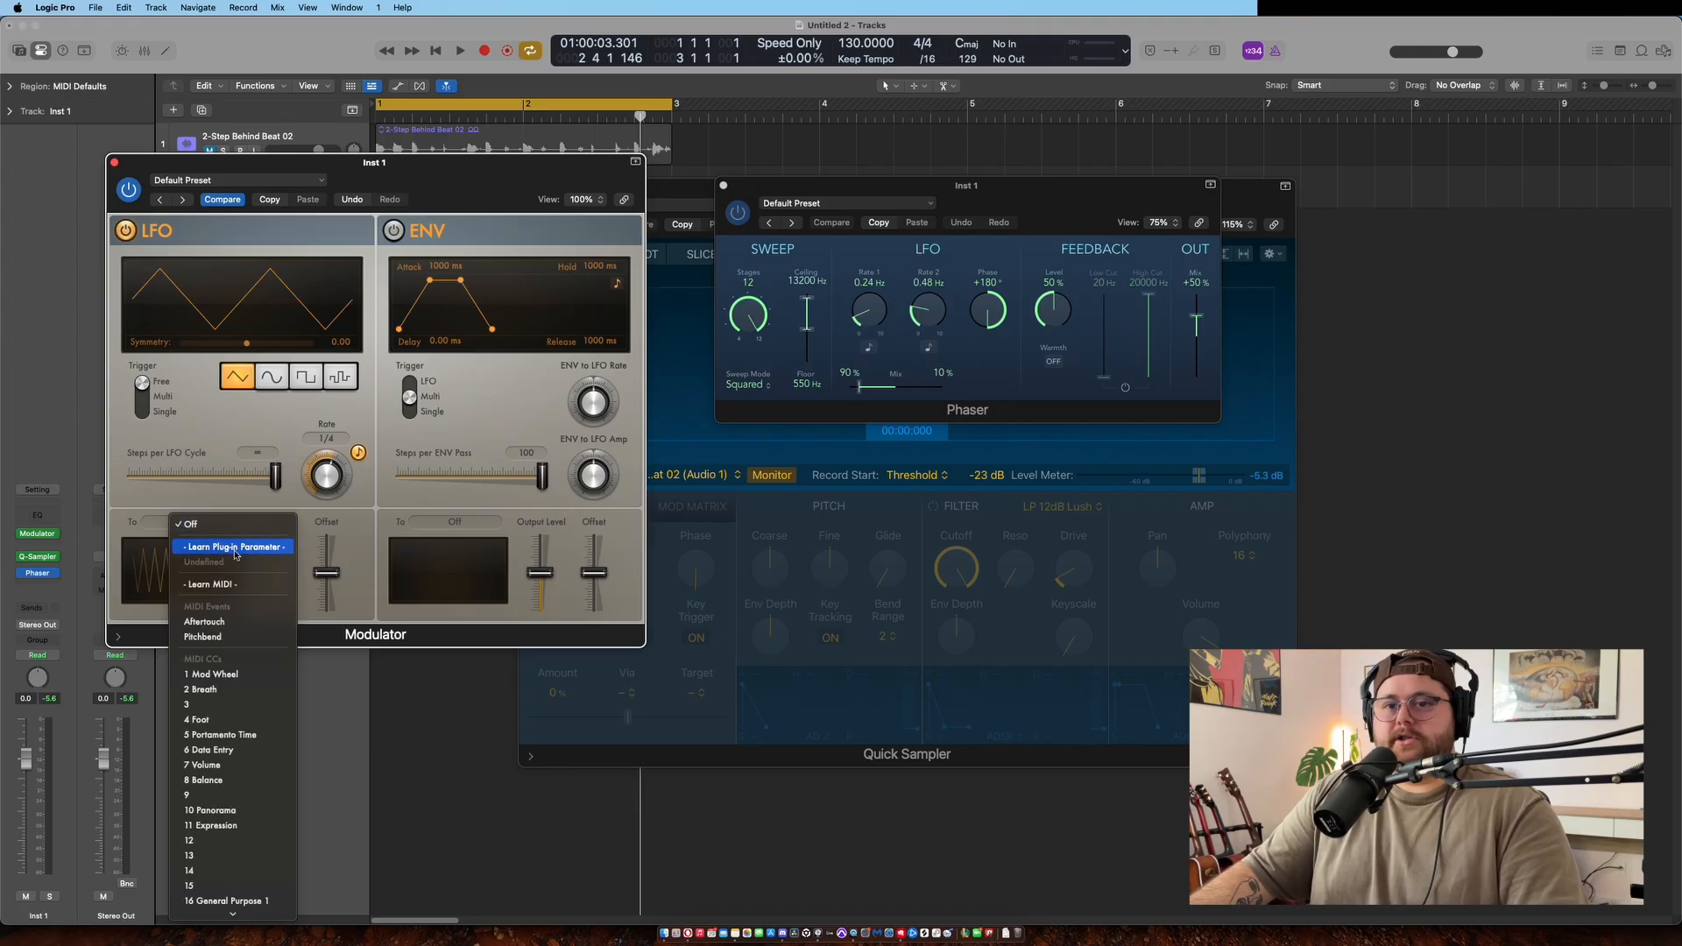
click(234, 547)
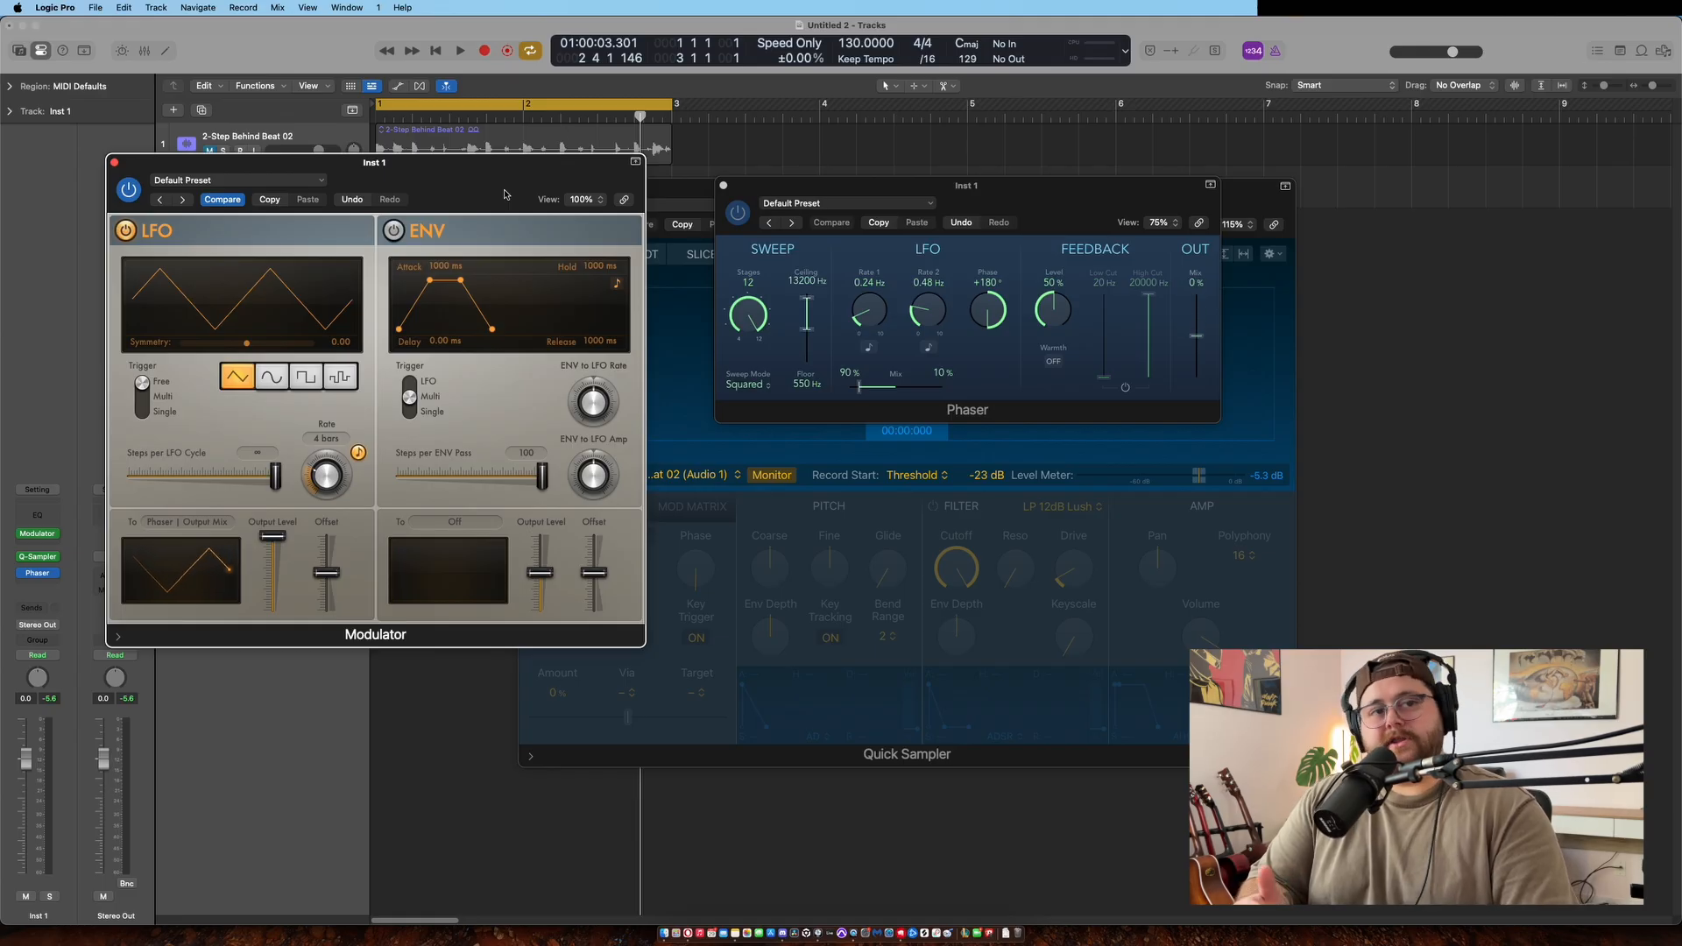
click(459, 51)
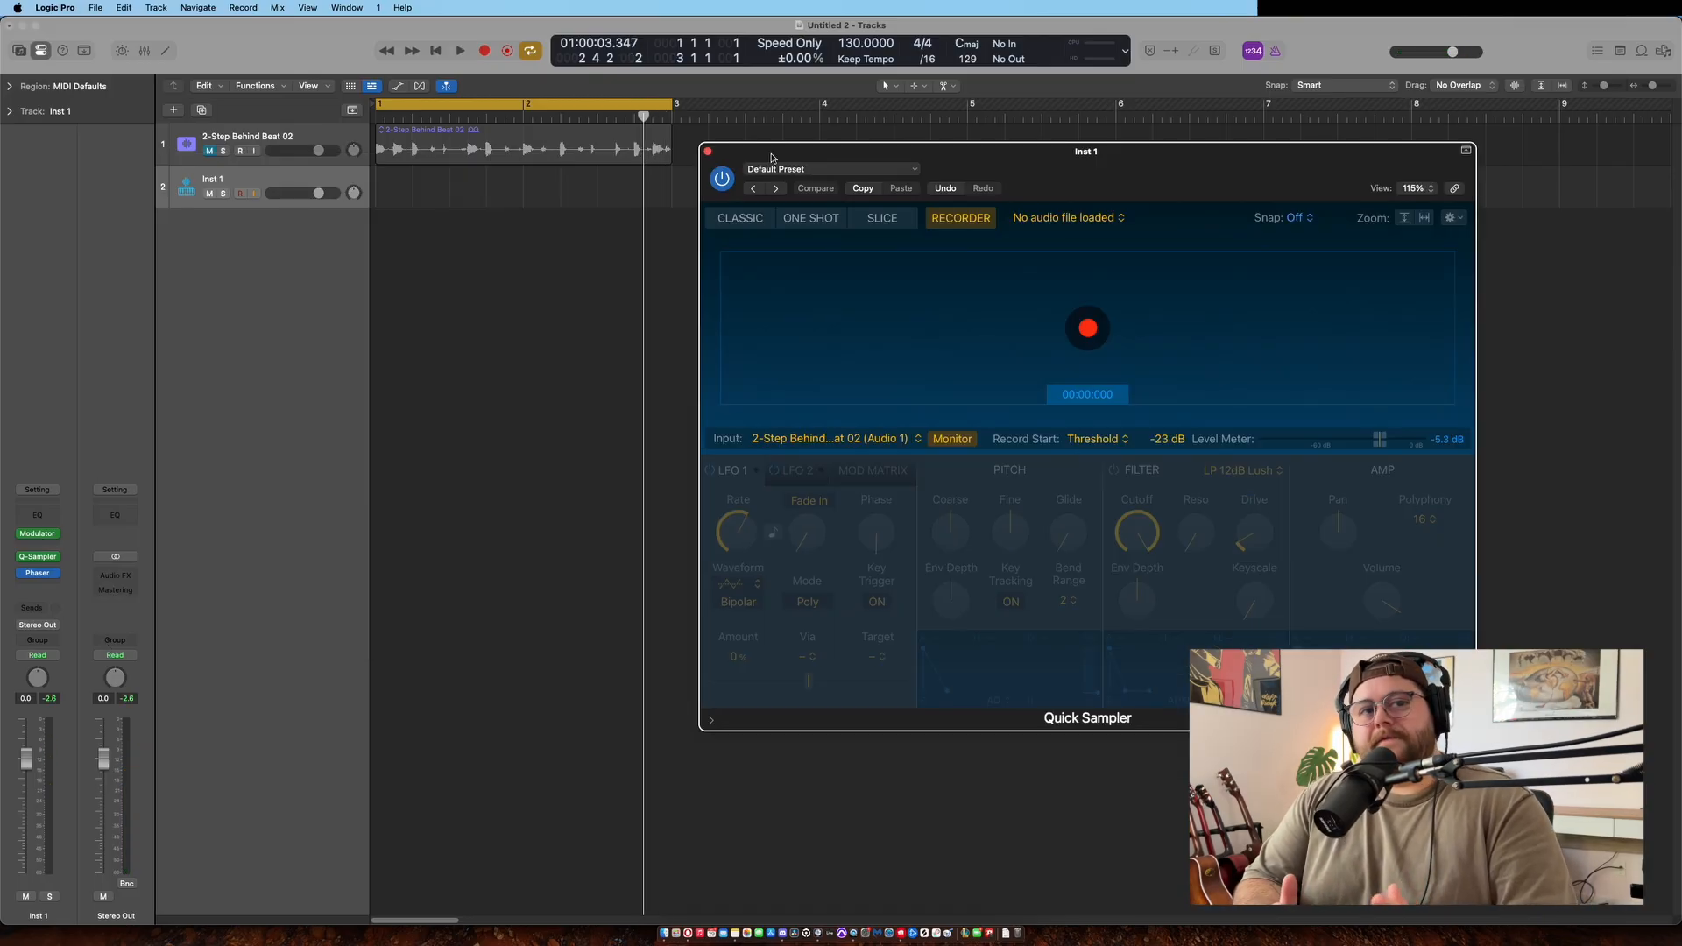
mouse_move(379, 182)
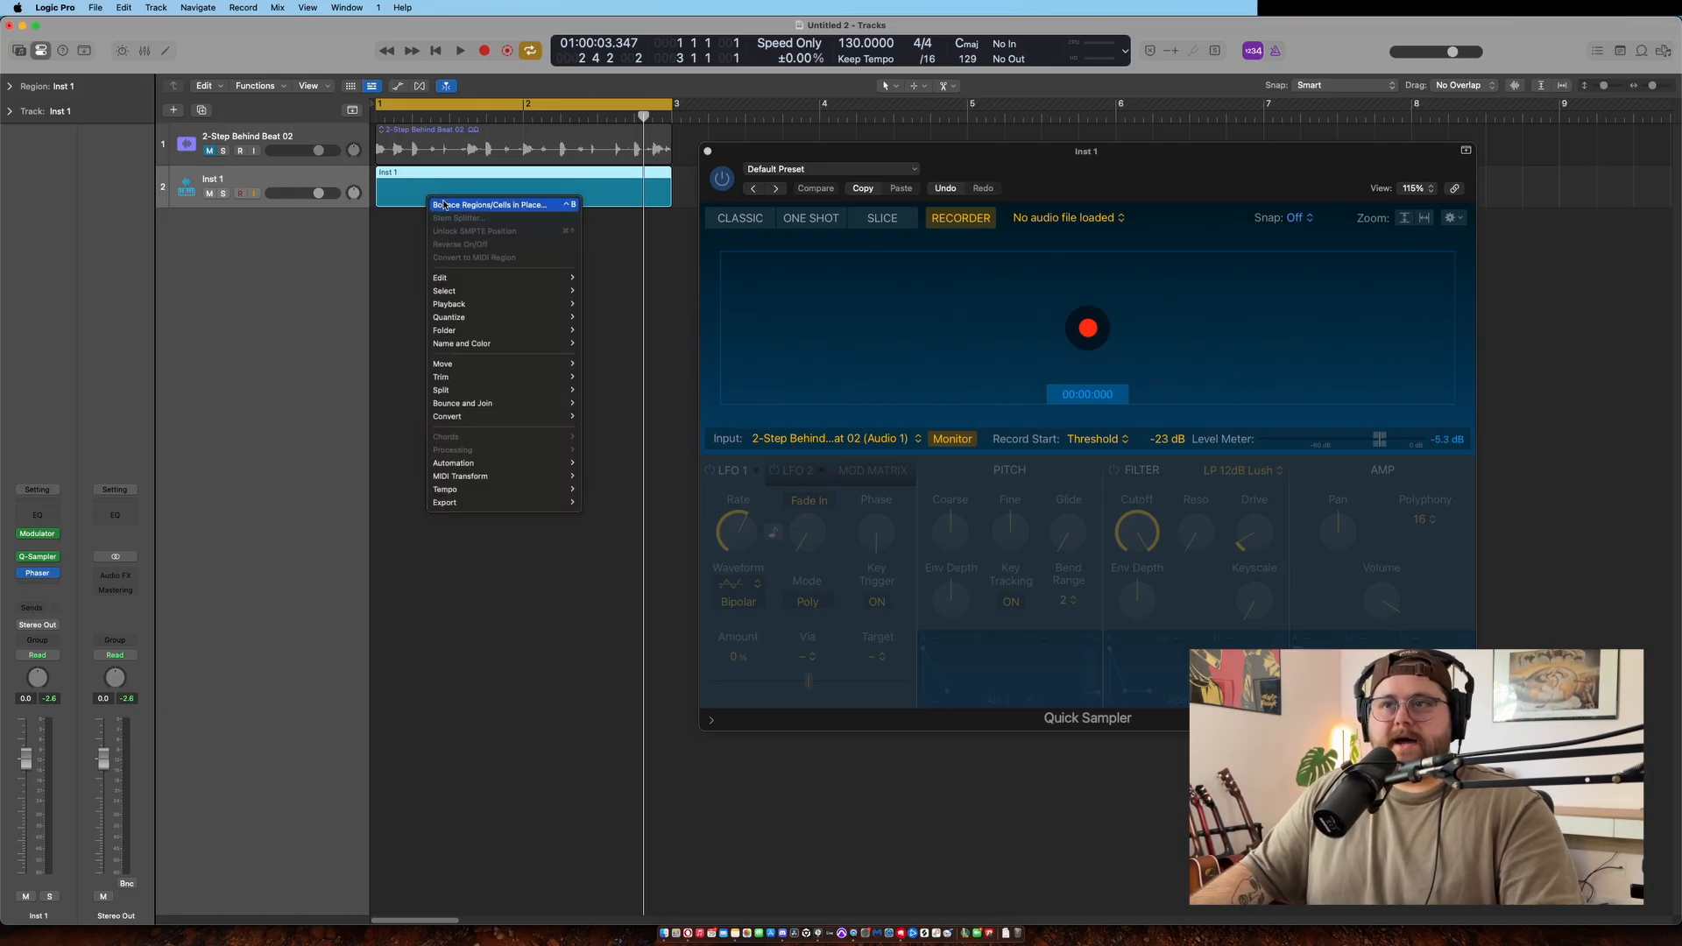
Step: Bounce the Inst 1 region in place and create one new audio track, Audio 2
click(505, 191)
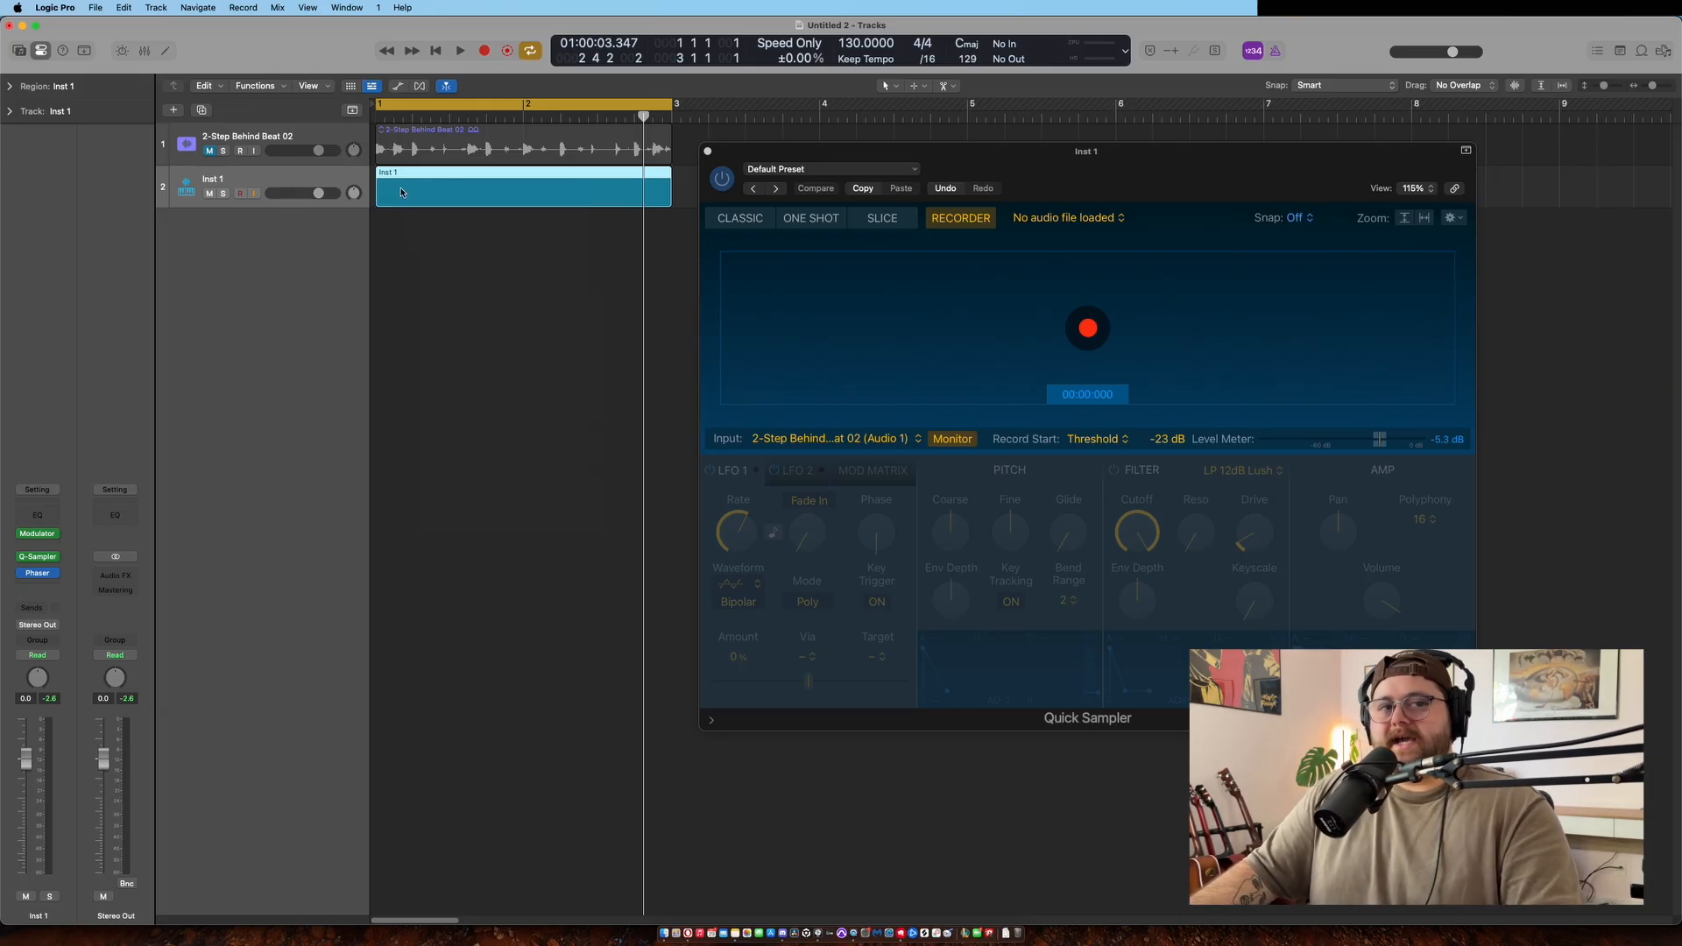
mouse_move(544, 191)
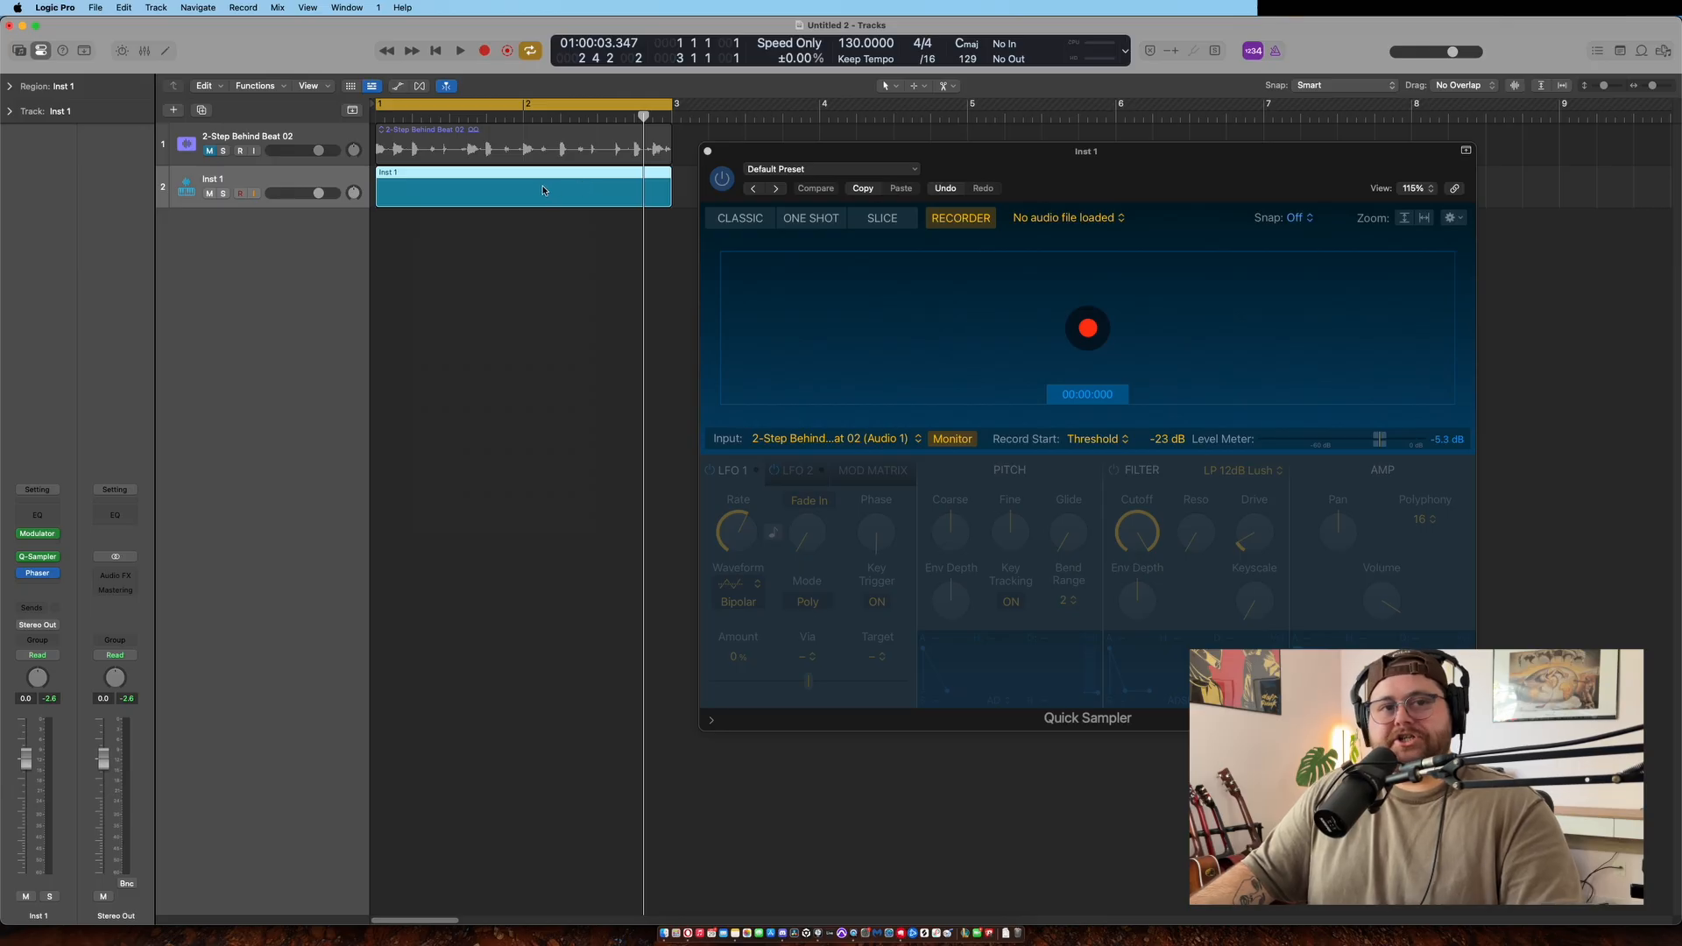
mouse_move(1059, 322)
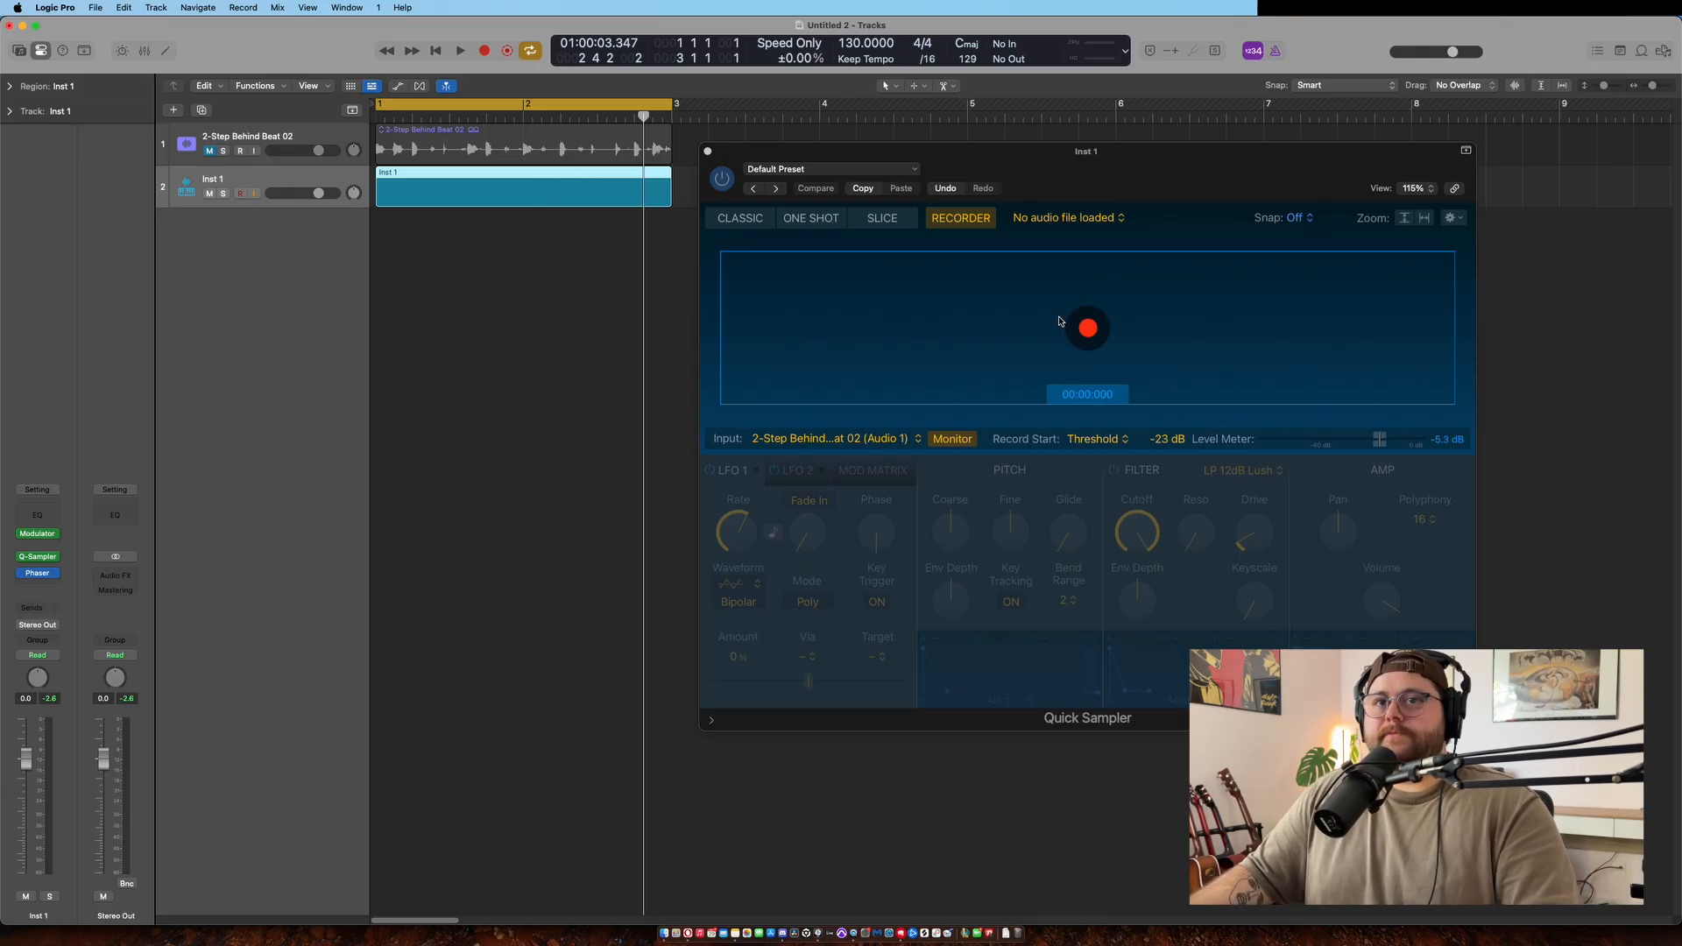
click(172, 108)
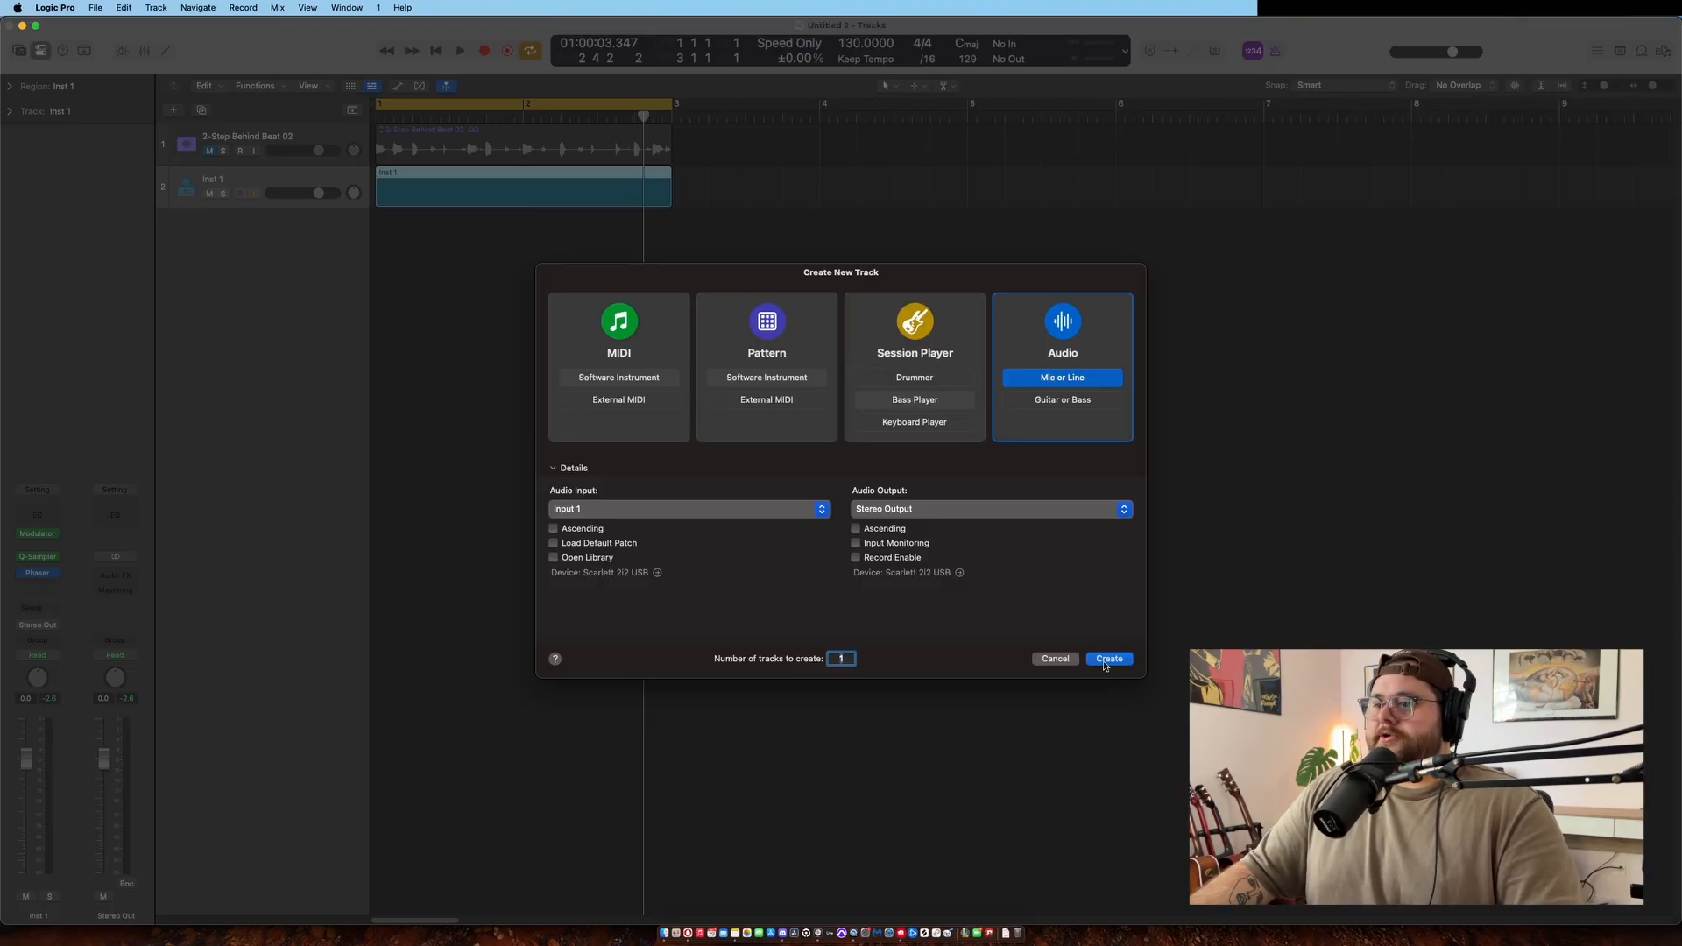
click(1107, 657)
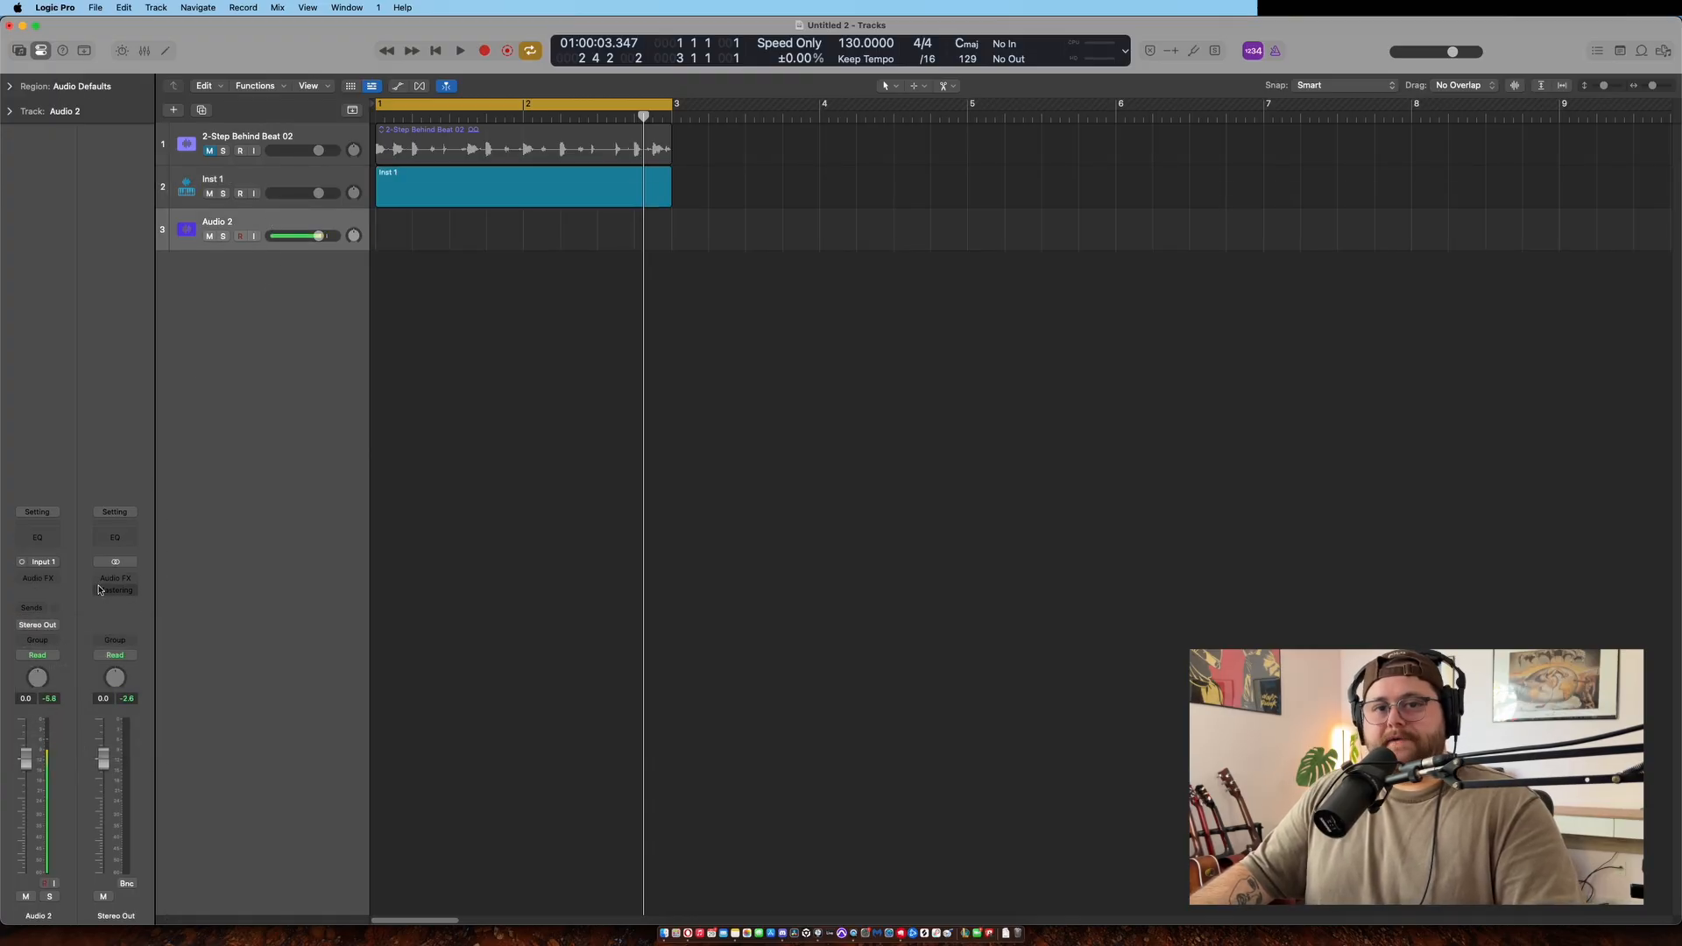
Step: Reopen Quick Sampler and monitor its incoming audio for the Bus 1 recording onto Audio 2
click(42, 560)
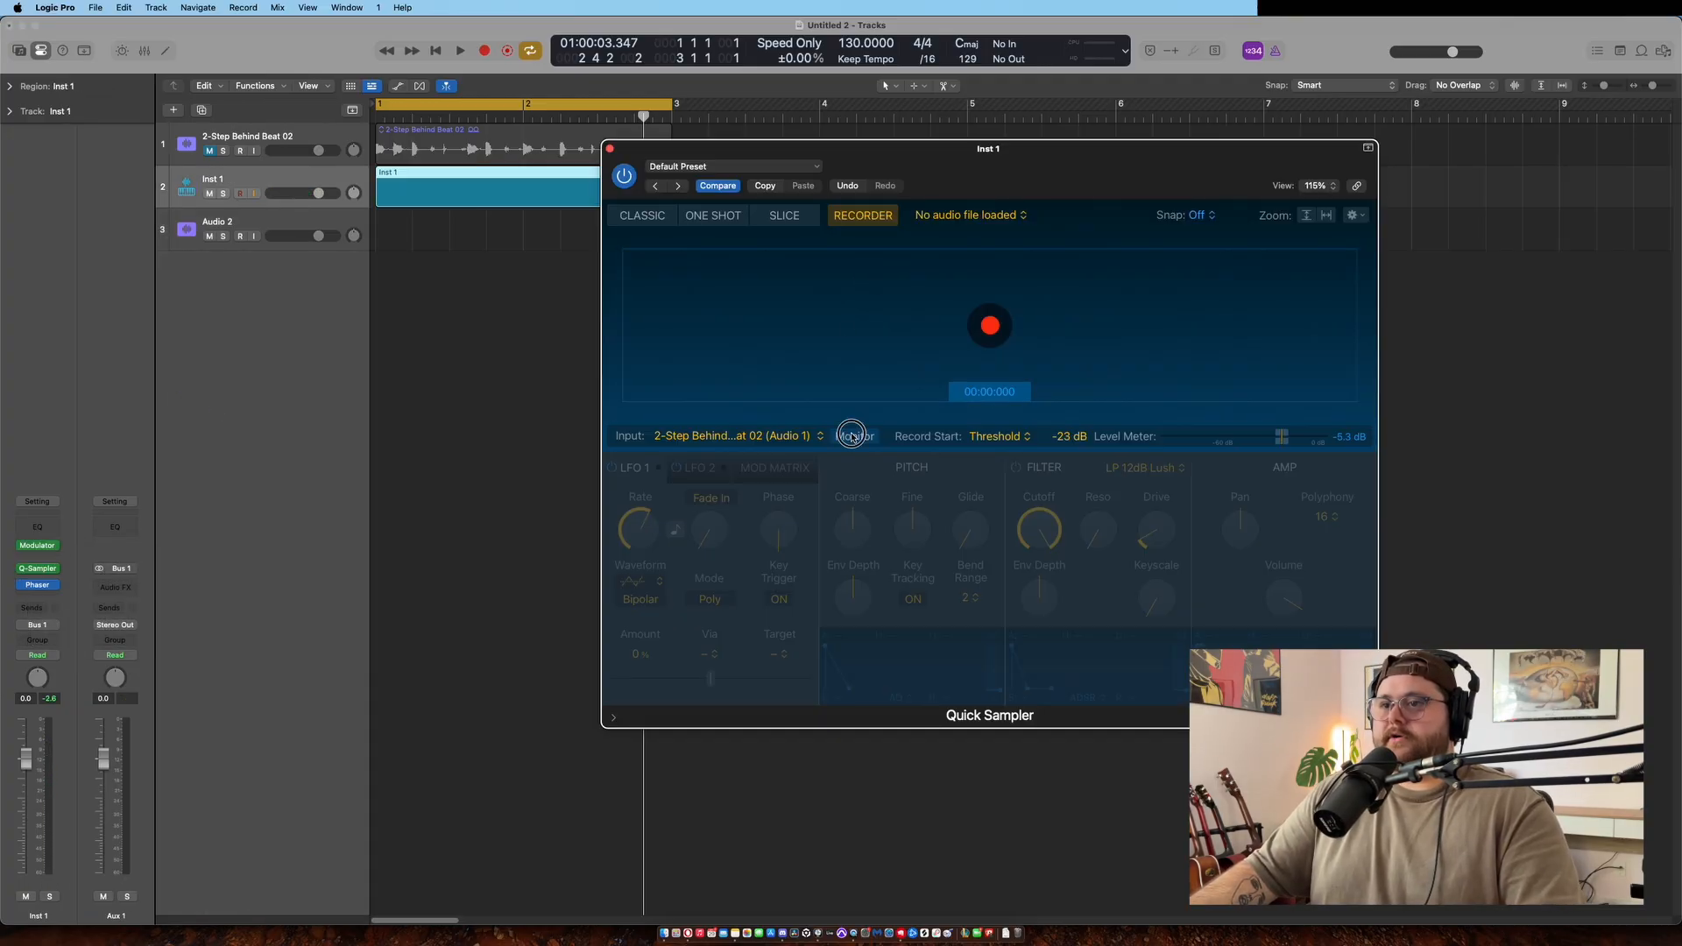
click(854, 437)
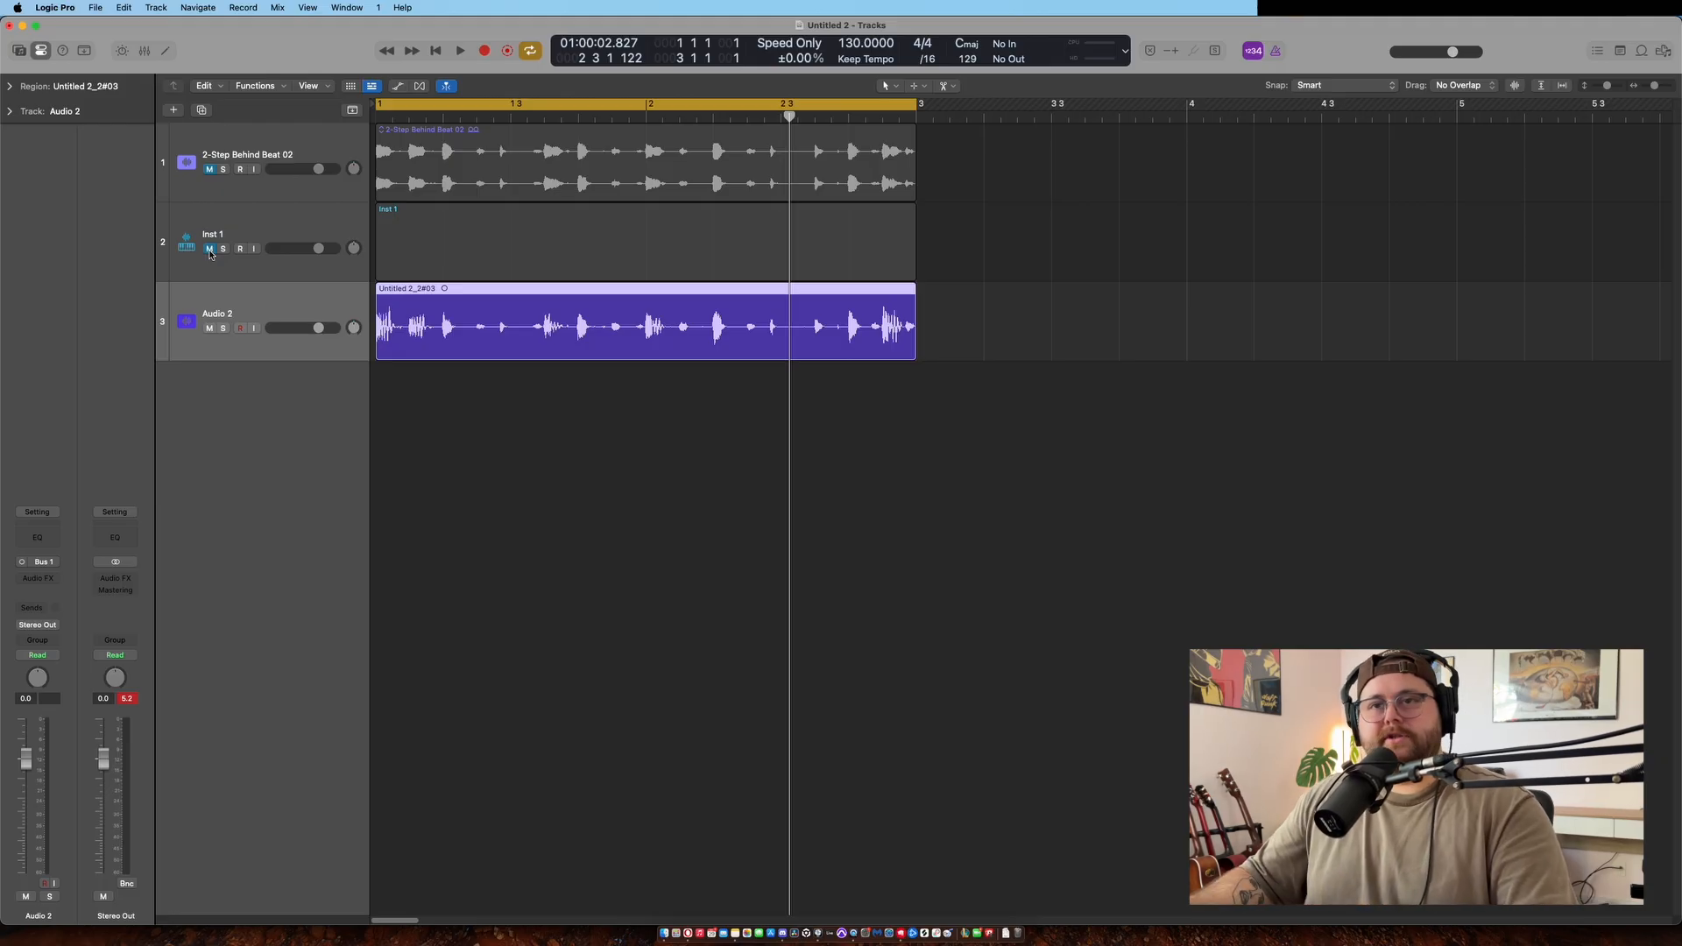
Step: Mute the Inst 1 track, leaving the 2-Step Behind Beat 02 track playing
click(459, 51)
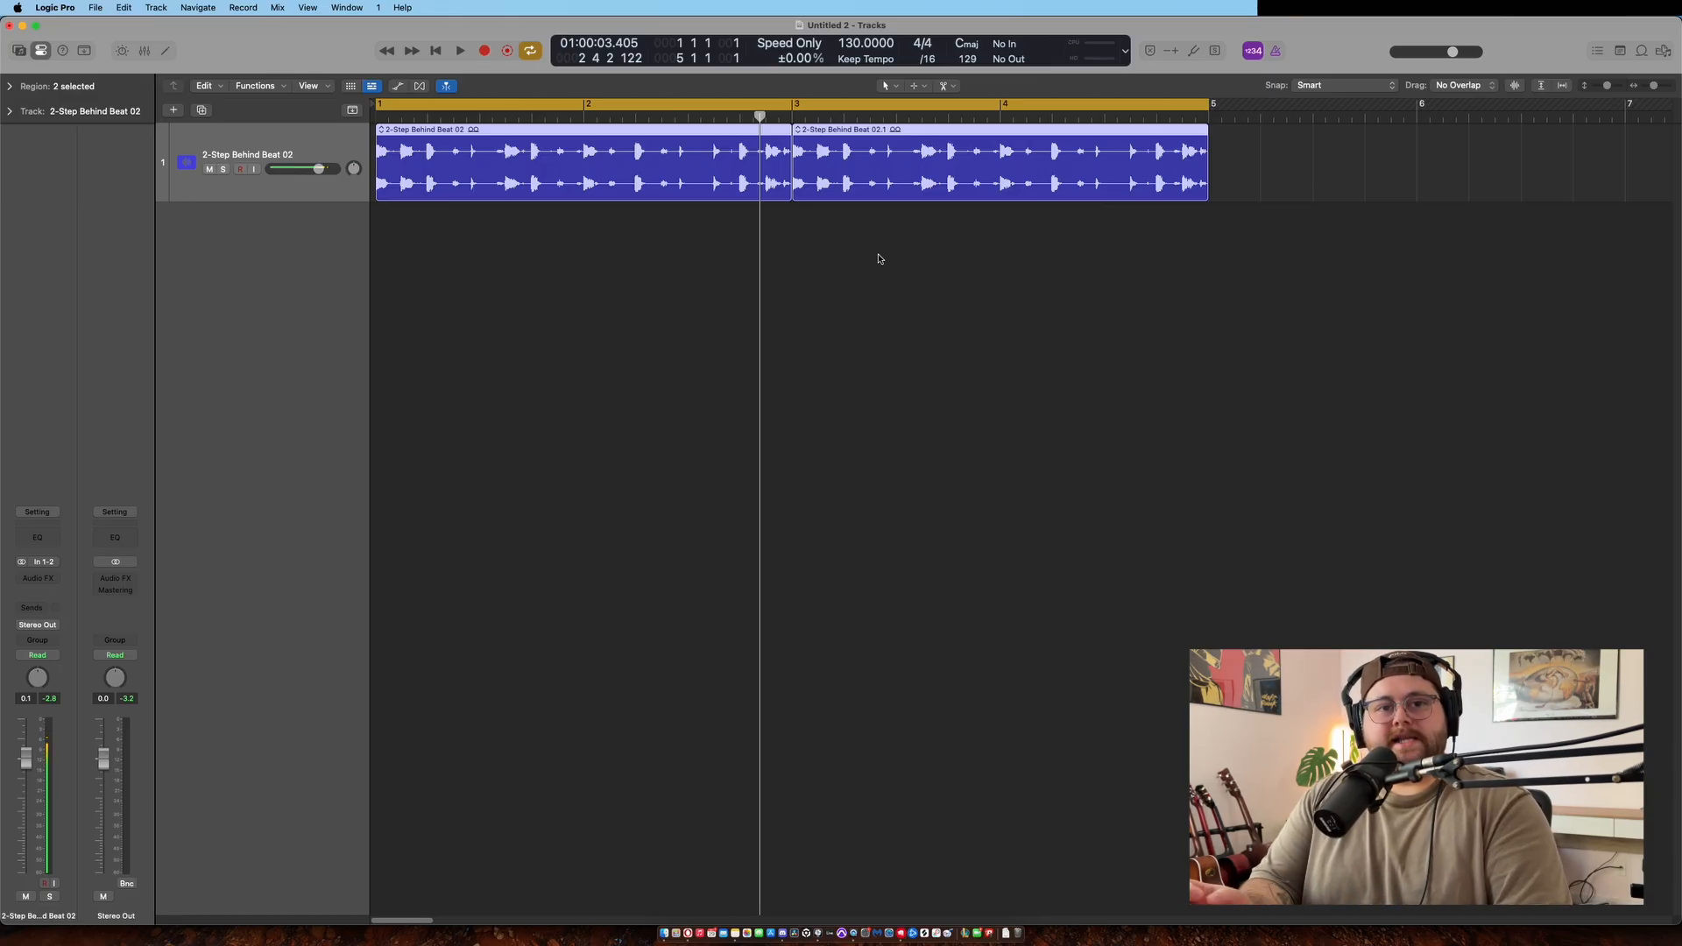
mouse_move(259, 533)
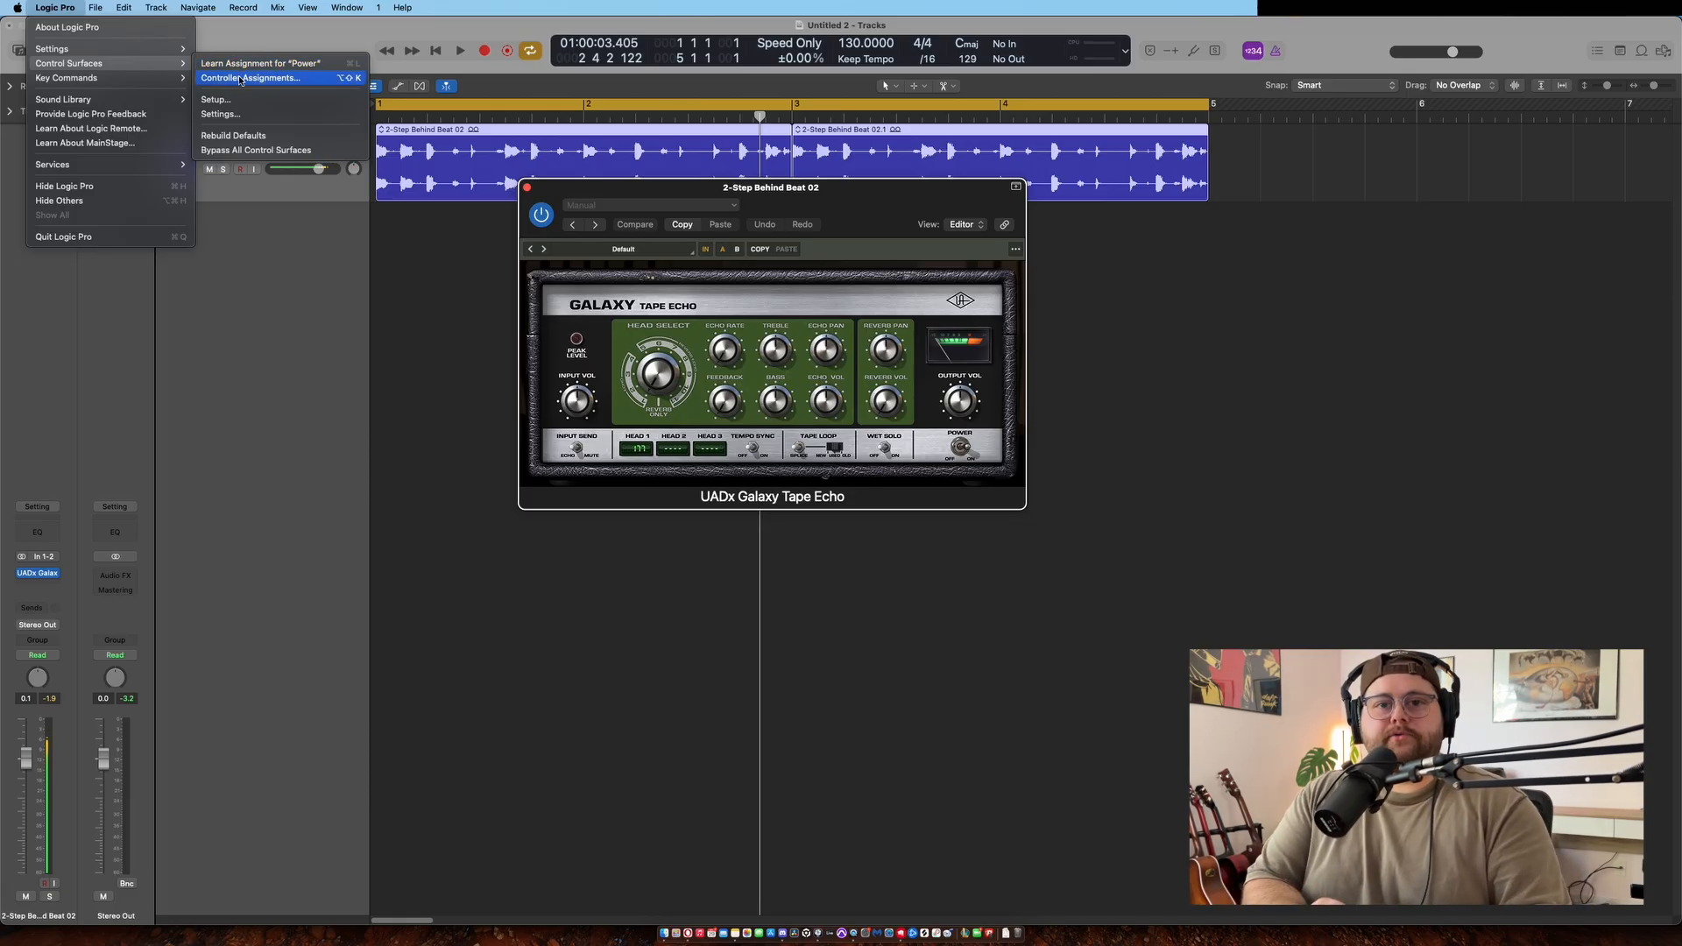
Step: In Controller Assignments Learn Mode, map CC 47 to Echo Rate and CC 46 to Feedback, then close
click(250, 77)
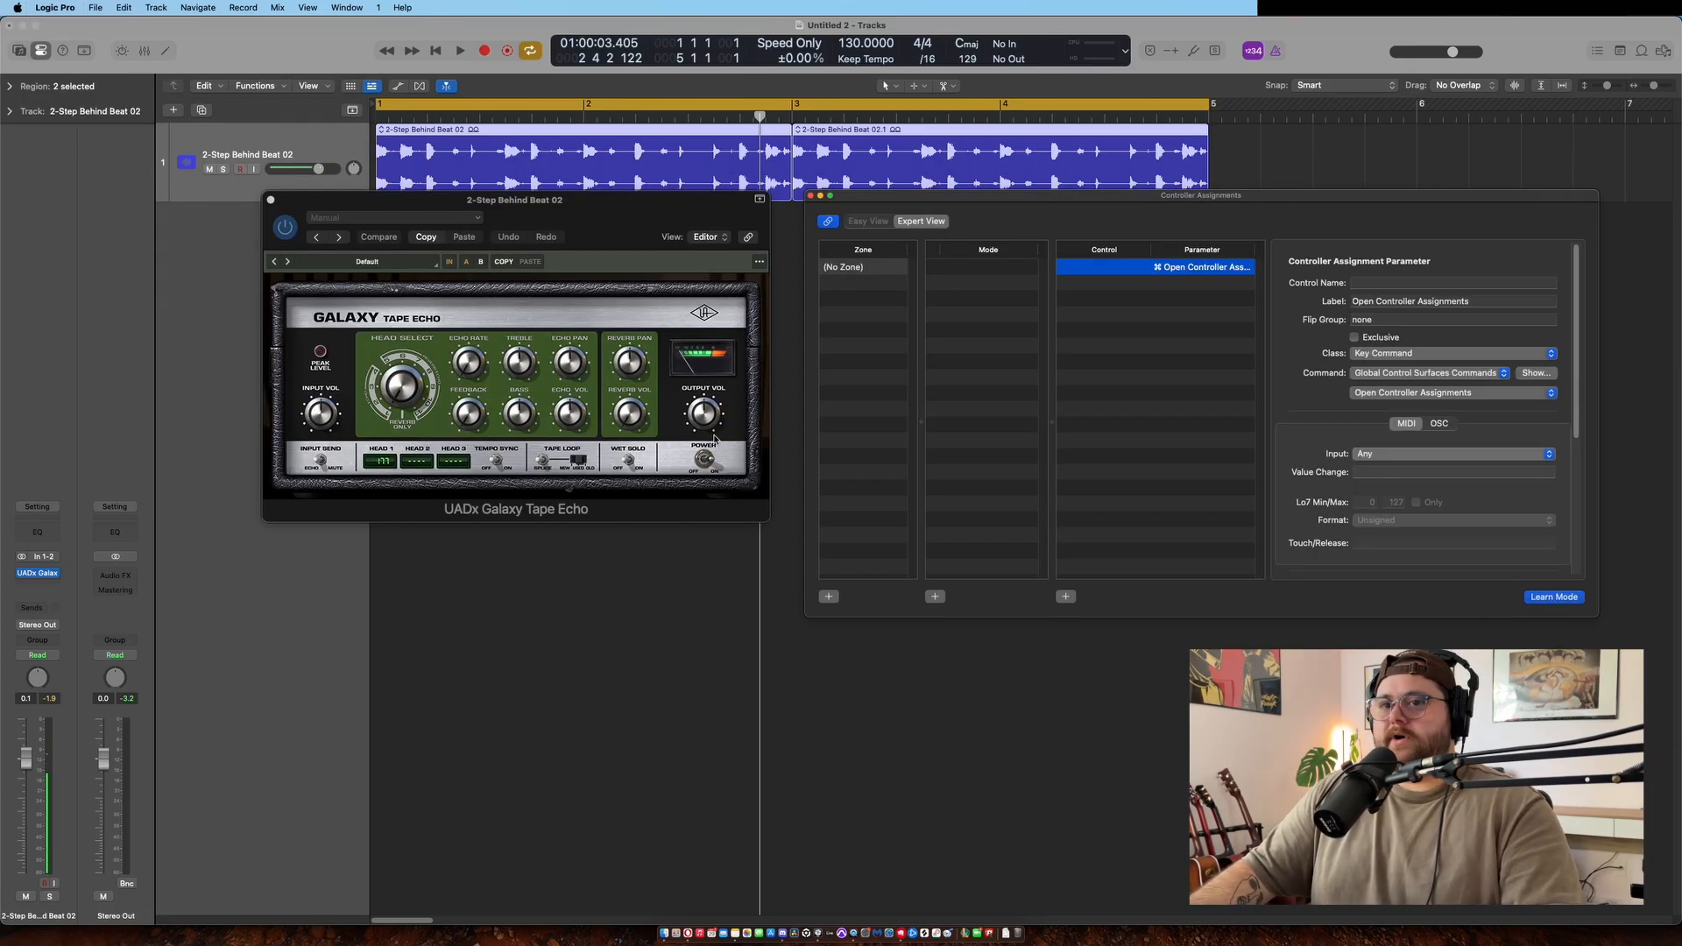
click(469, 417)
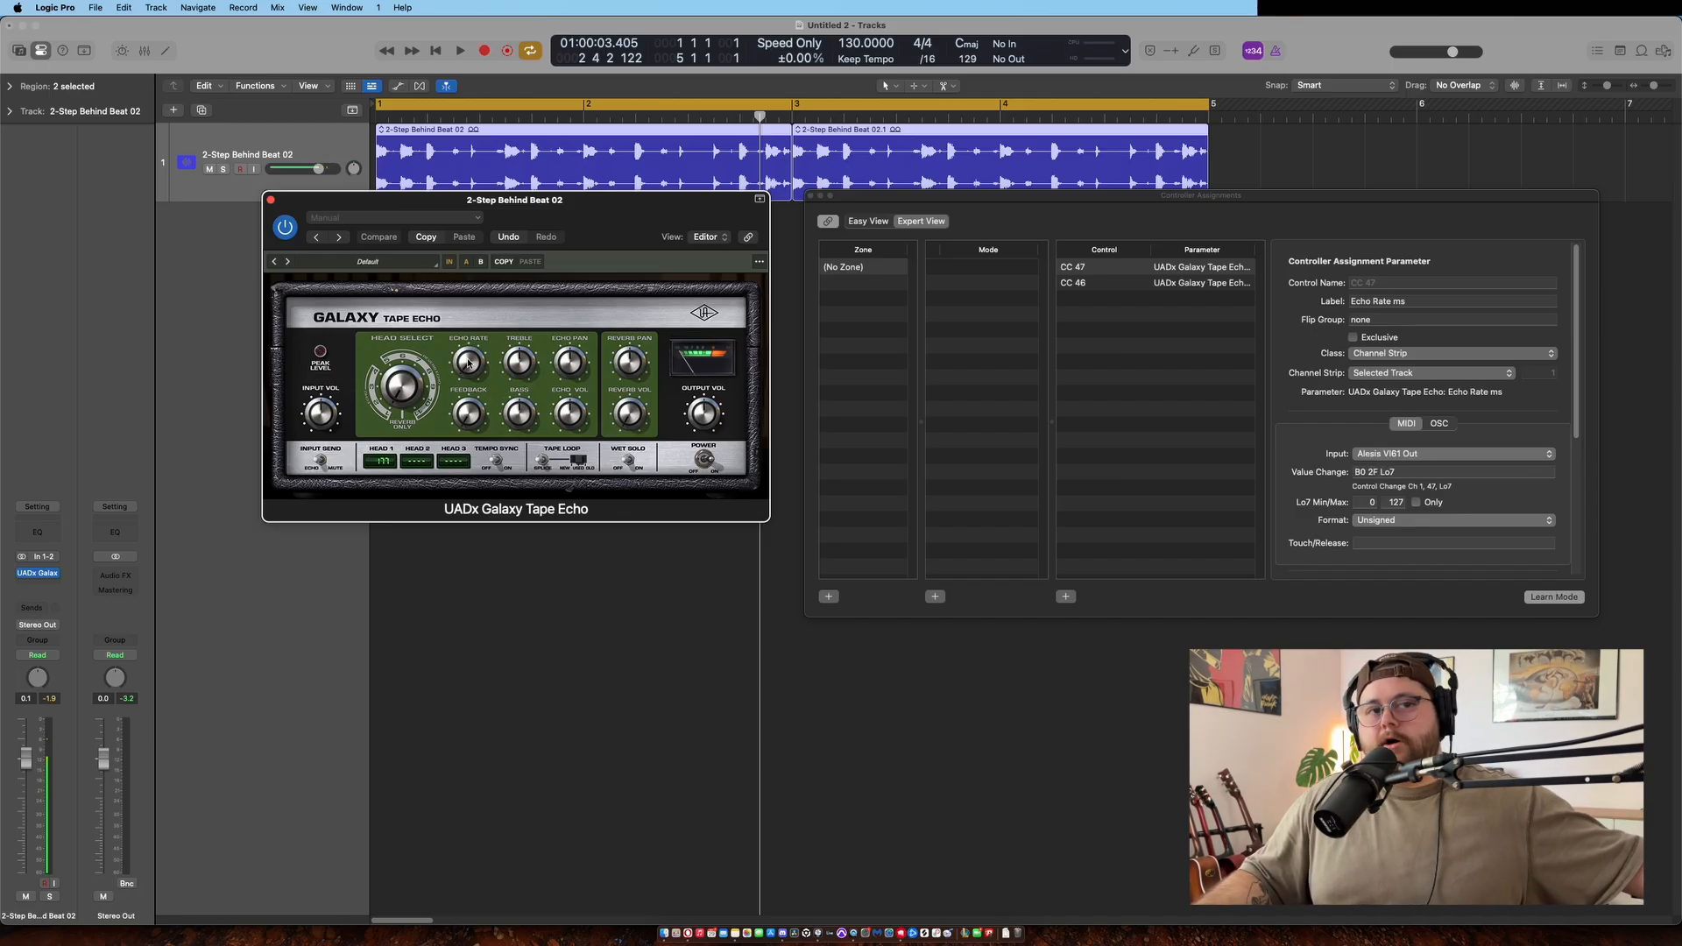
click(1102, 267)
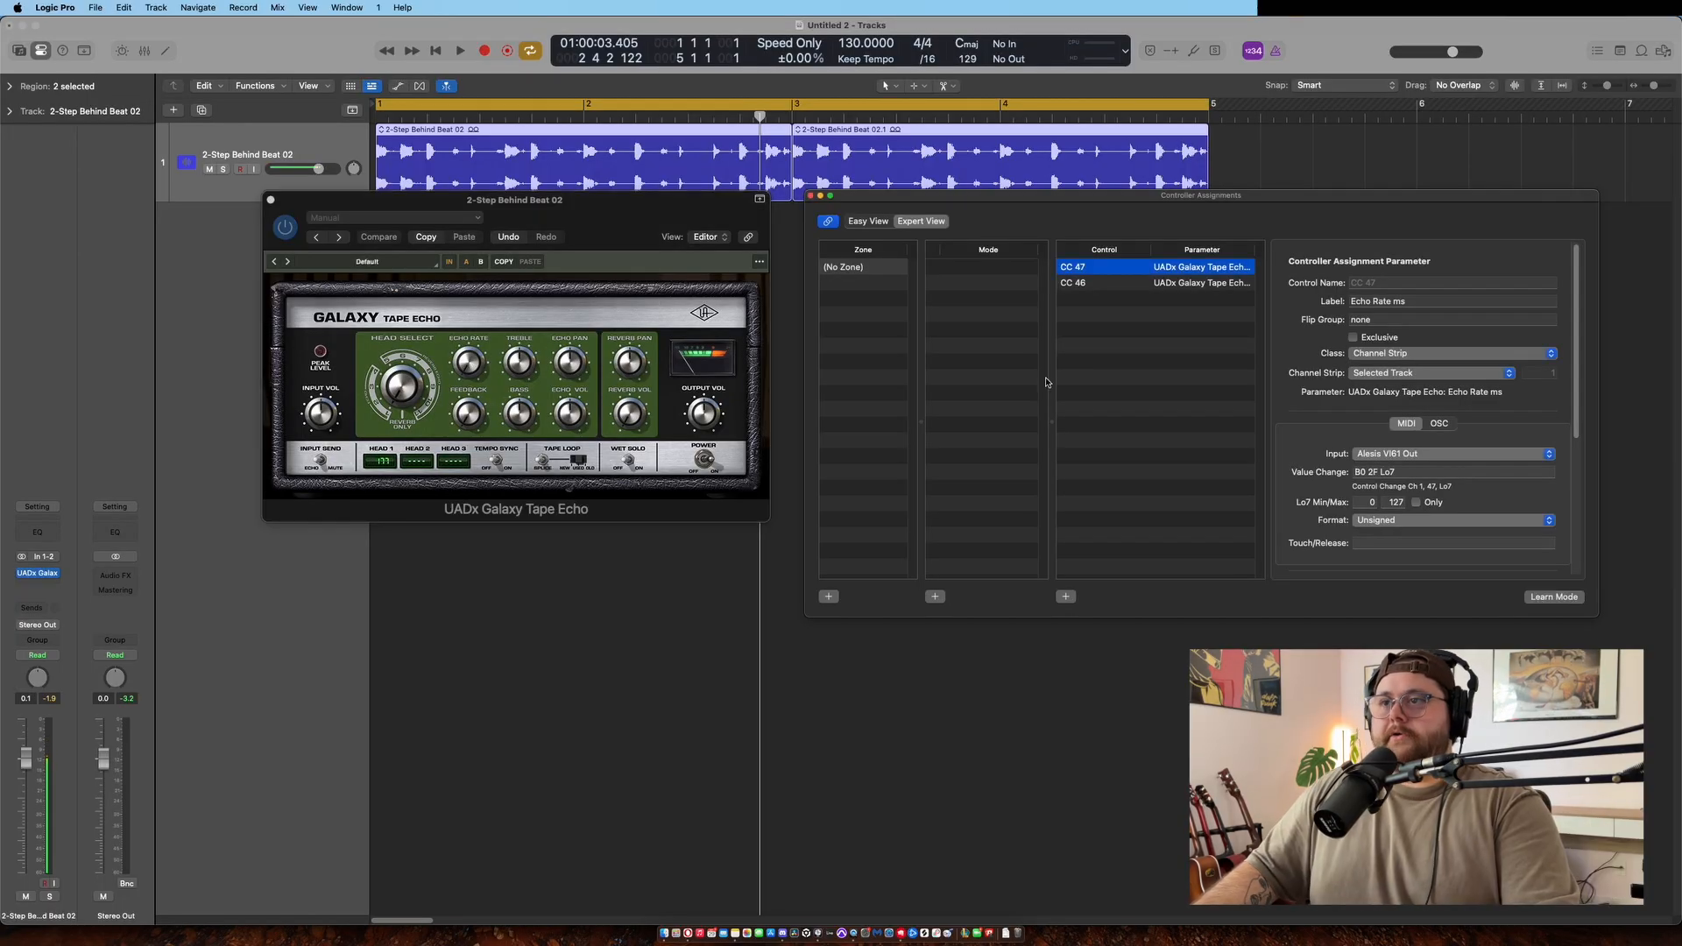
click(1073, 282)
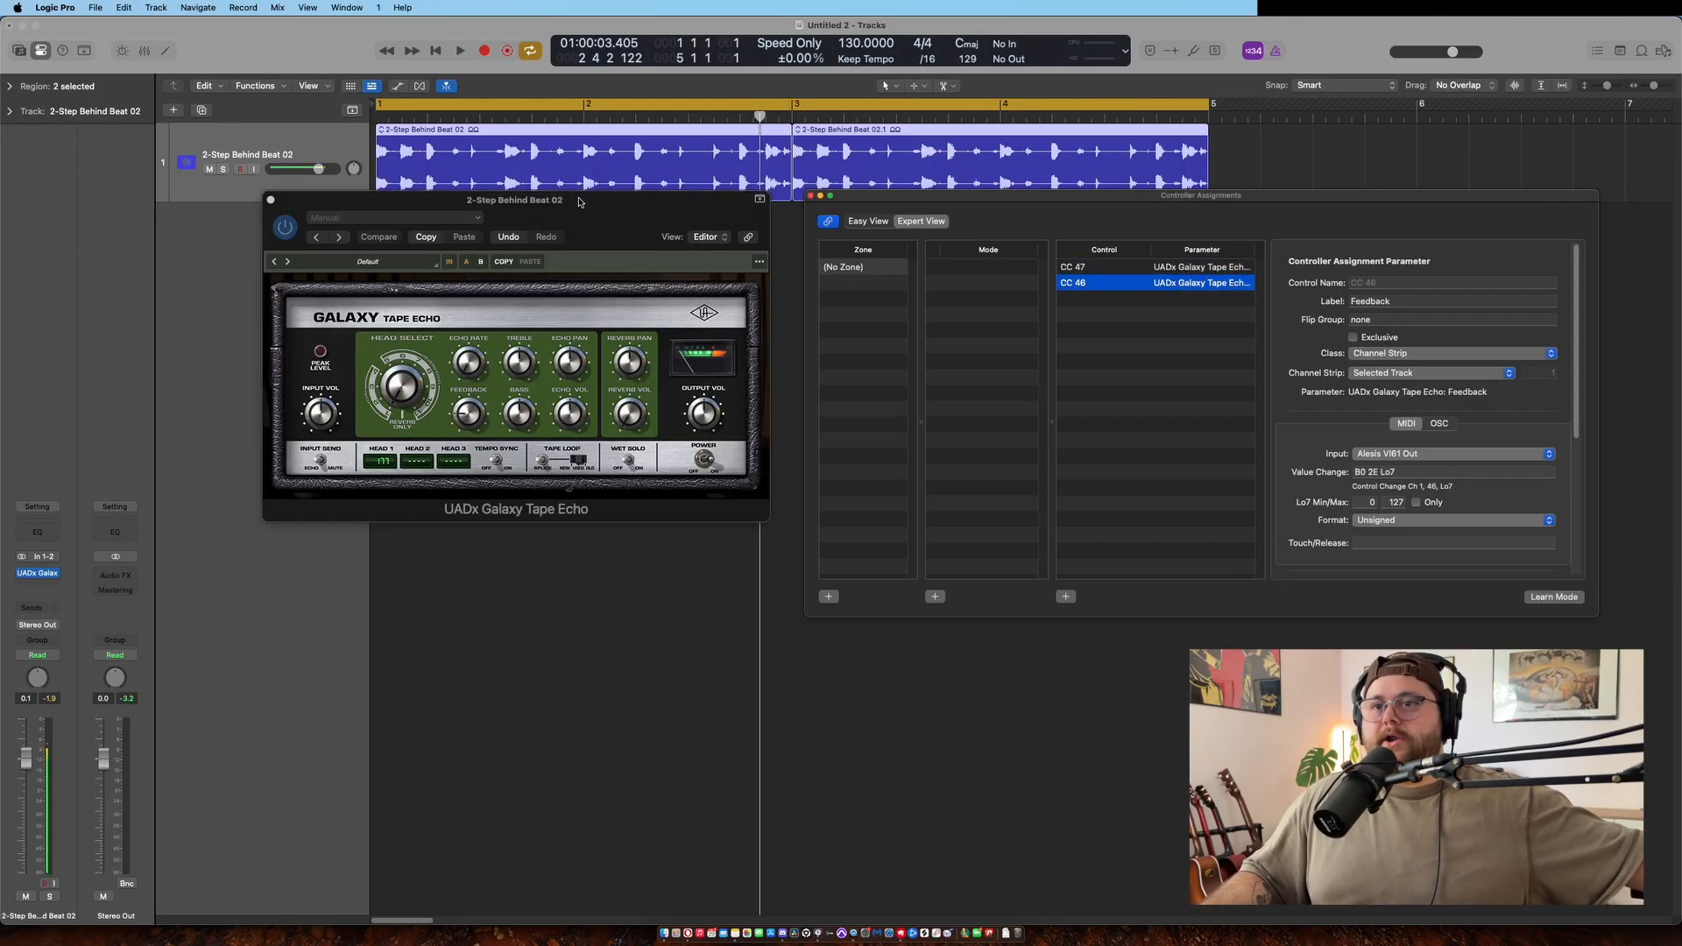
click(1072, 266)
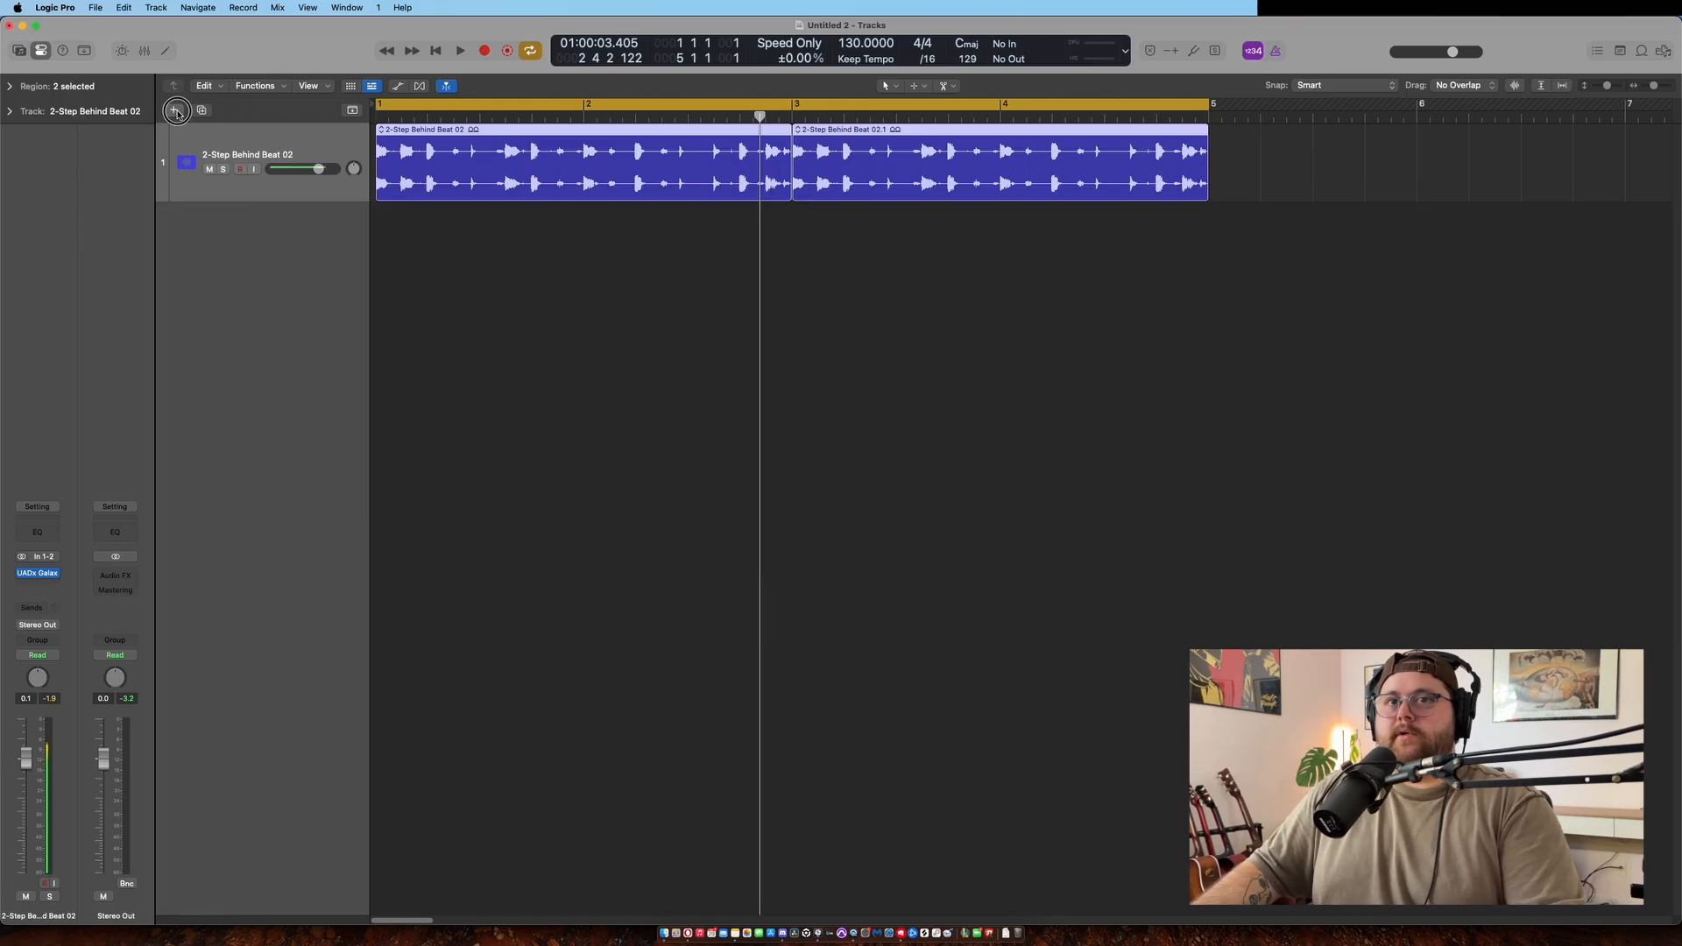
Step: Create a new audio track fed from Bus 1, arm it and record the bus onto it
click(176, 108)
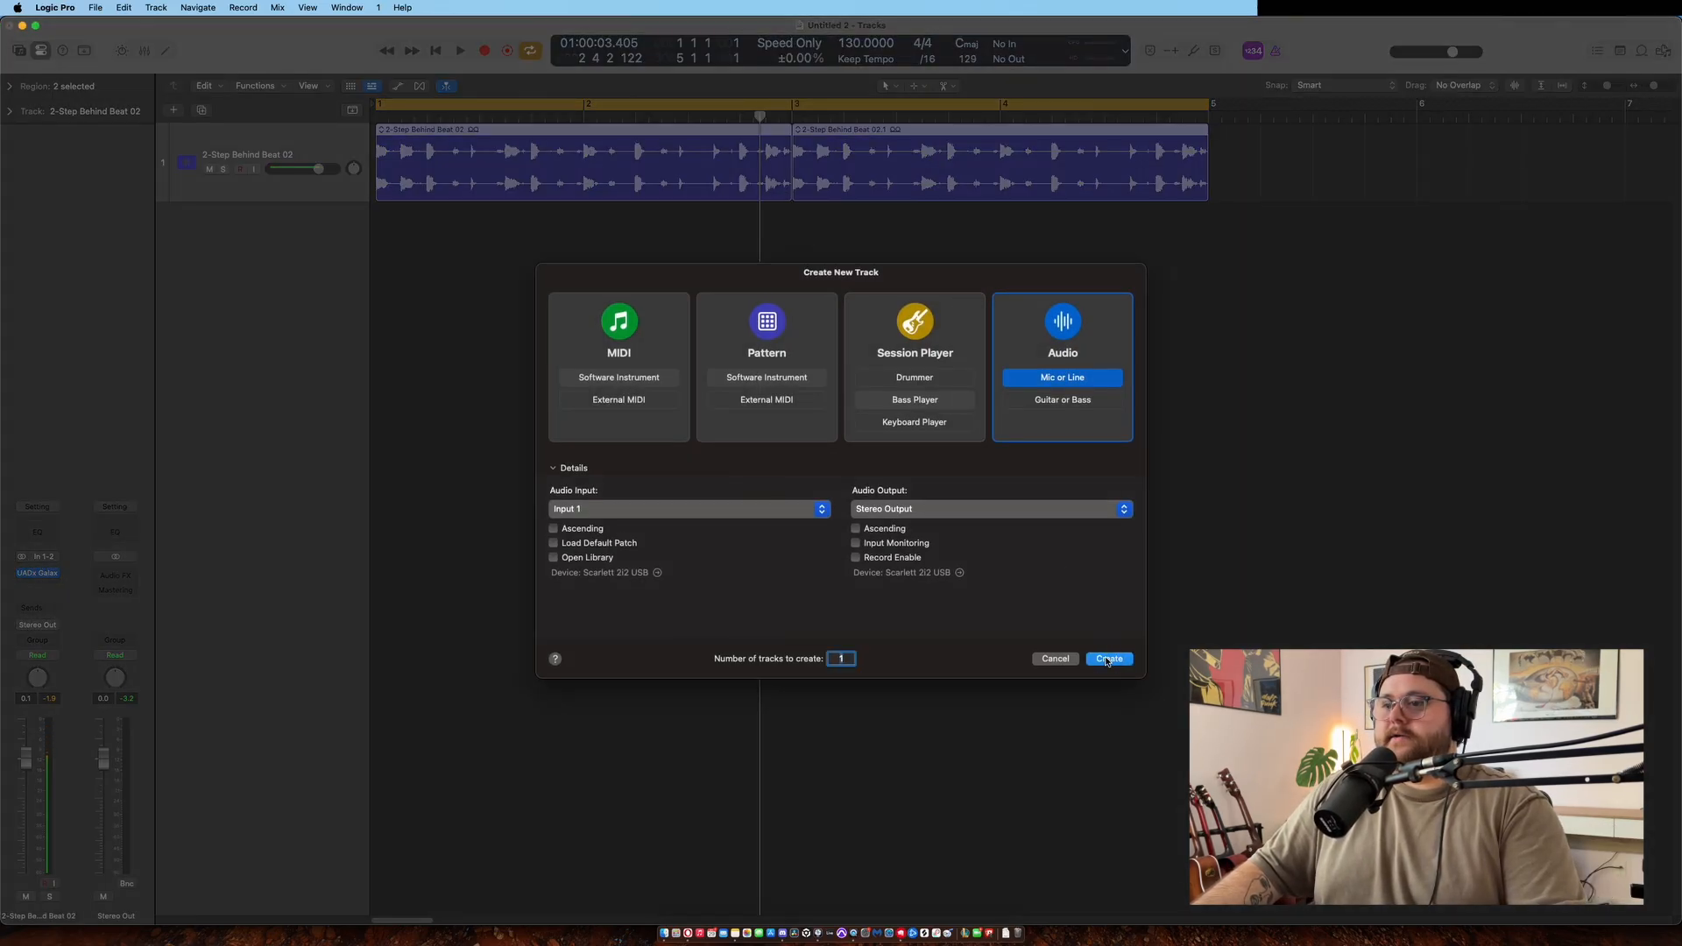
click(1108, 658)
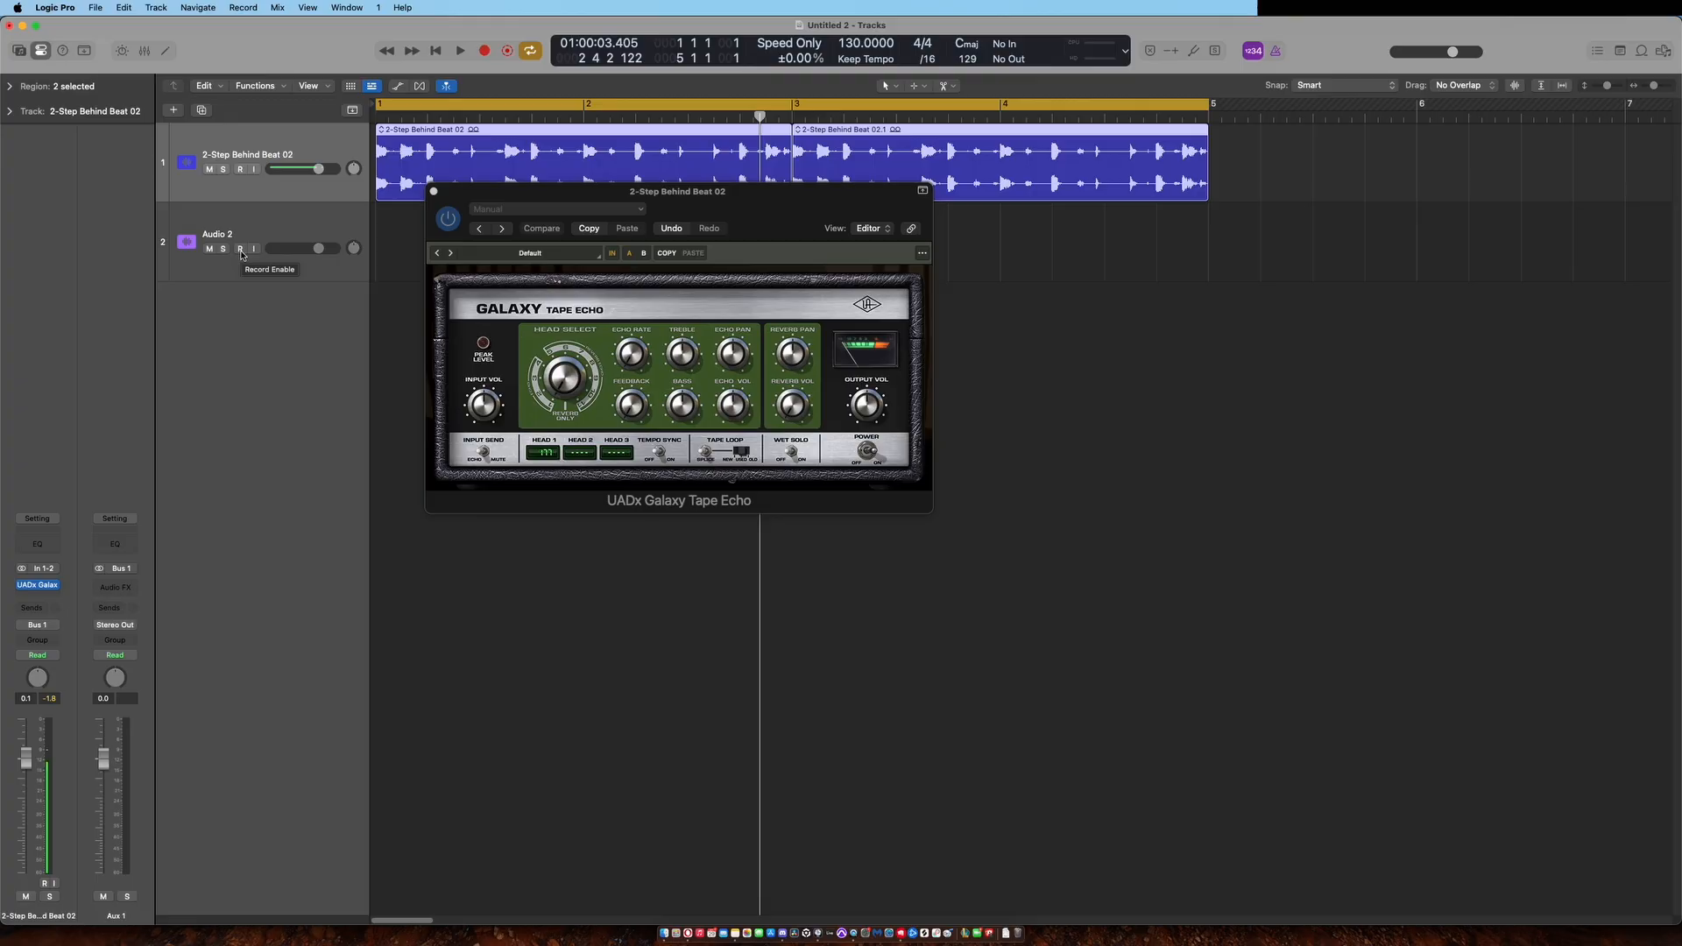
click(241, 247)
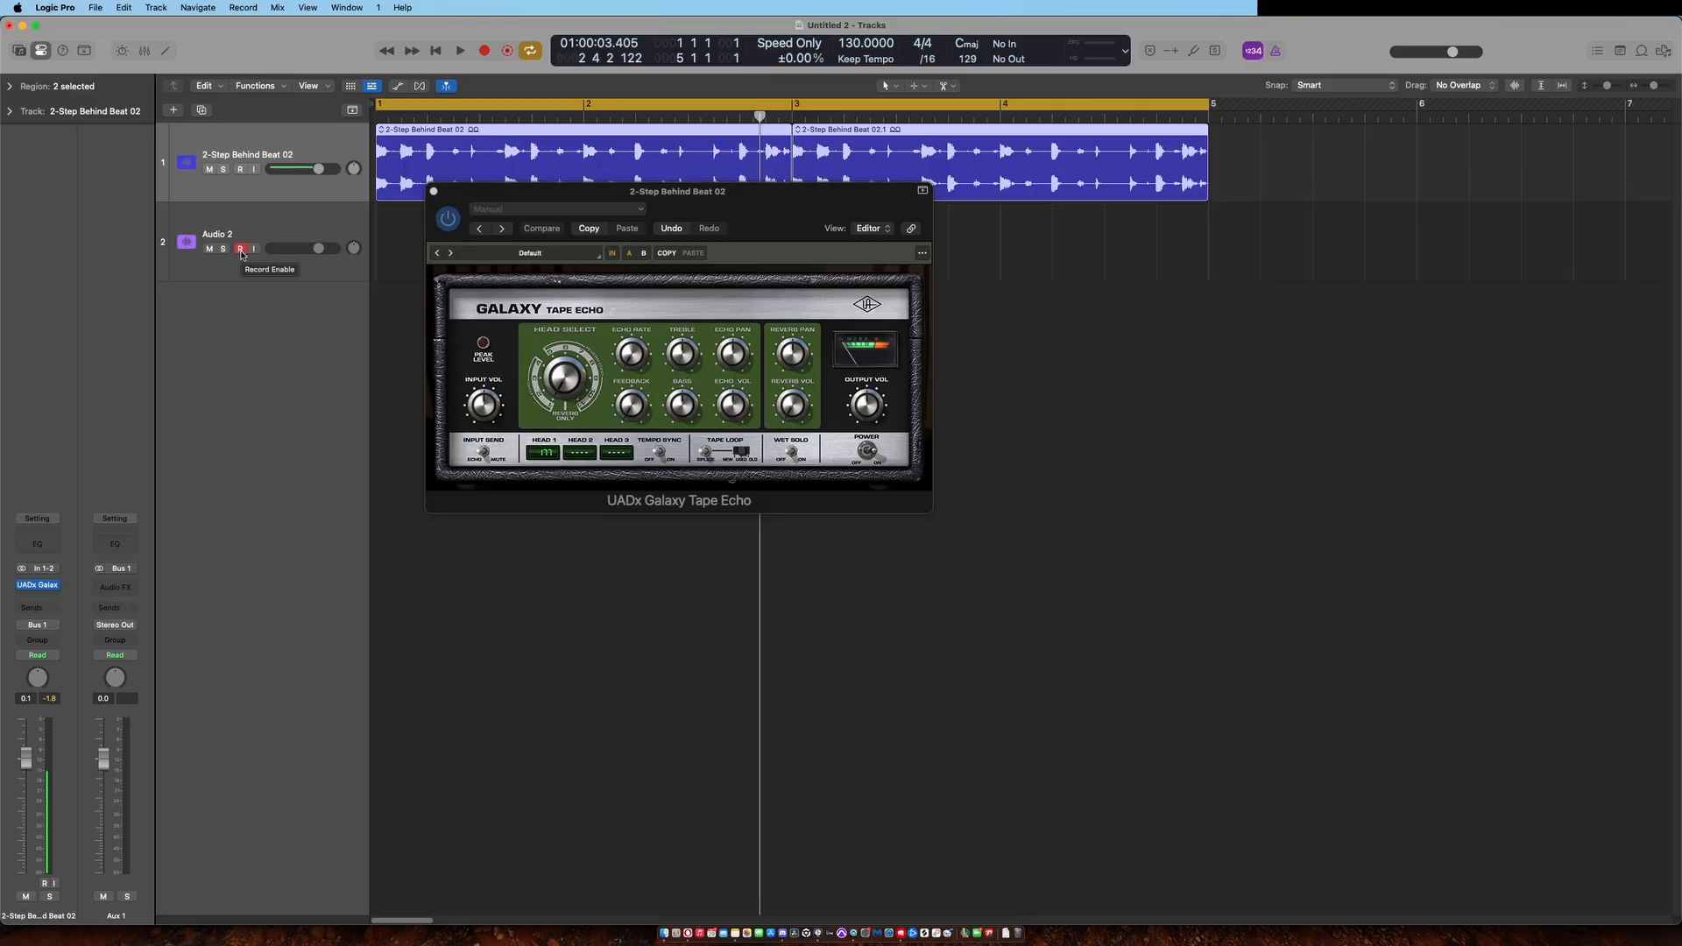
click(240, 247)
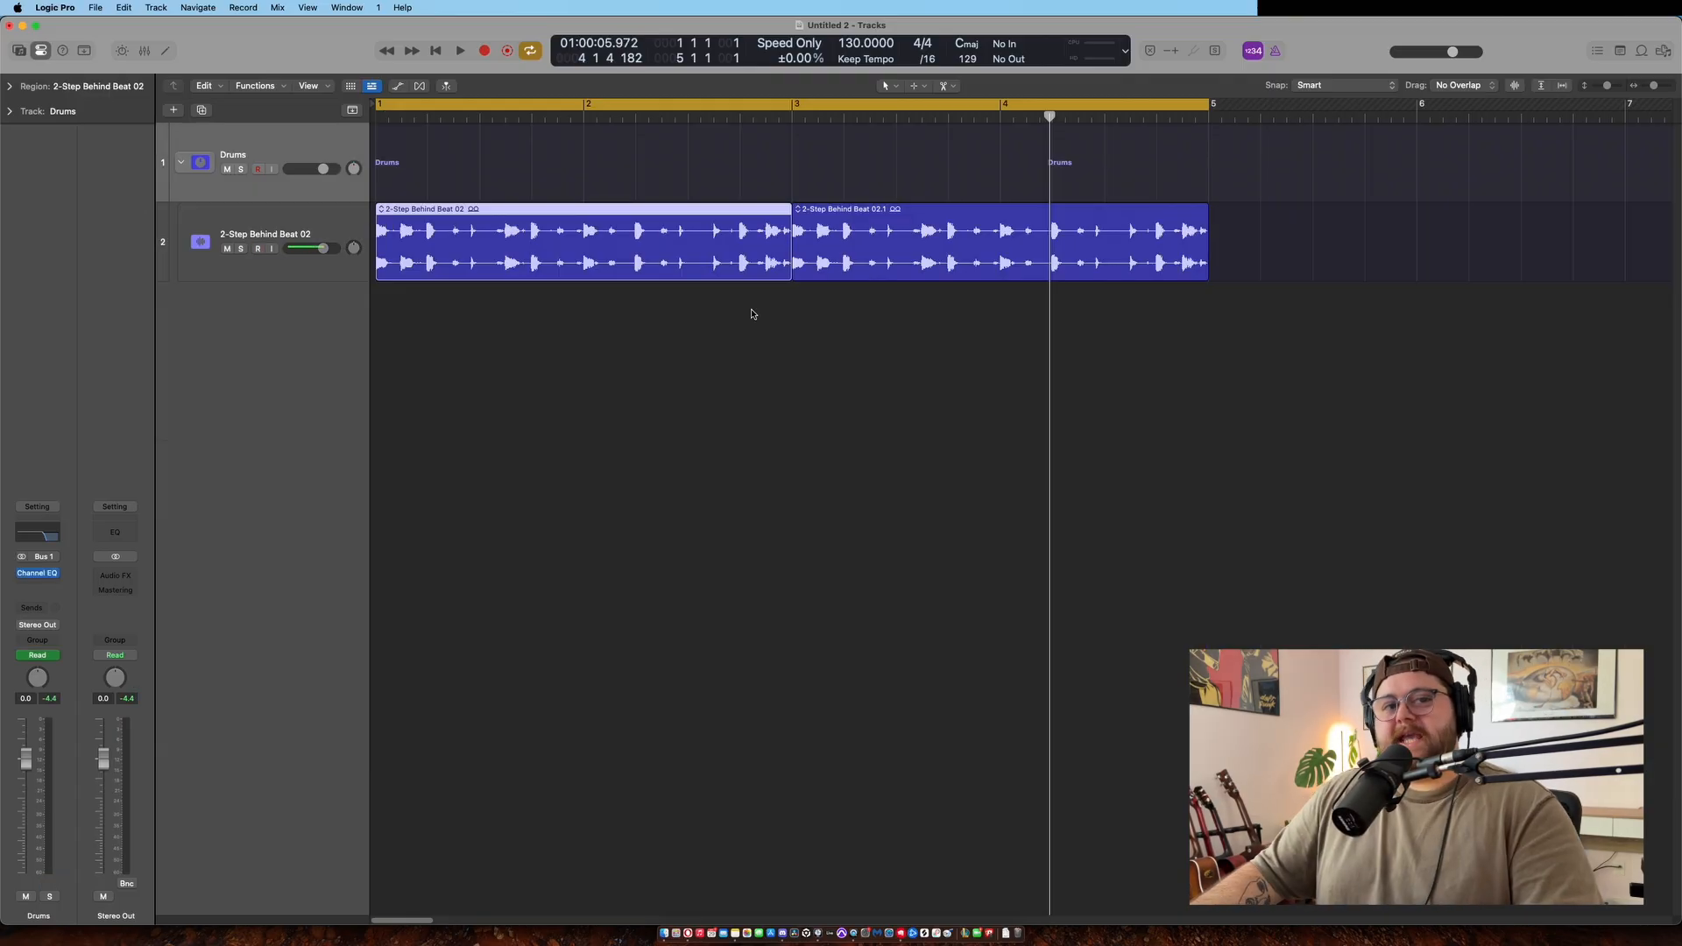
mouse_move(702, 307)
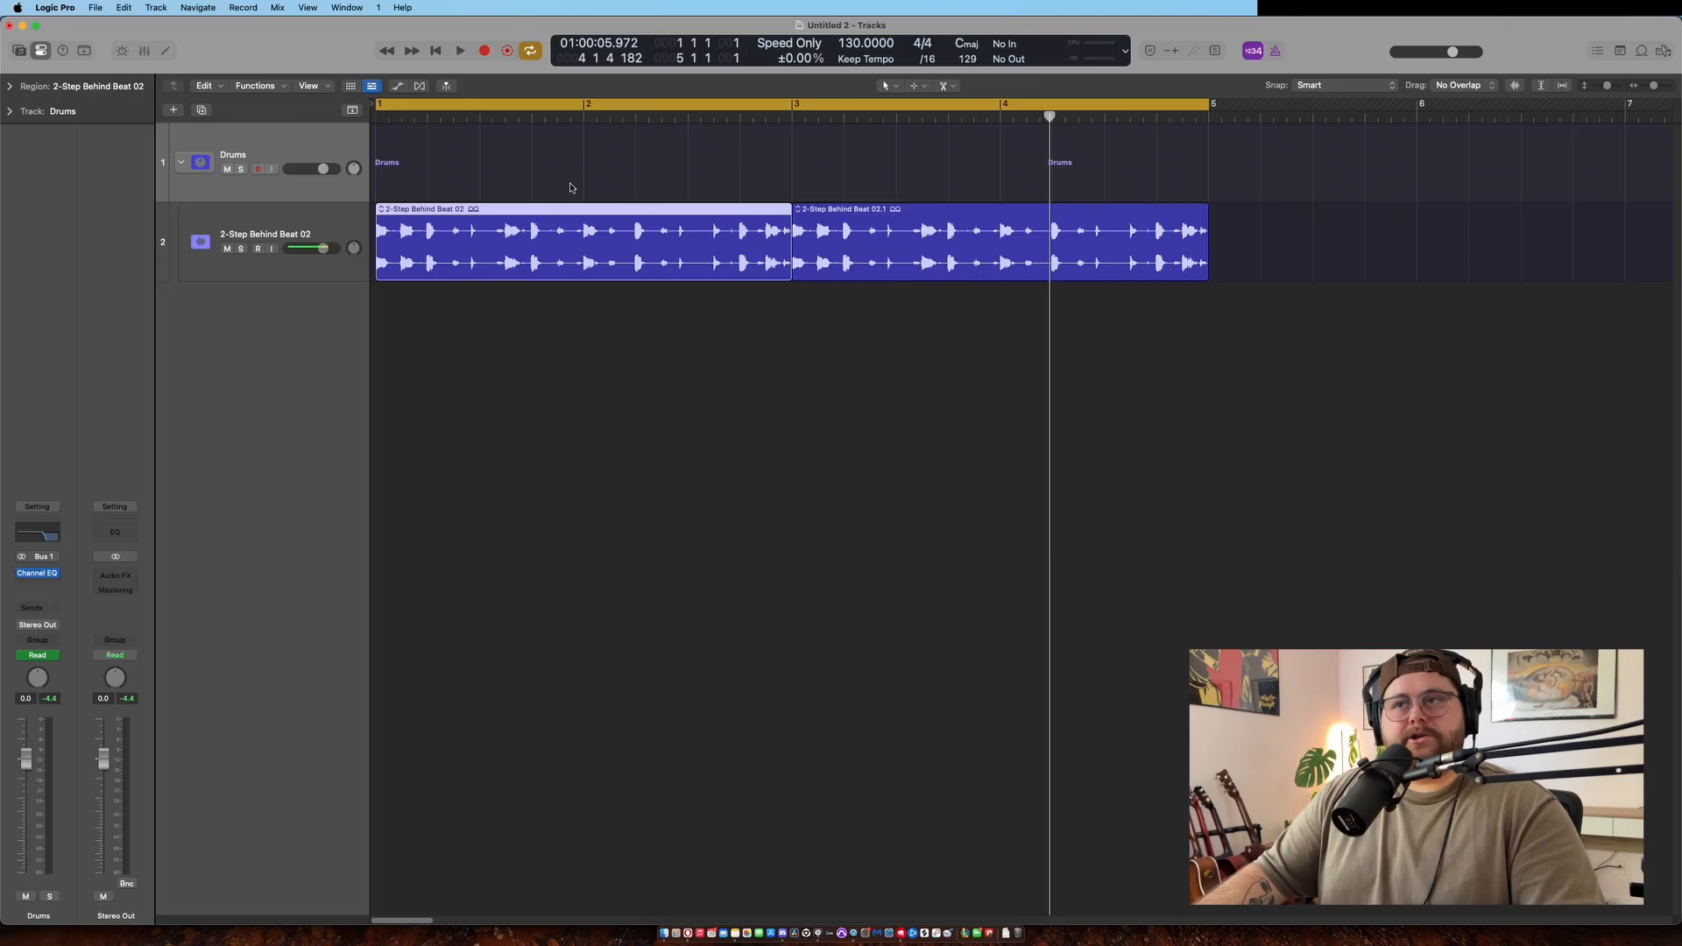
Step: Select both 2-Step Behind Beat 02 regions and drag them later to start partway into bar 2
drag(580, 247, 837, 247)
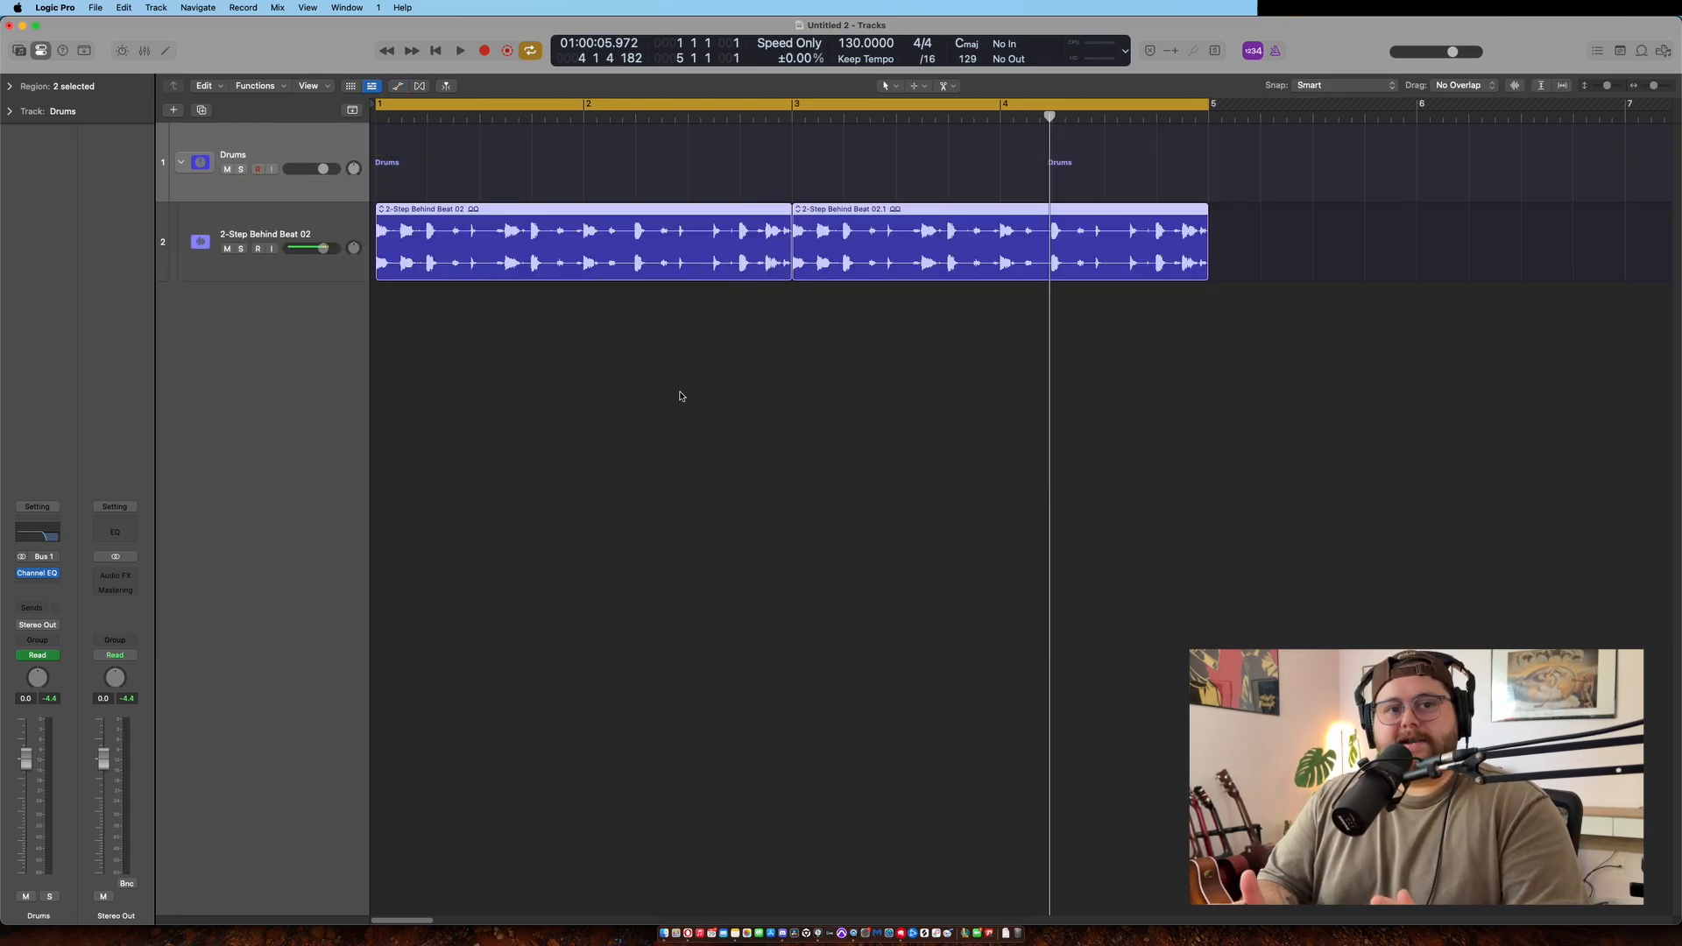
drag(586, 232, 815, 234)
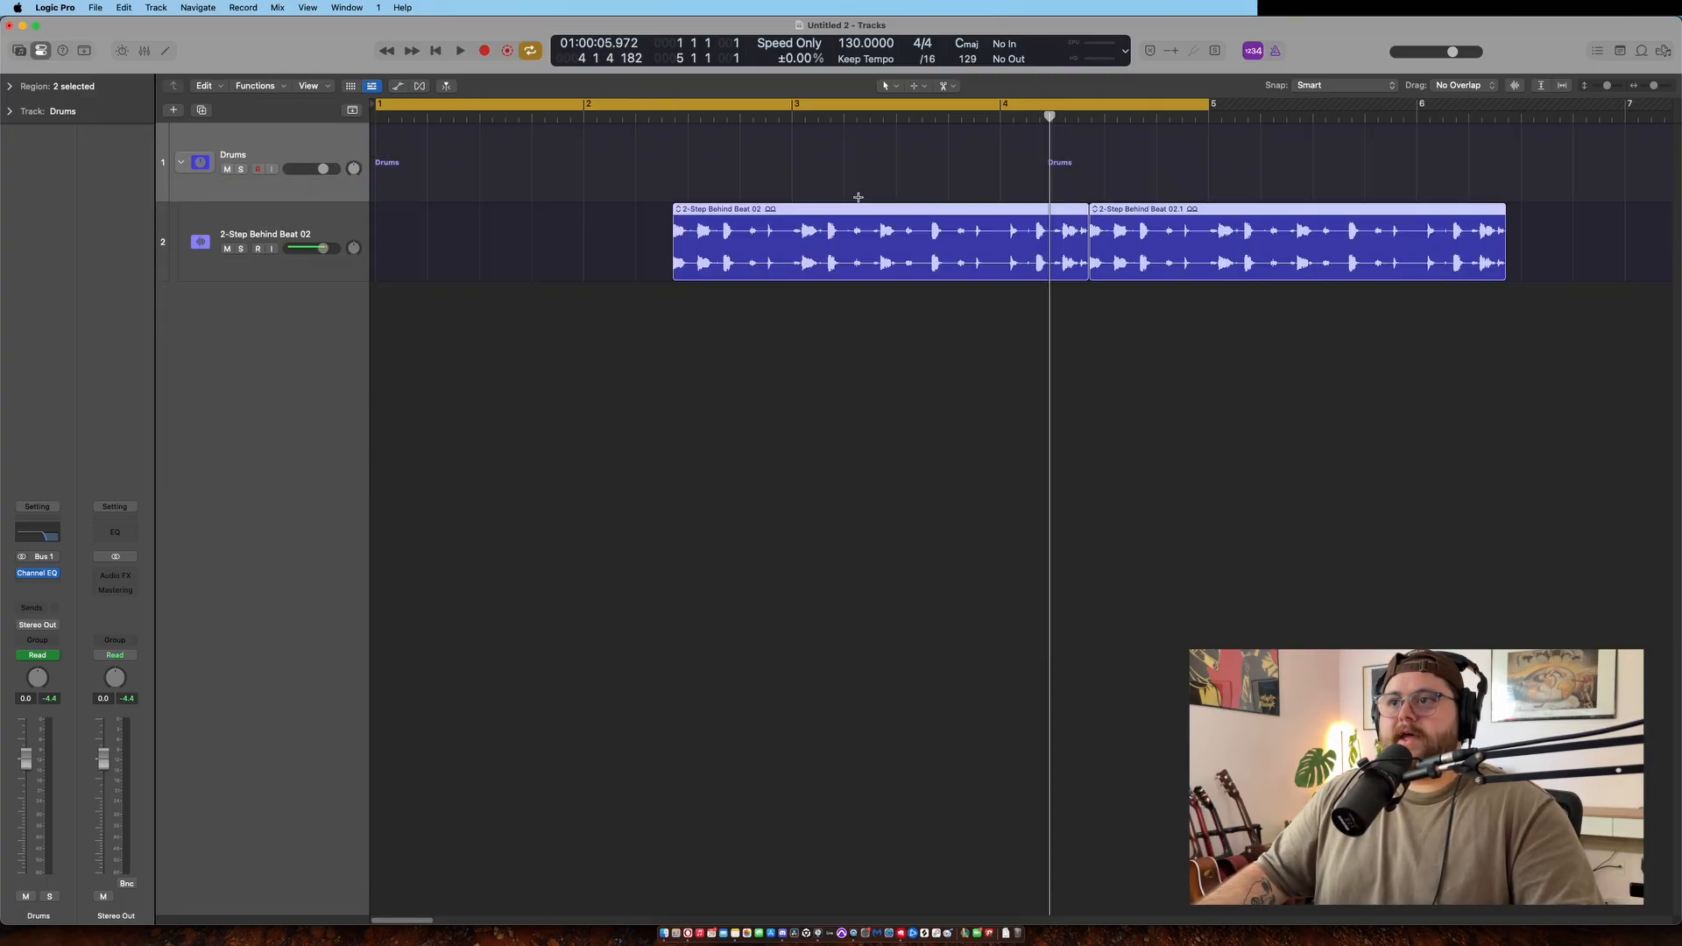
Step: Show track automation and create a MIDI region spanning the Drums track
click(398, 86)
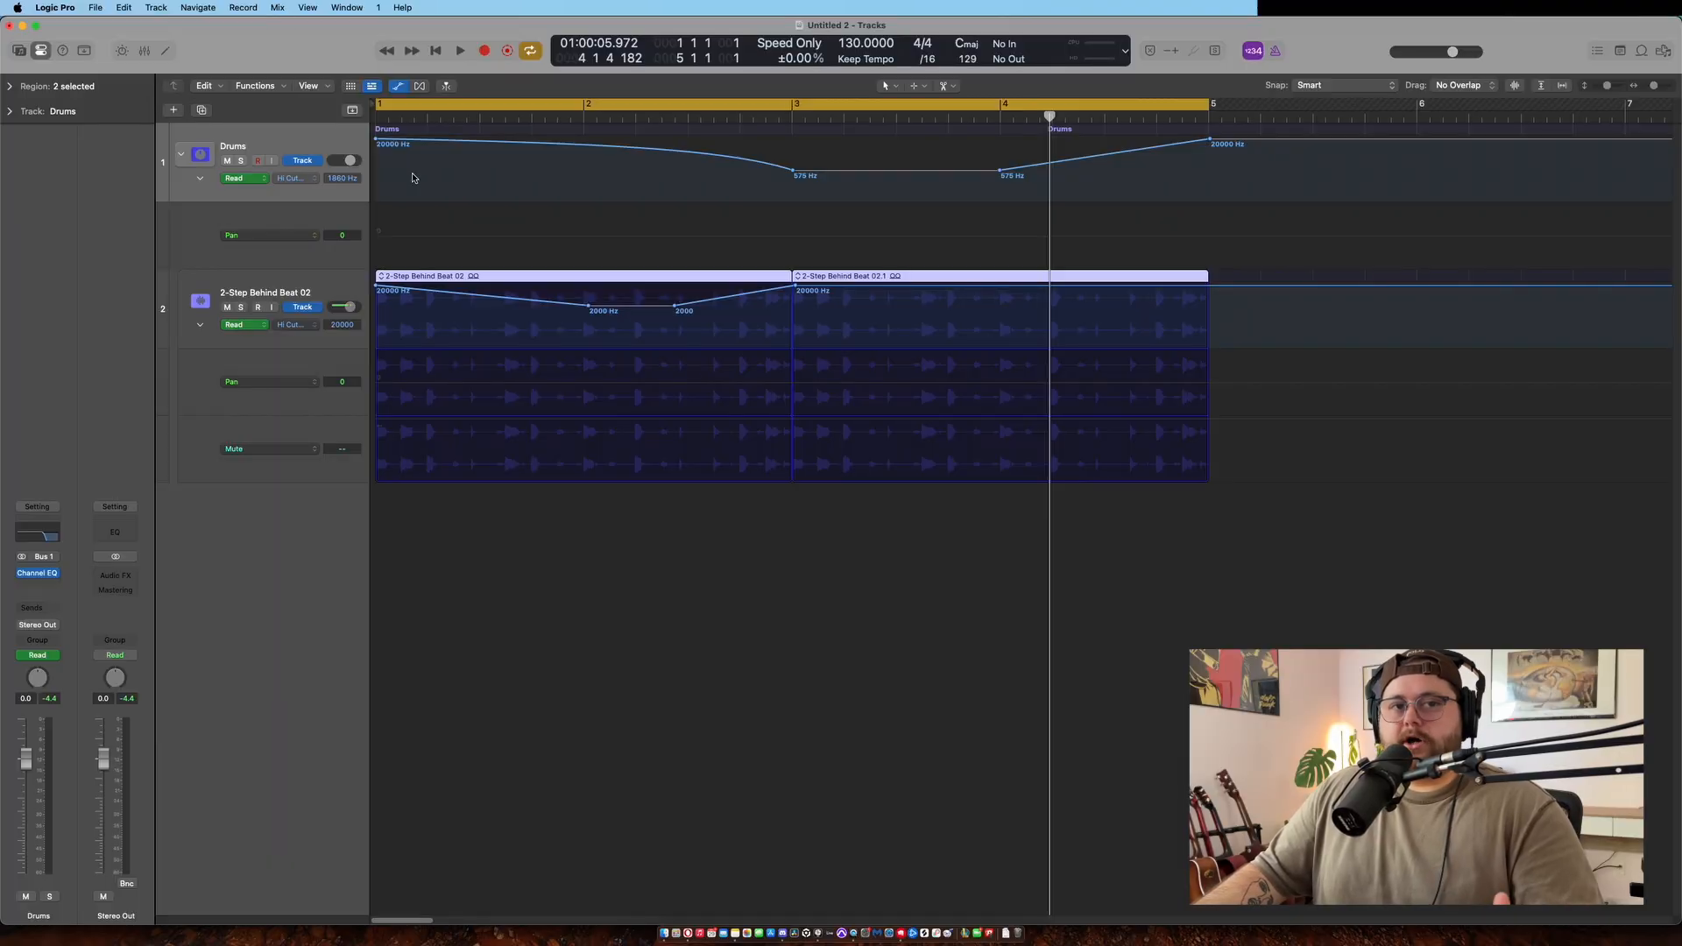
mouse_move(436, 175)
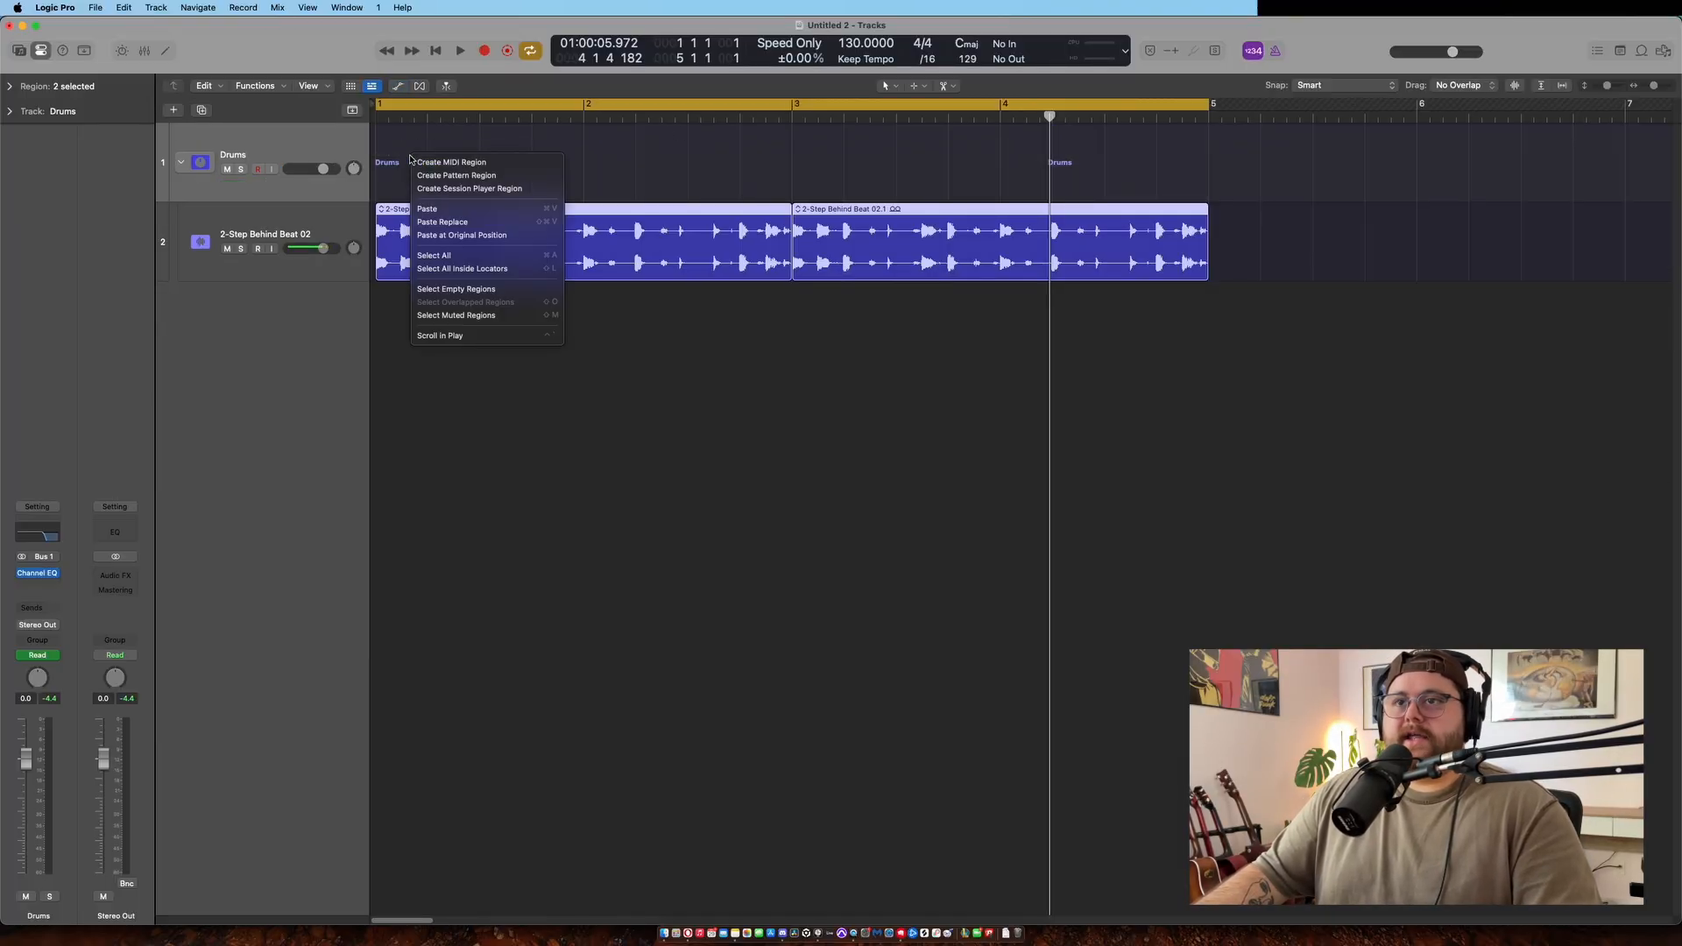
click(451, 161)
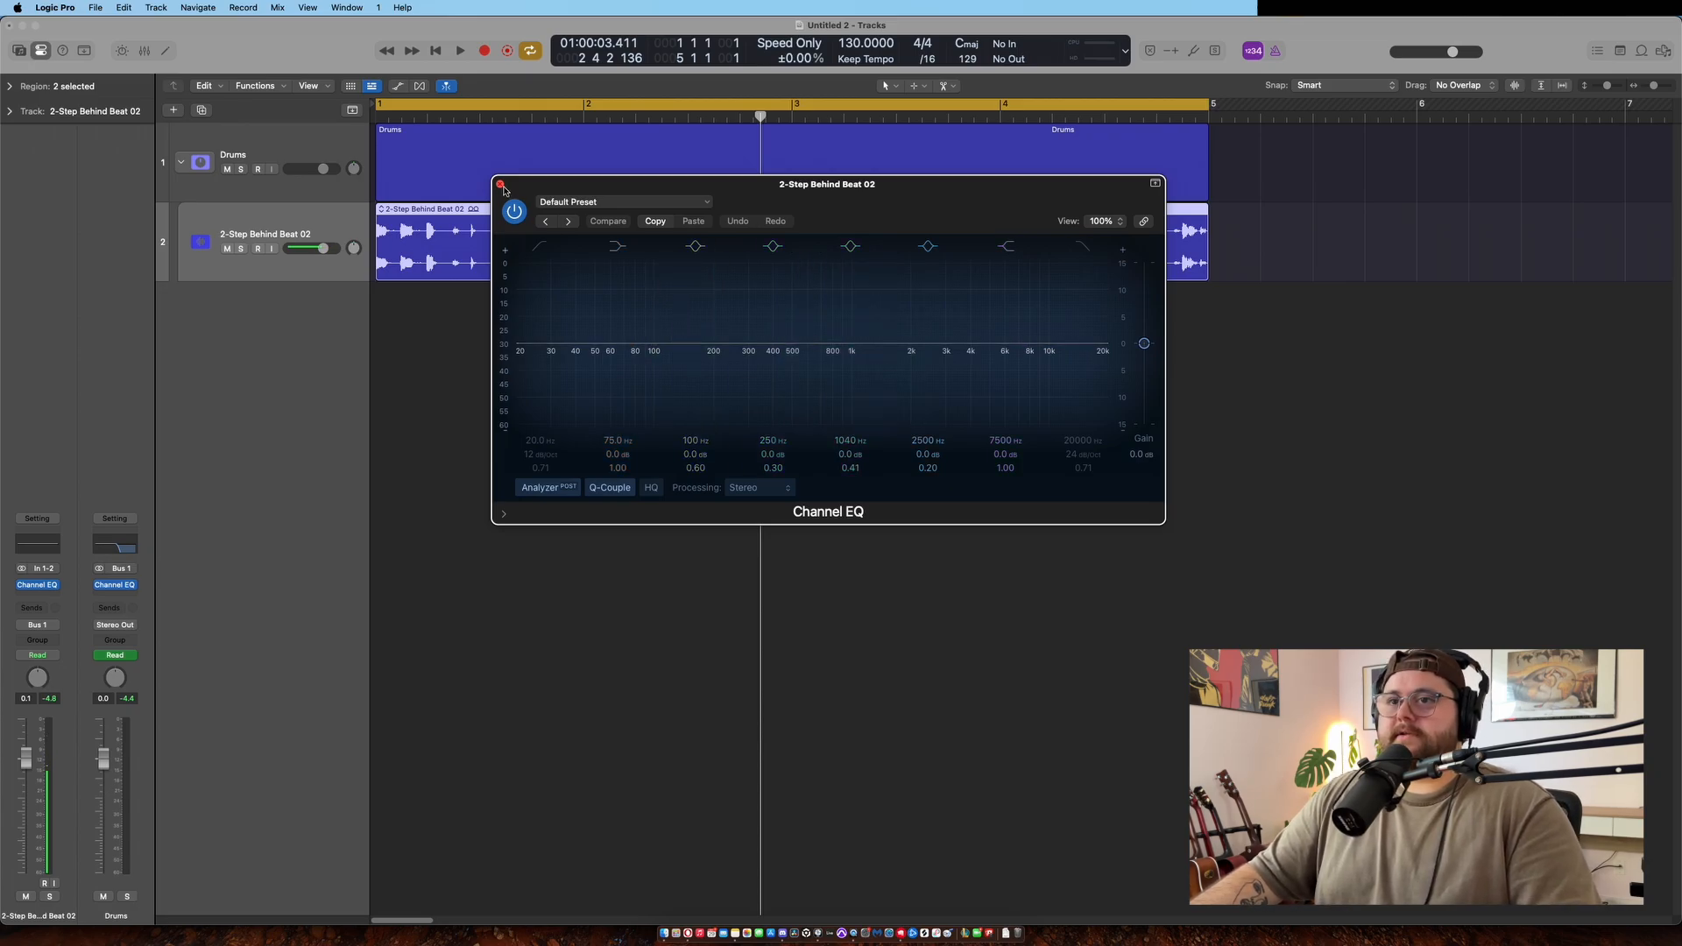
Step: Replace the beat track's Channel EQ with the Dual Mono version in compact view
click(500, 184)
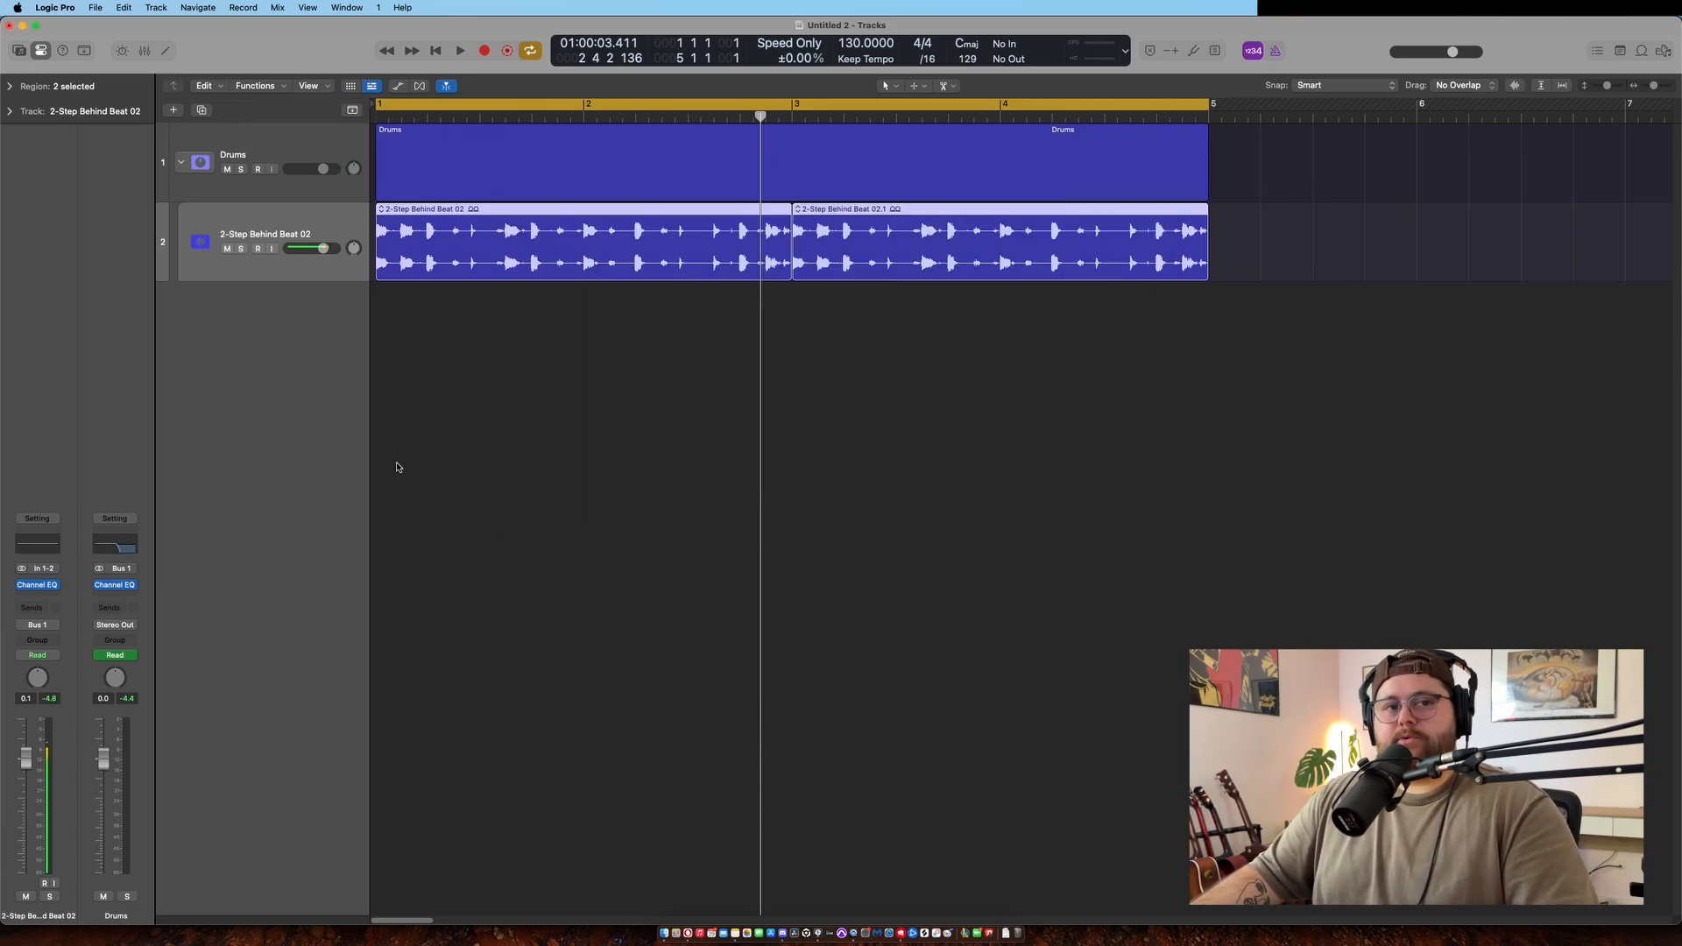
mouse_move(106, 453)
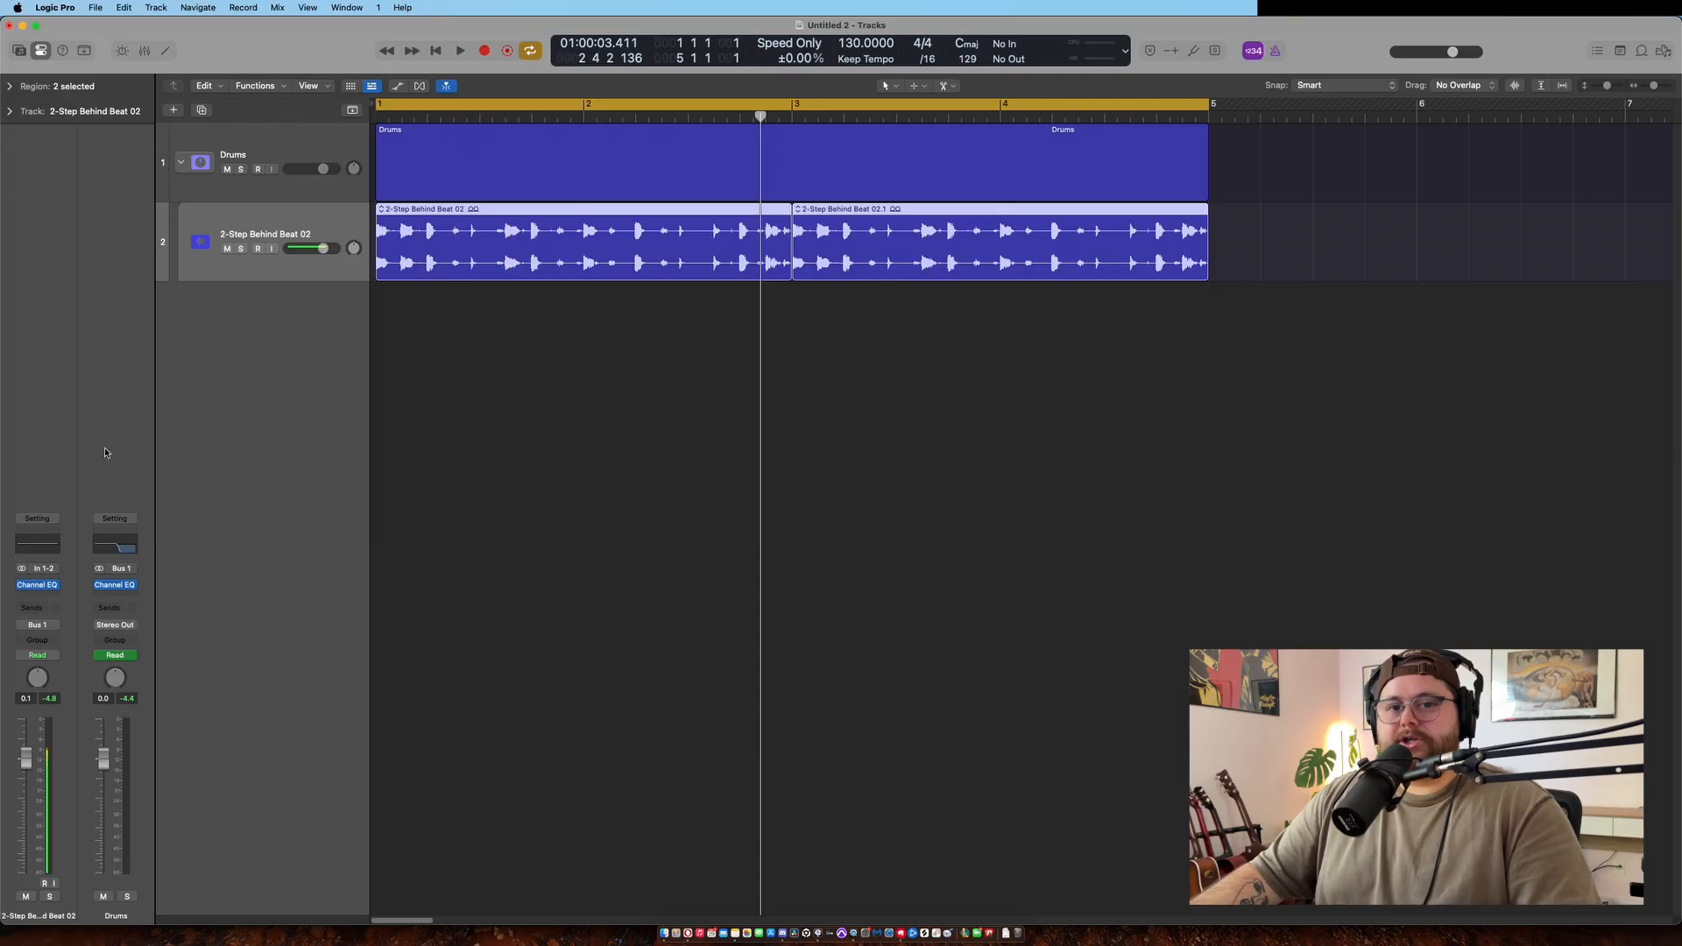
click(35, 585)
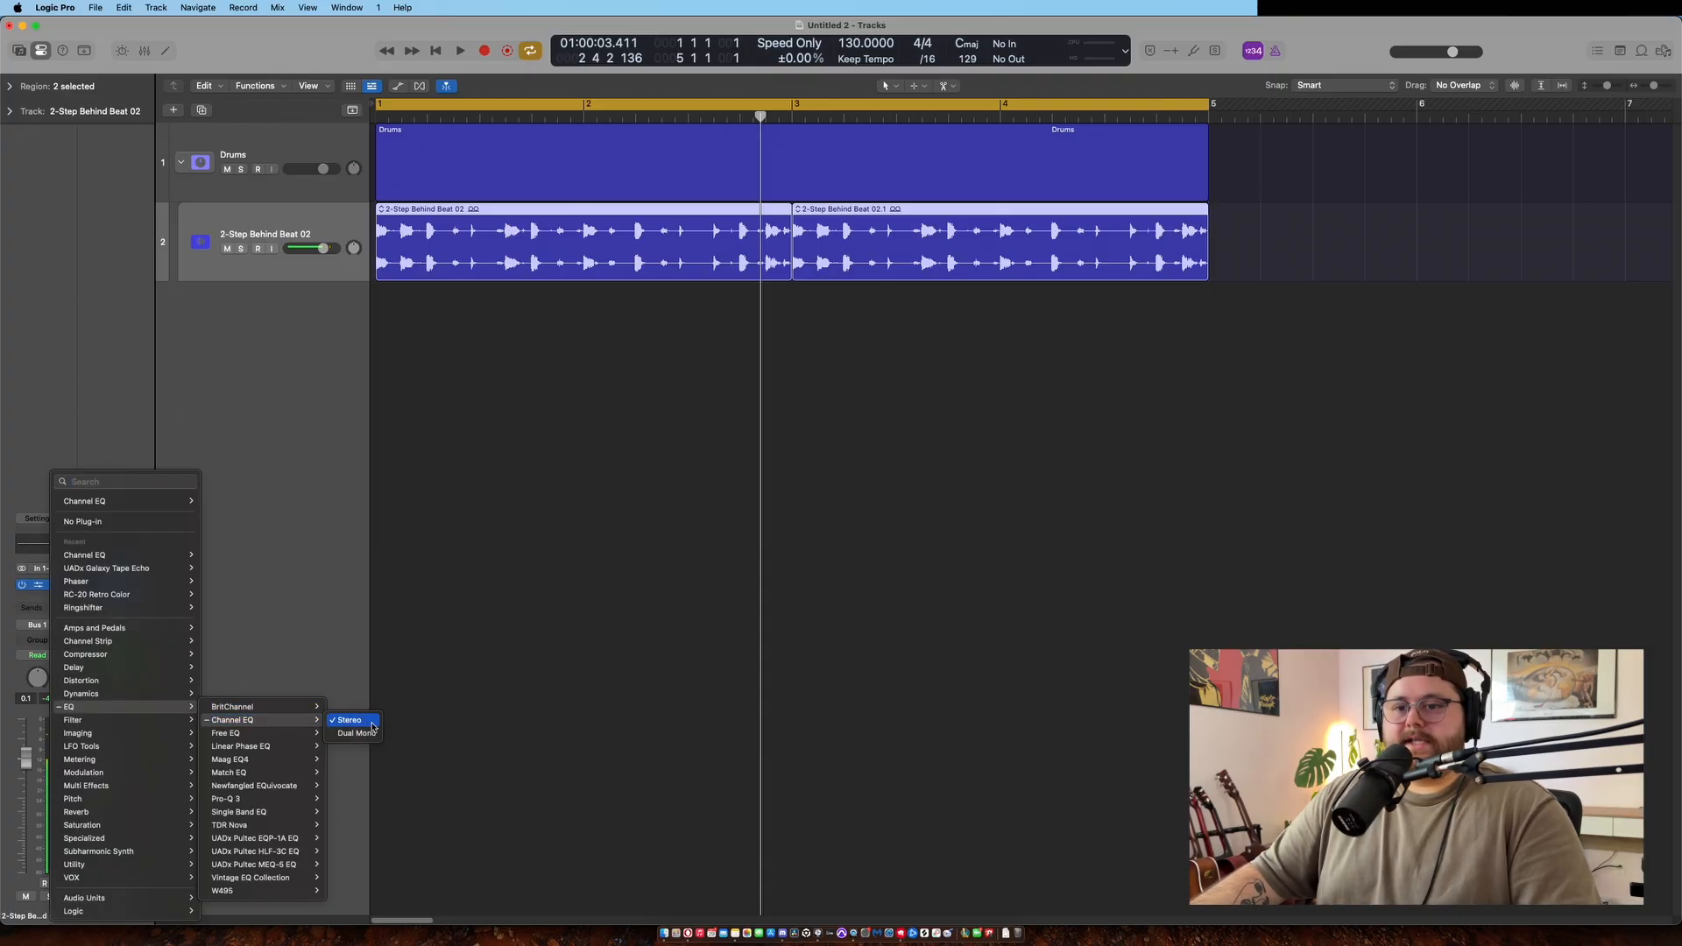
click(349, 721)
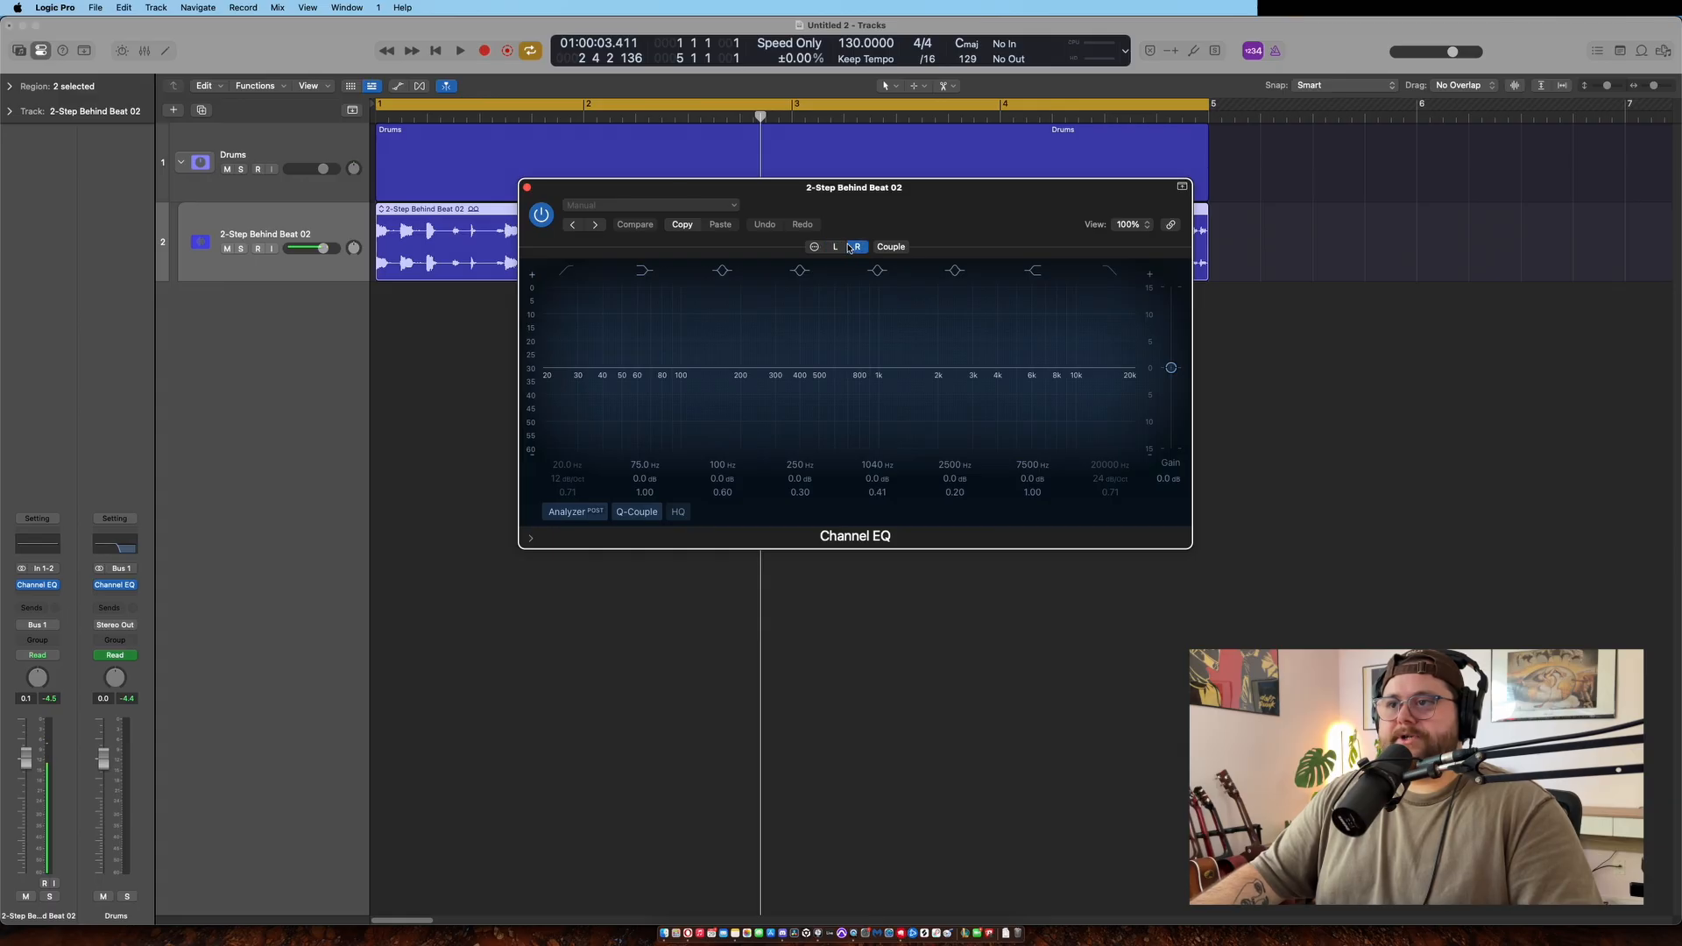
click(836, 248)
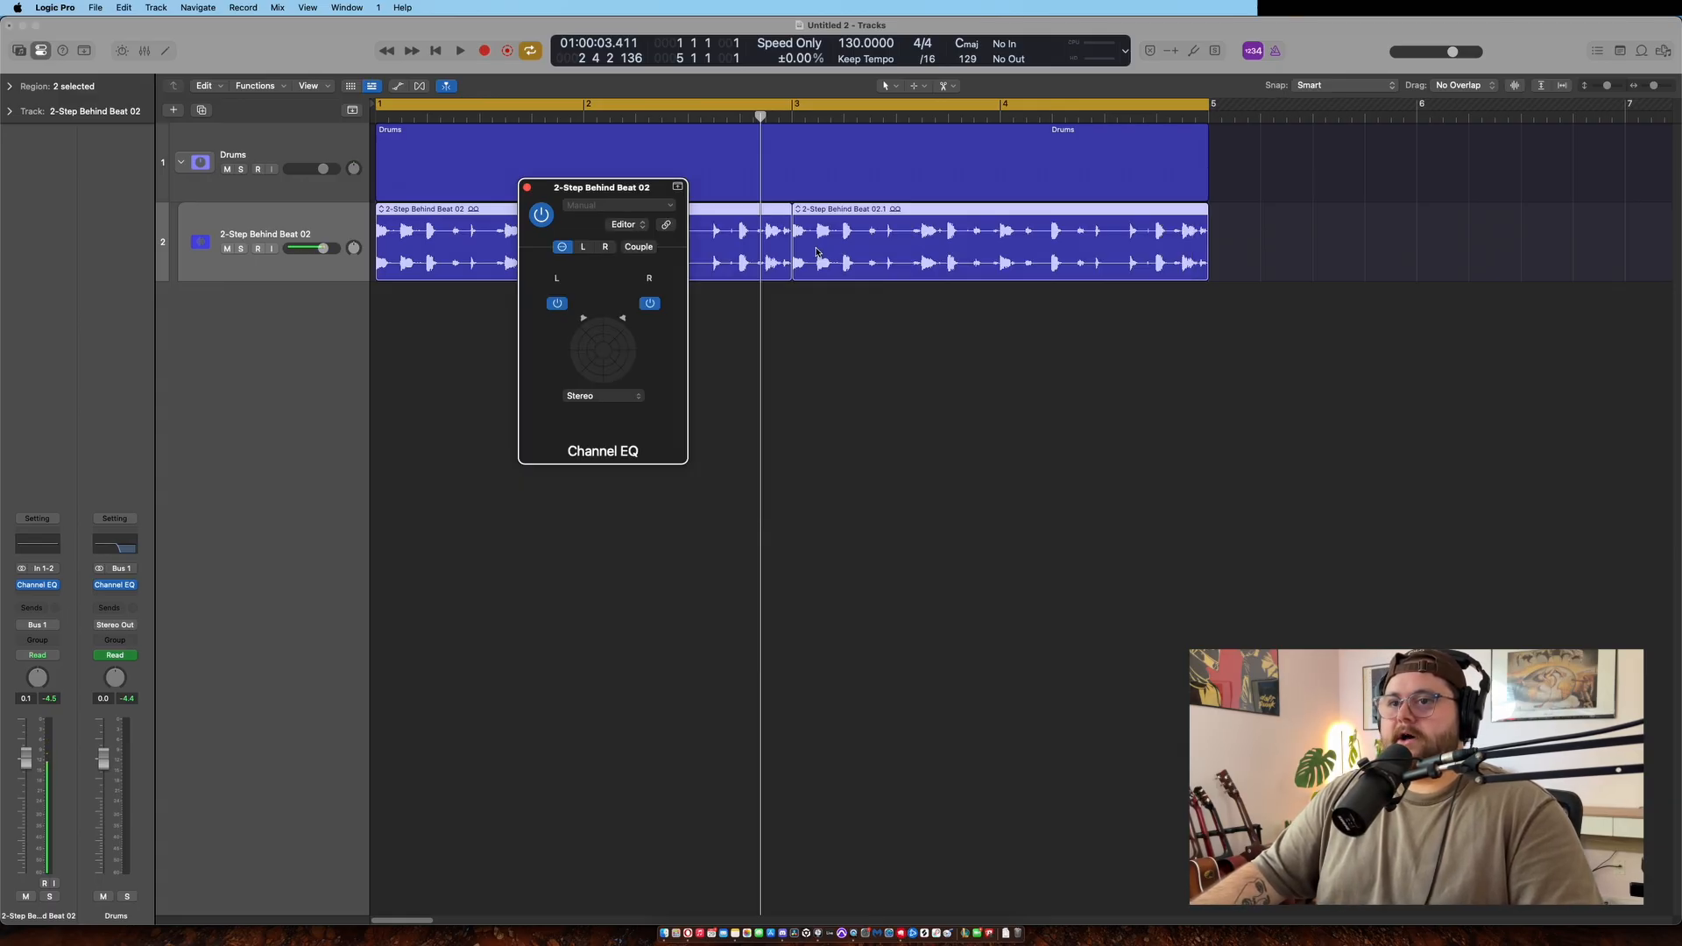
Step: Set the Channel EQ processing to Mid/Side and select the Side signal for editing
click(603, 395)
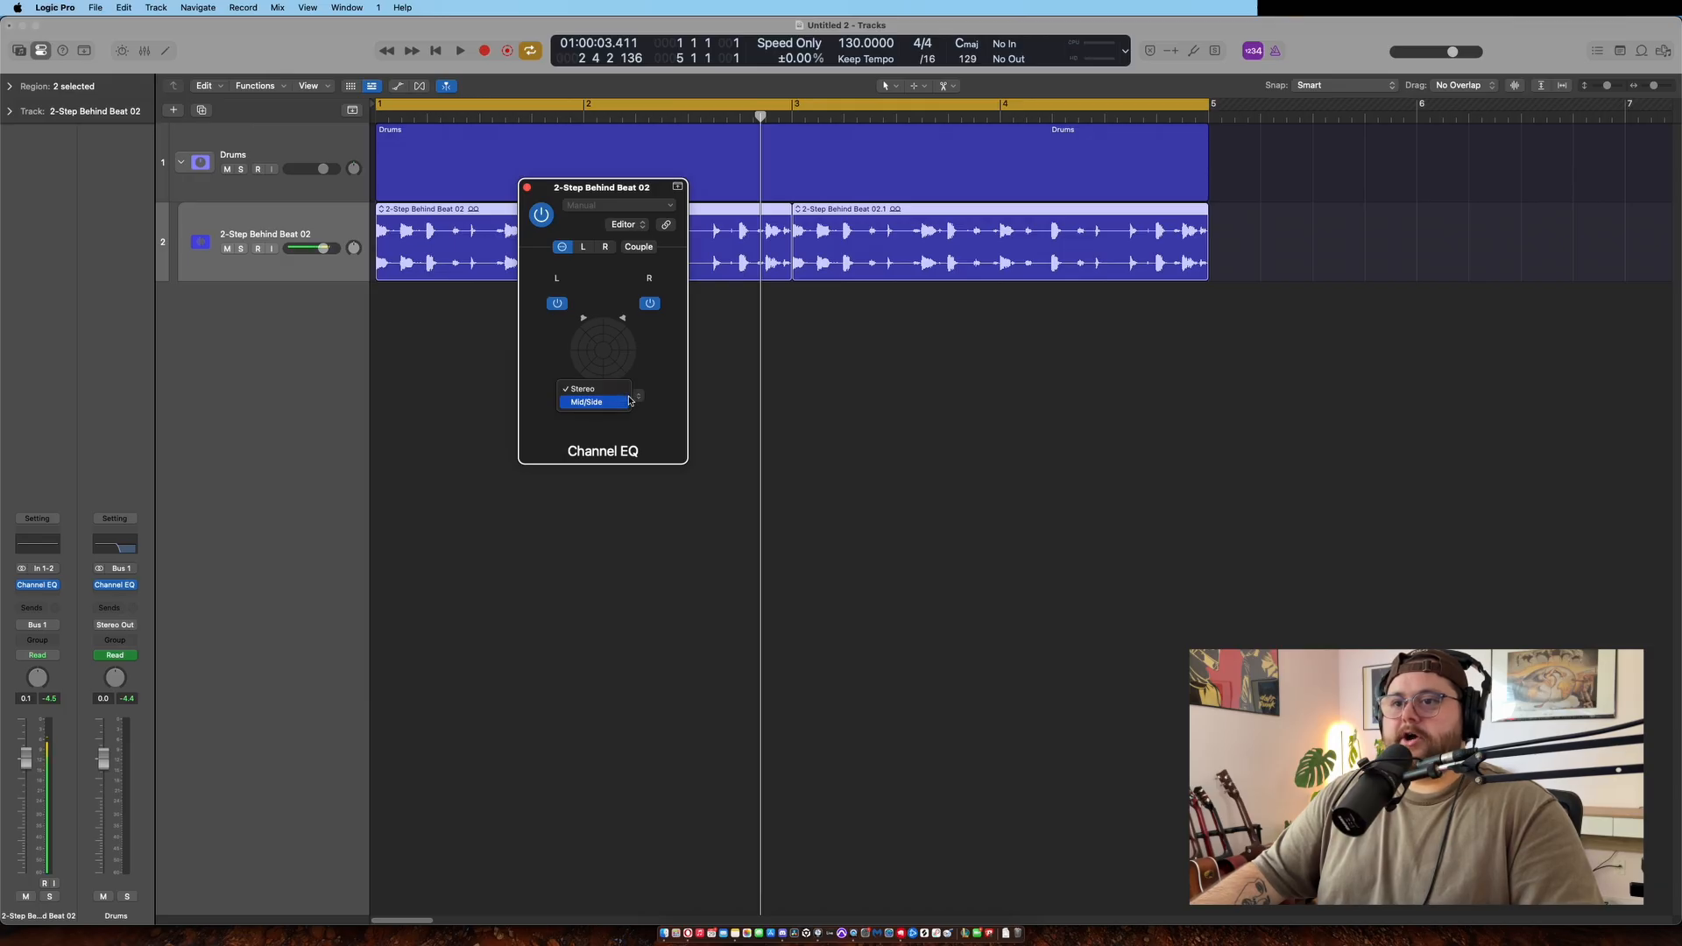
click(587, 401)
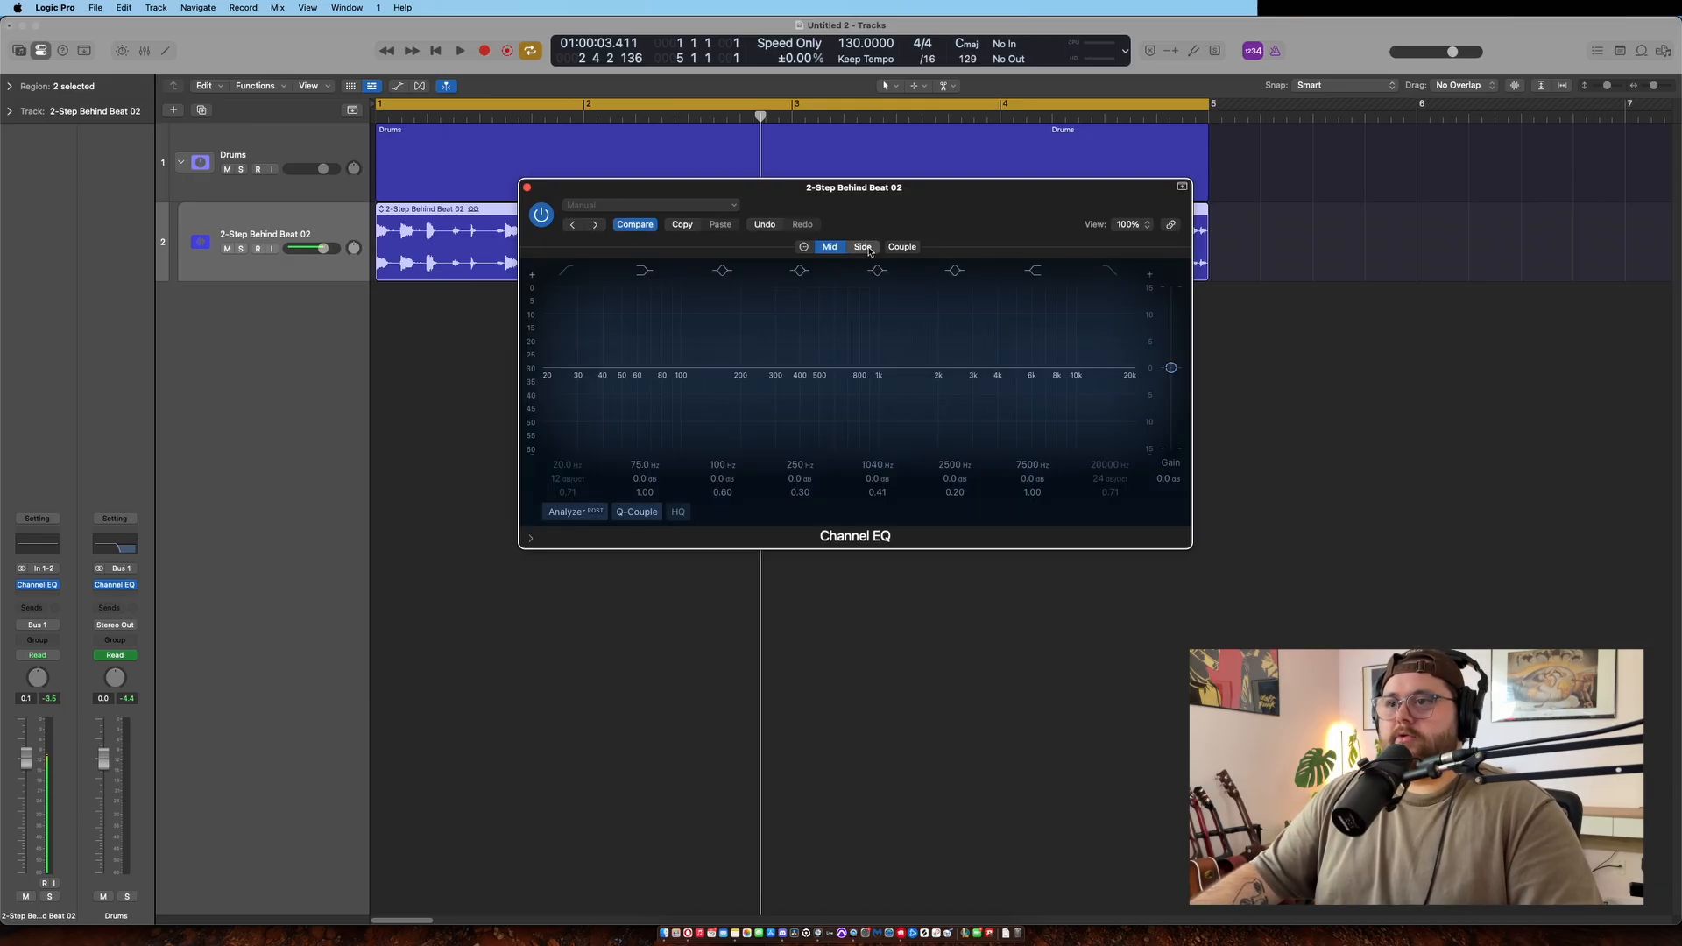
click(862, 247)
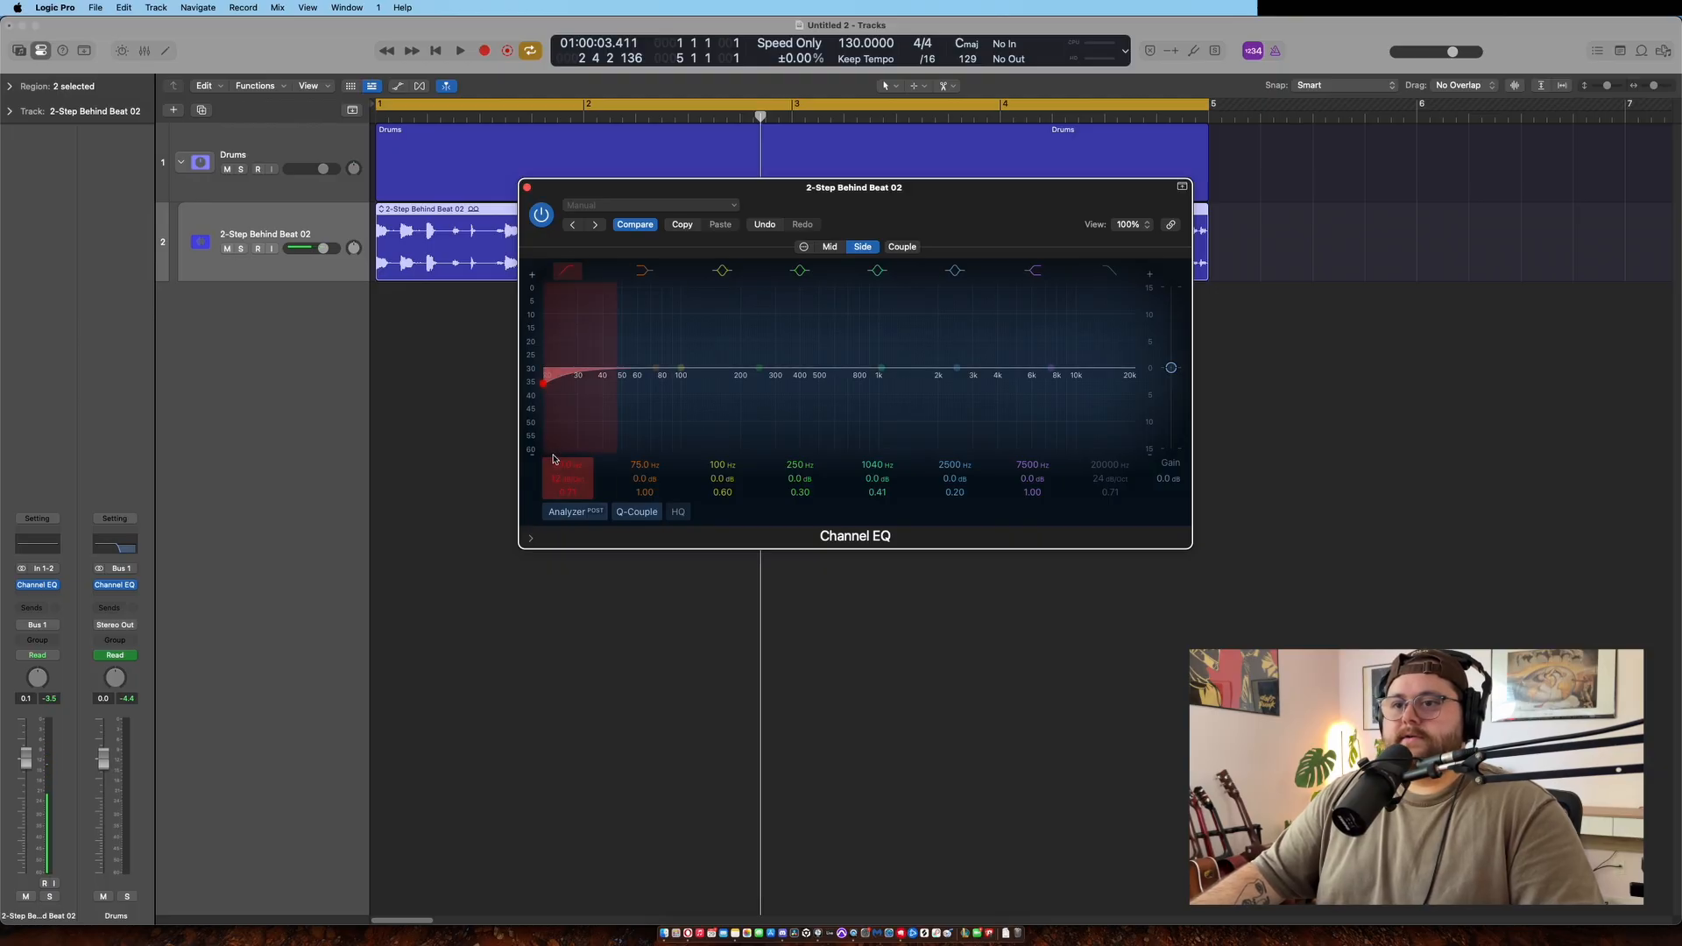